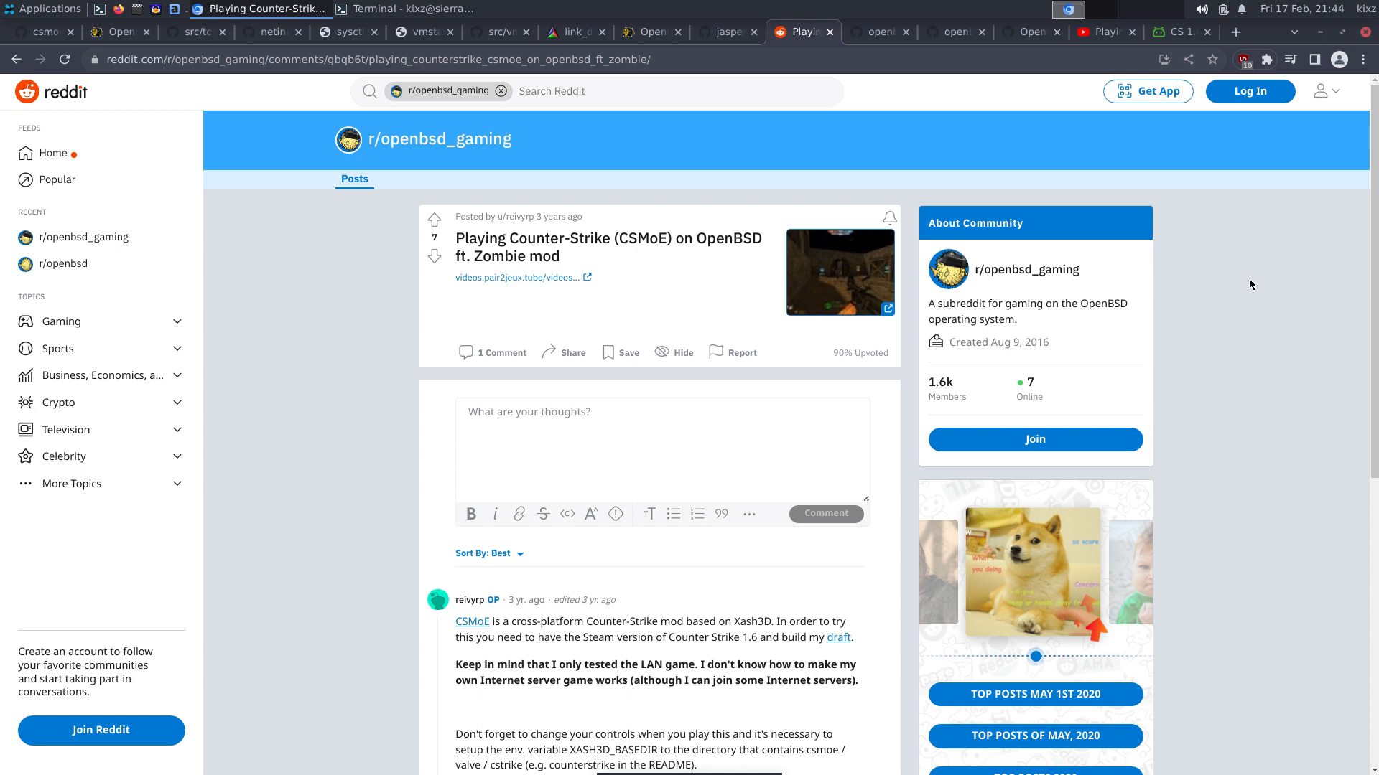
mouse_move(1226, 284)
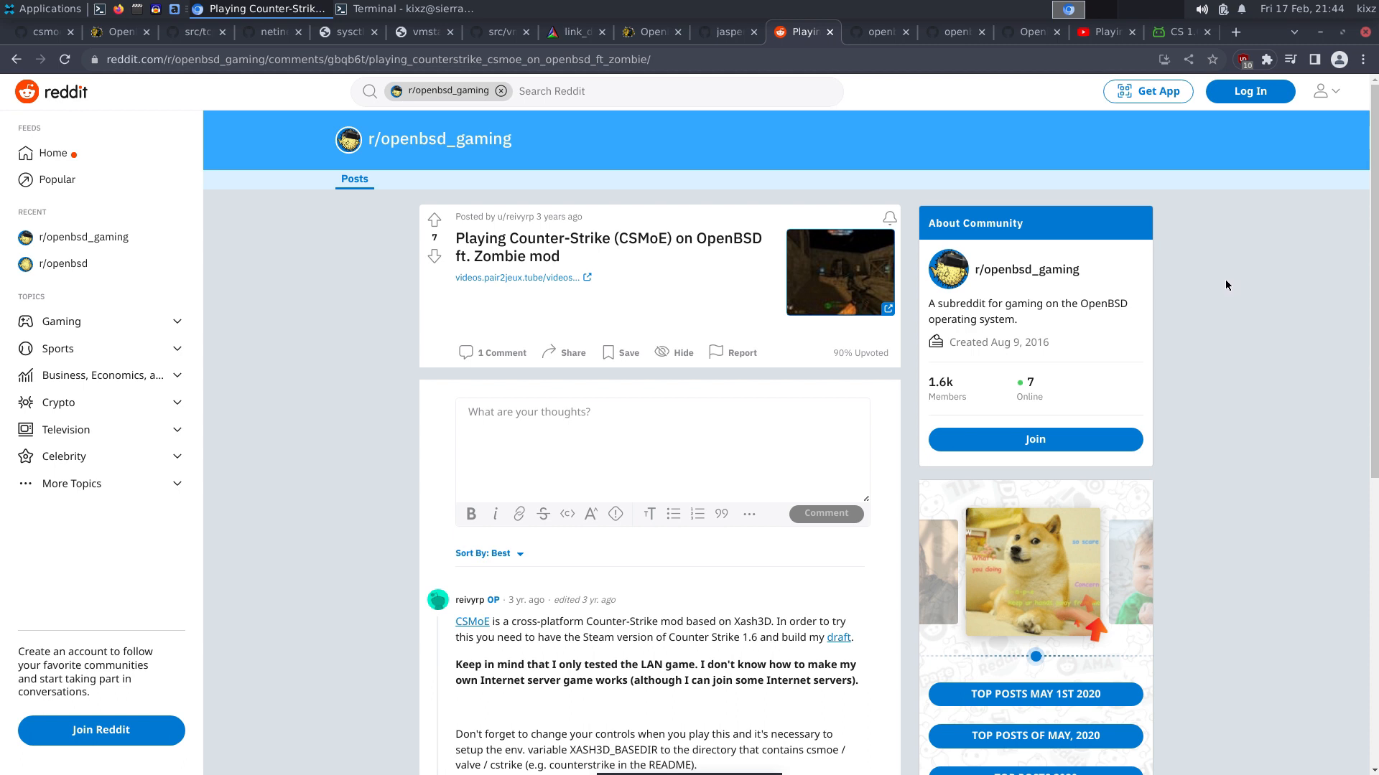
Flip between the CS 1.6 download page, the Reddit CSMoE post and the openbsd-csmoe pkg folder on GitHub.
scroll(down, 3)
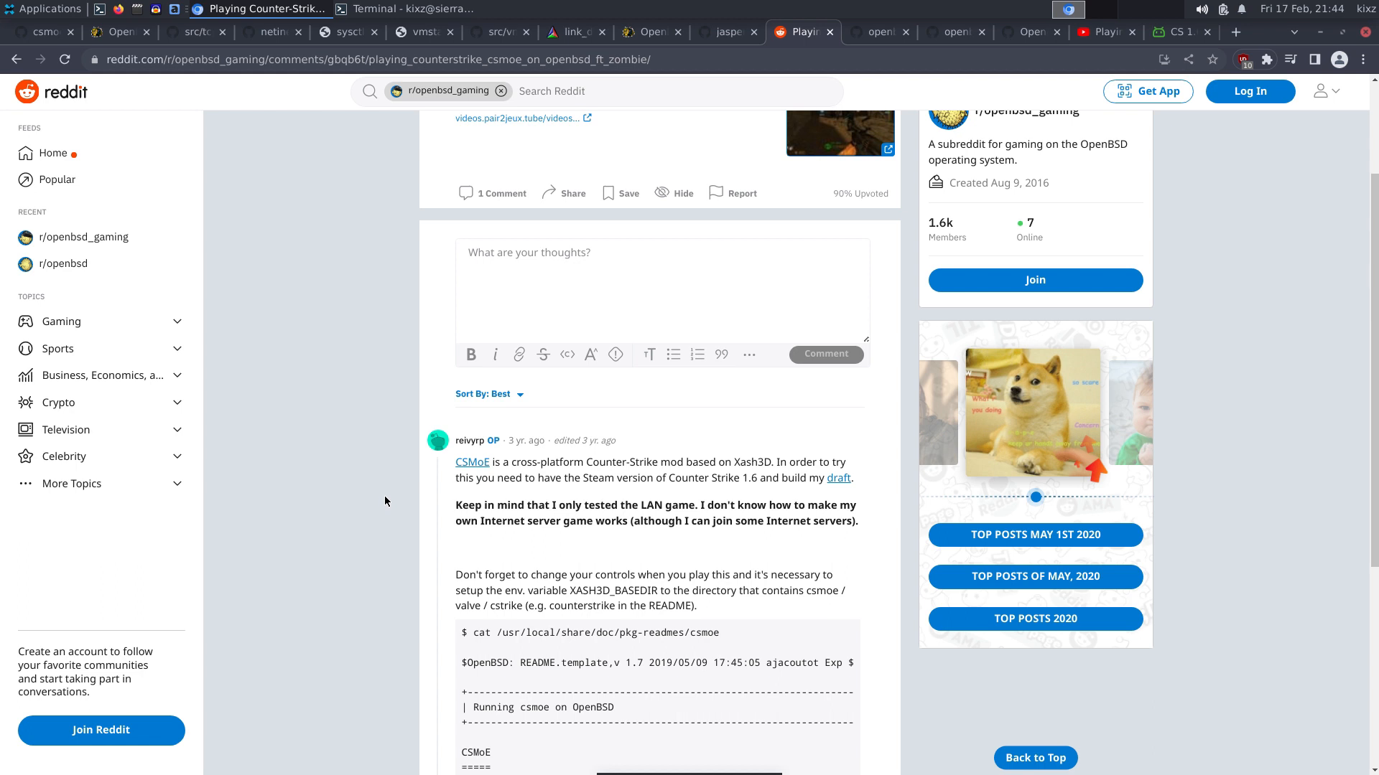
scroll(down, 3)
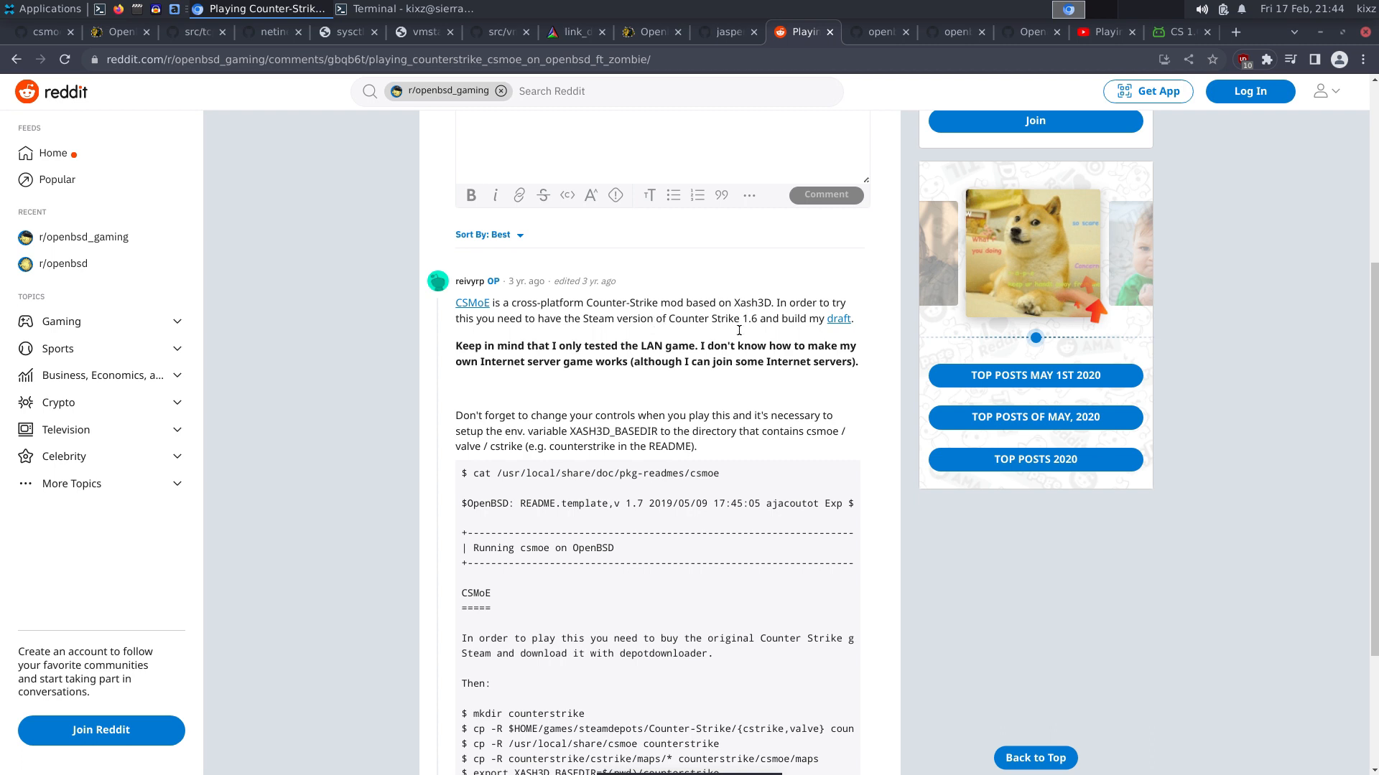
mouse_move(734, 342)
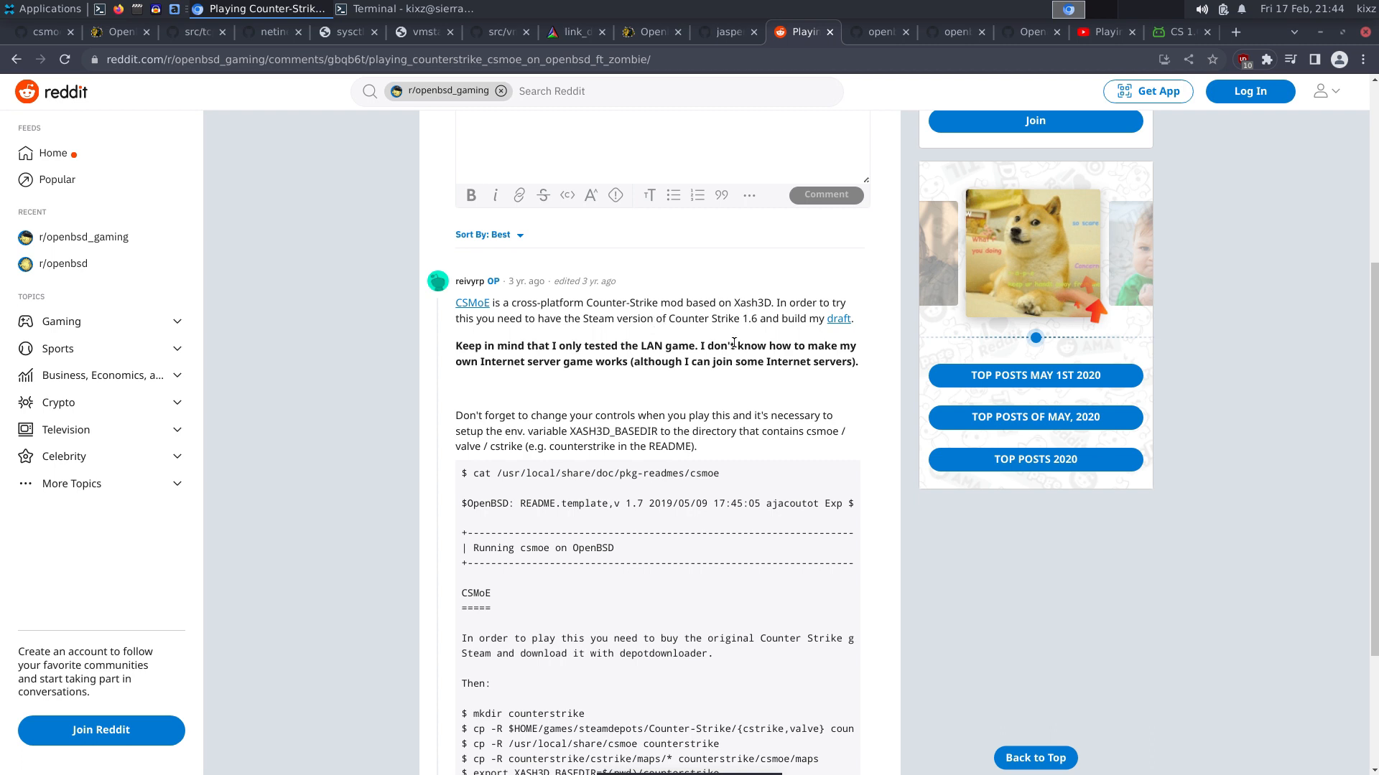
scroll(down, 3)
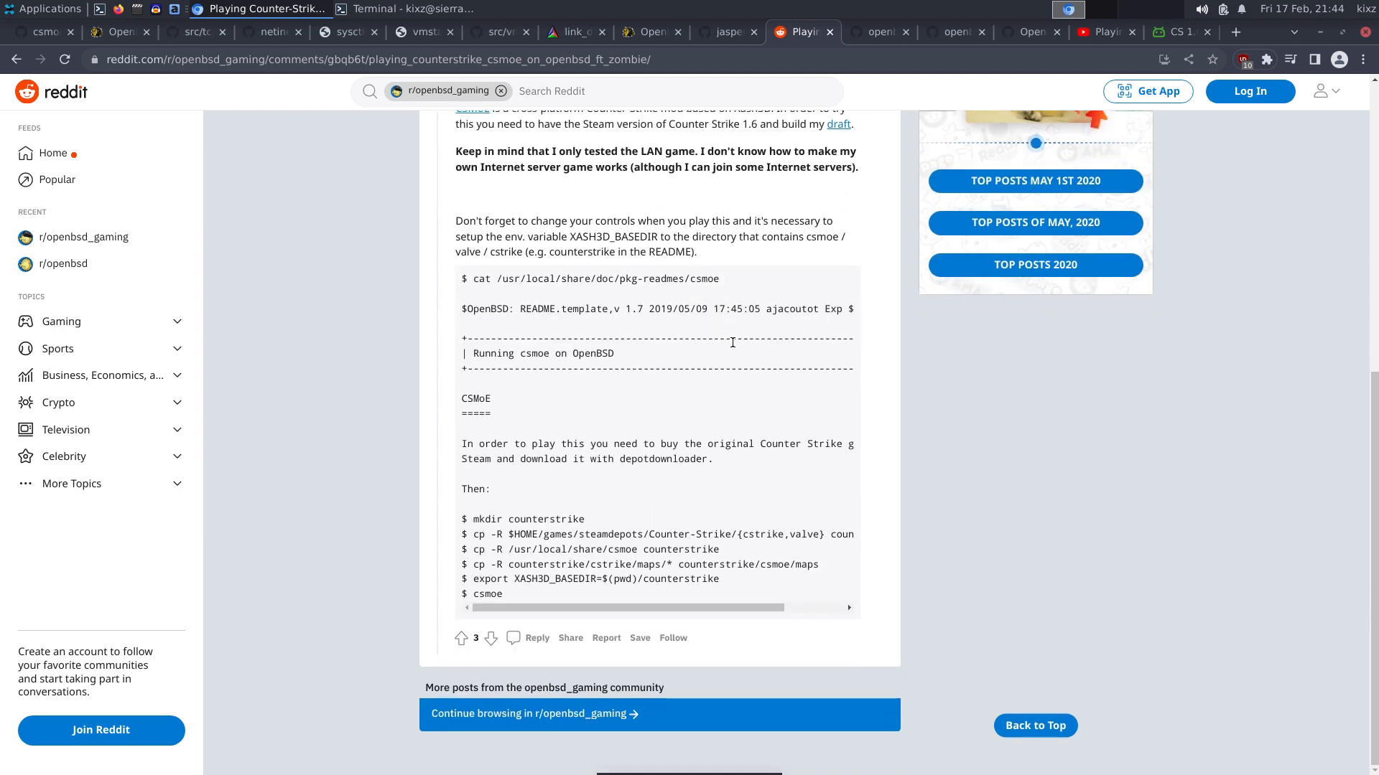
scroll(up, 3)
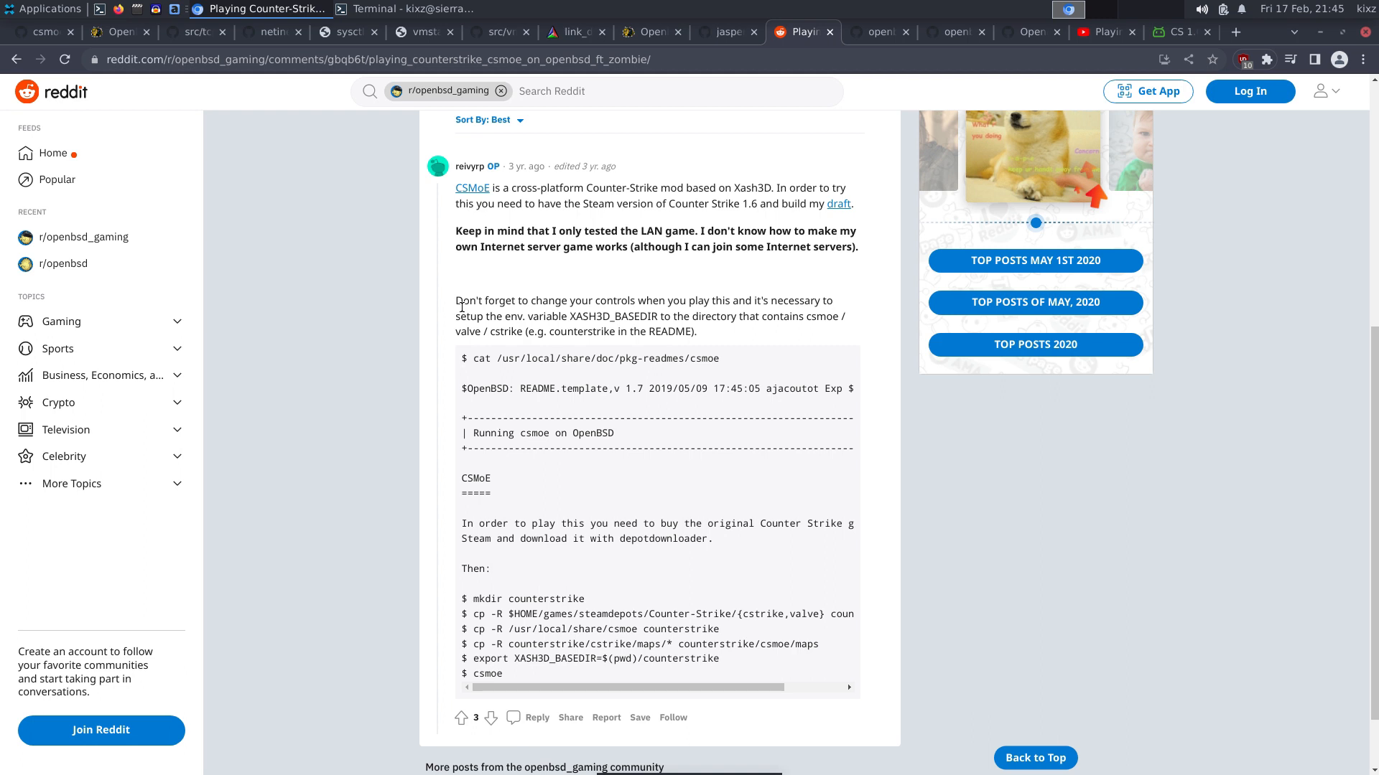
mouse_move(1050, 23)
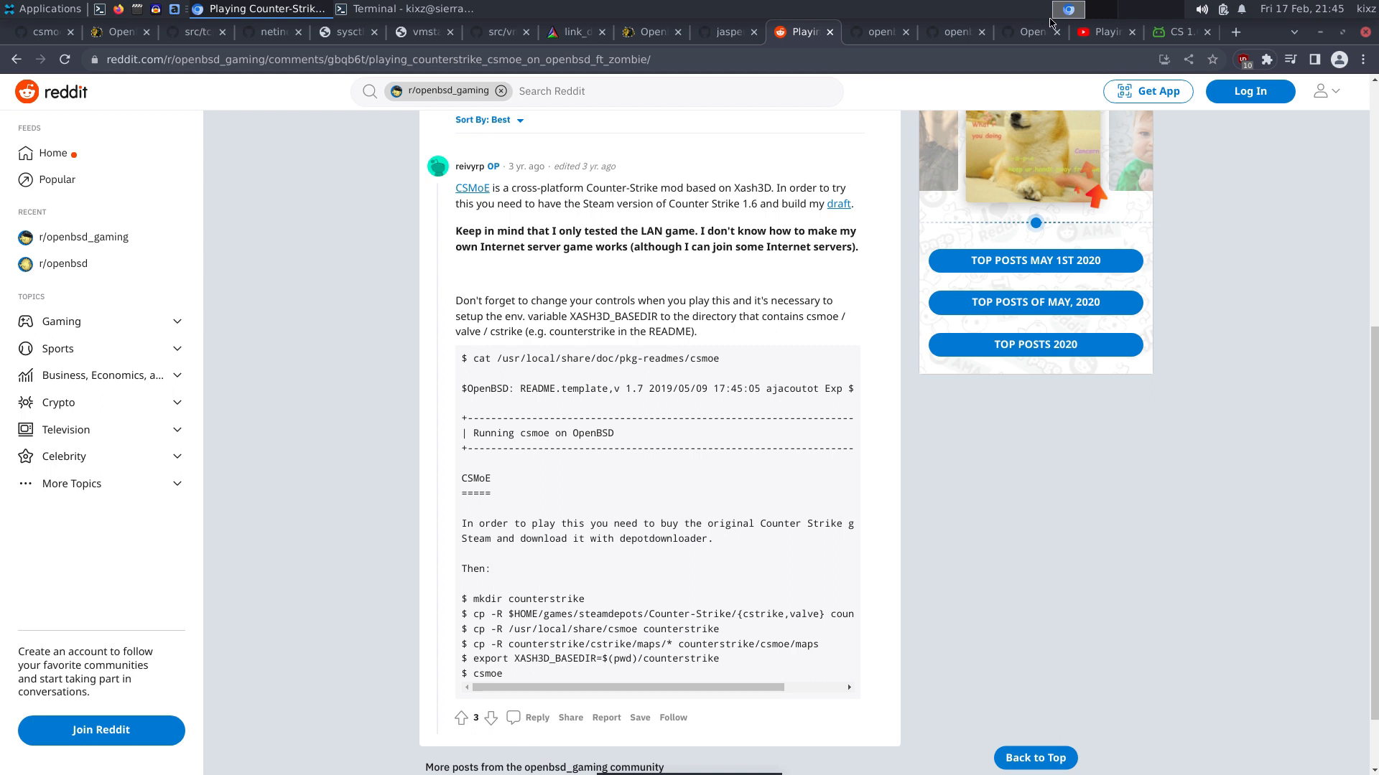
click(1178, 32)
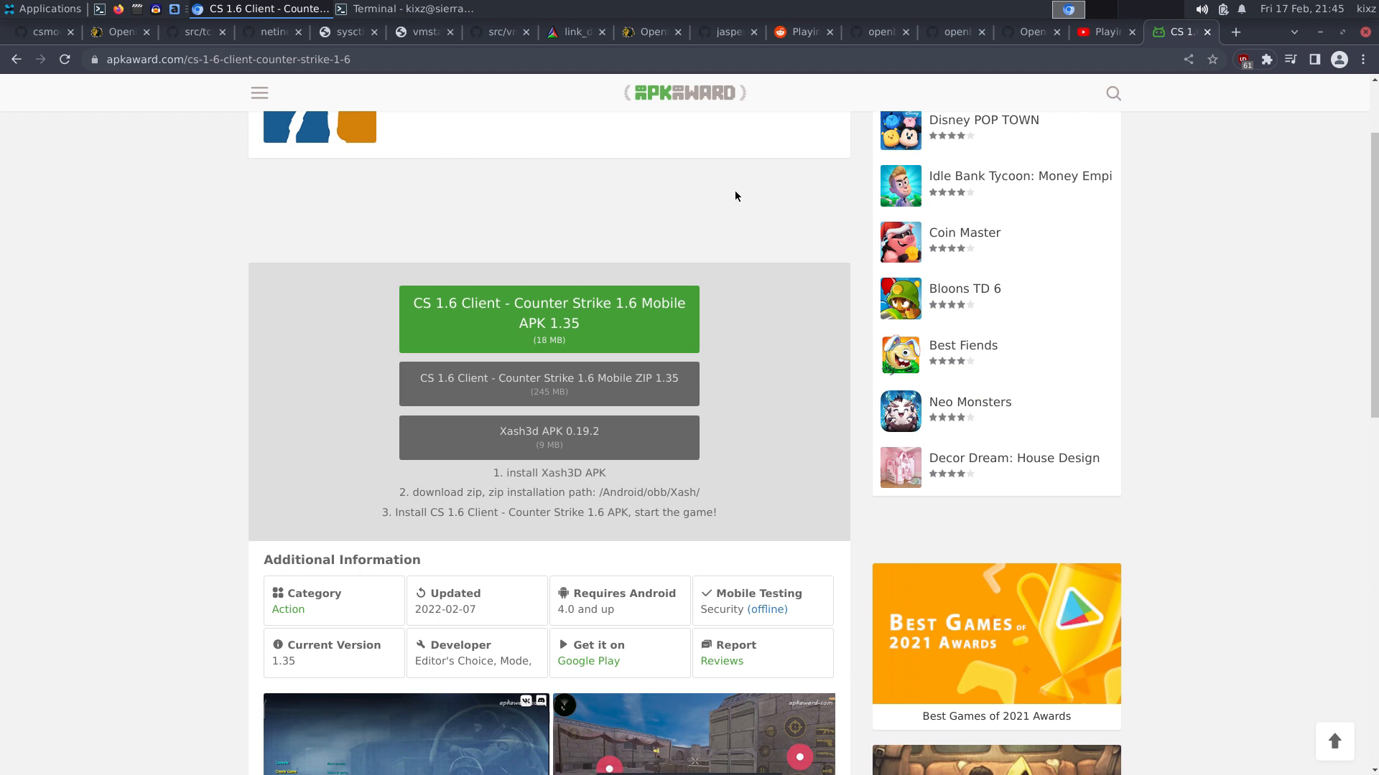
mouse_move(859, 32)
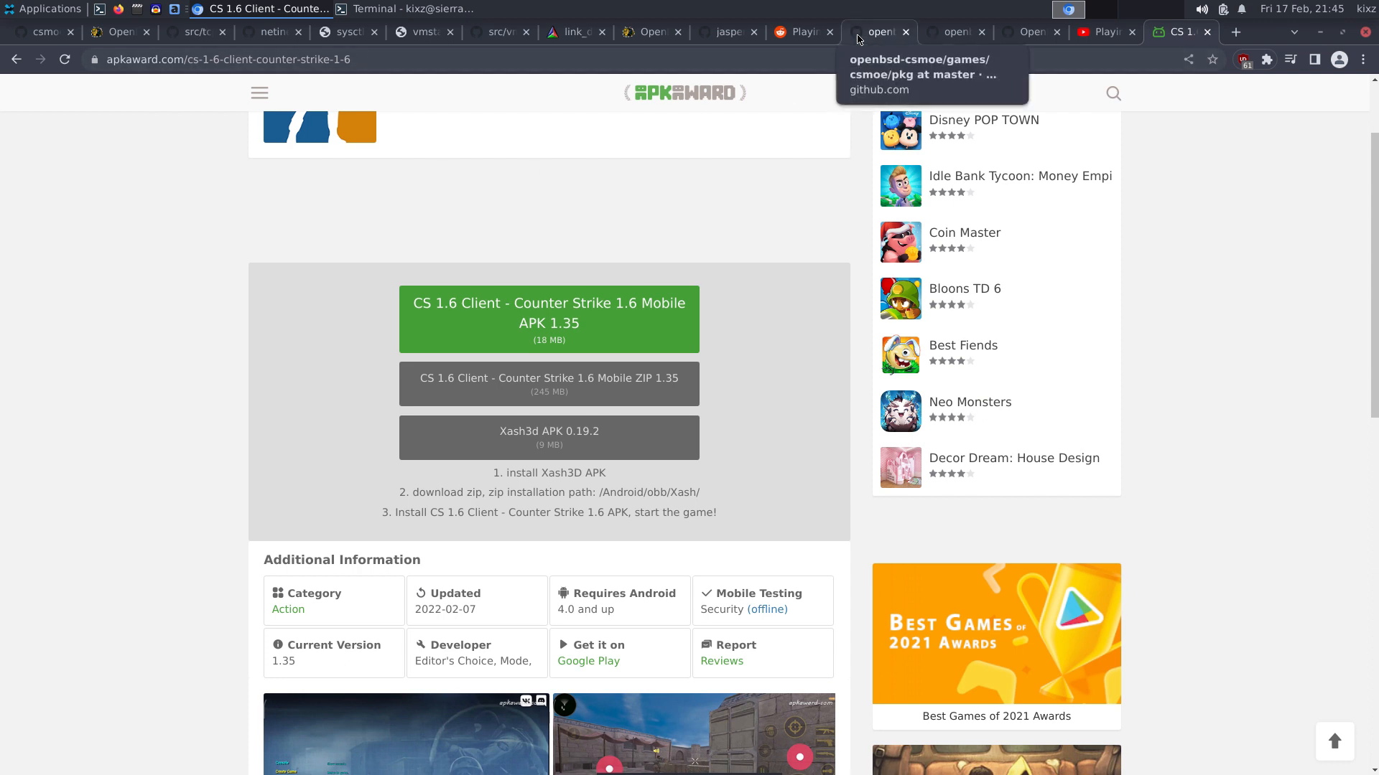
click(879, 32)
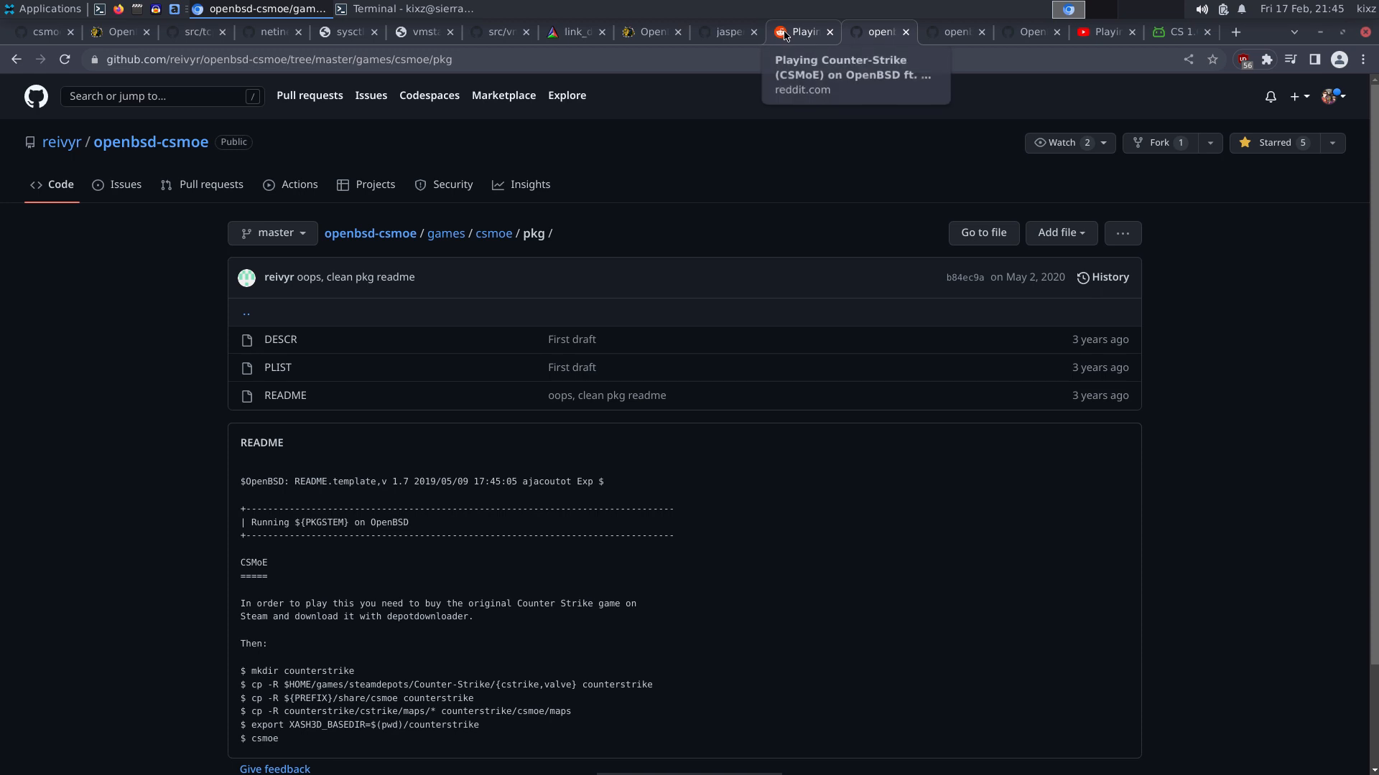
click(798, 32)
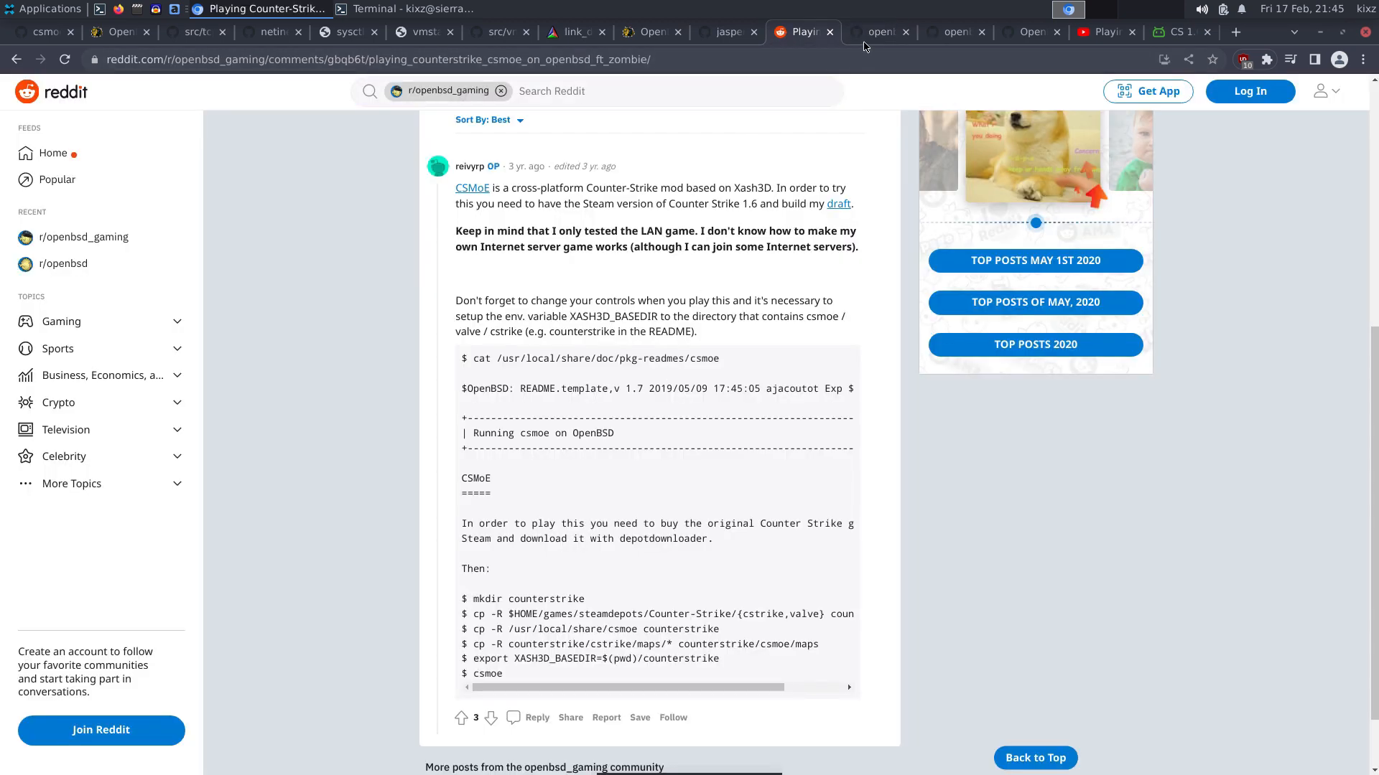
click(882, 31)
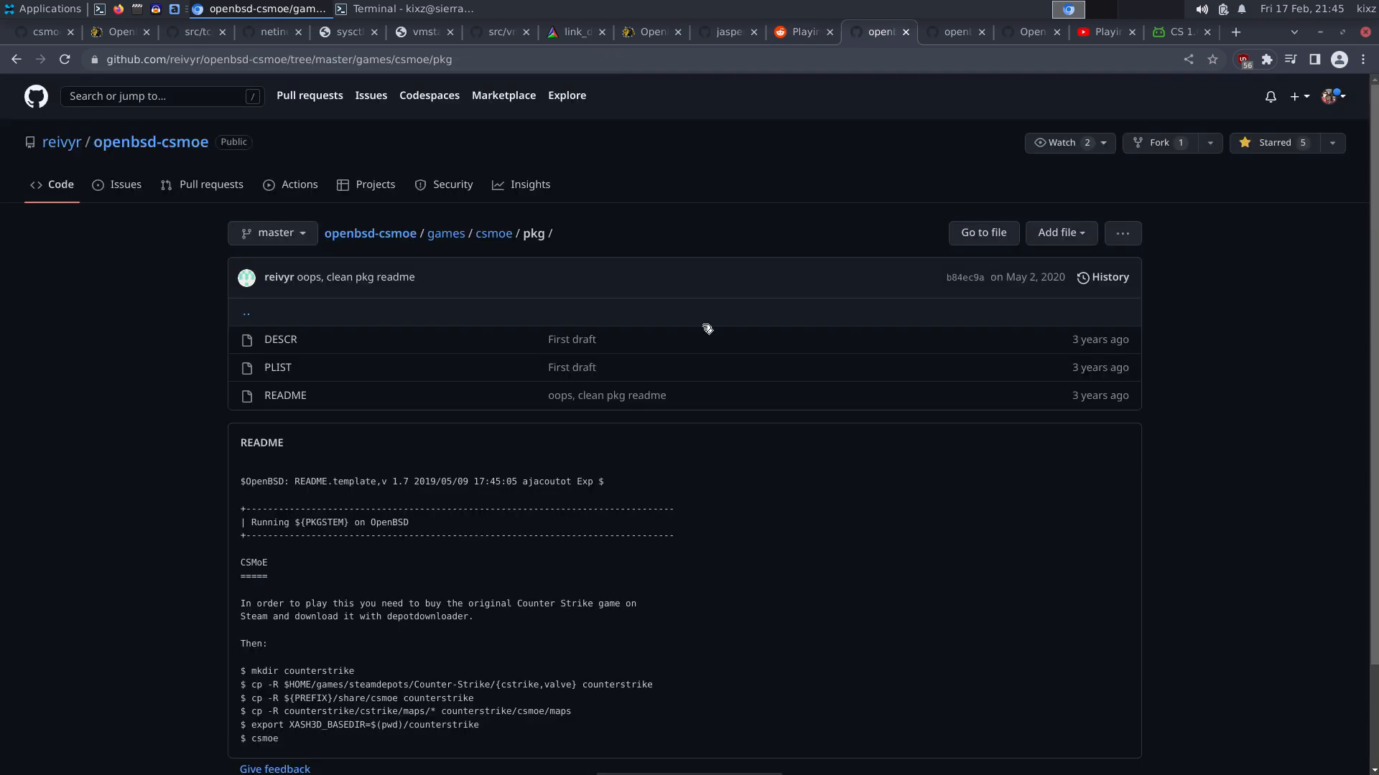
mouse_move(150, 147)
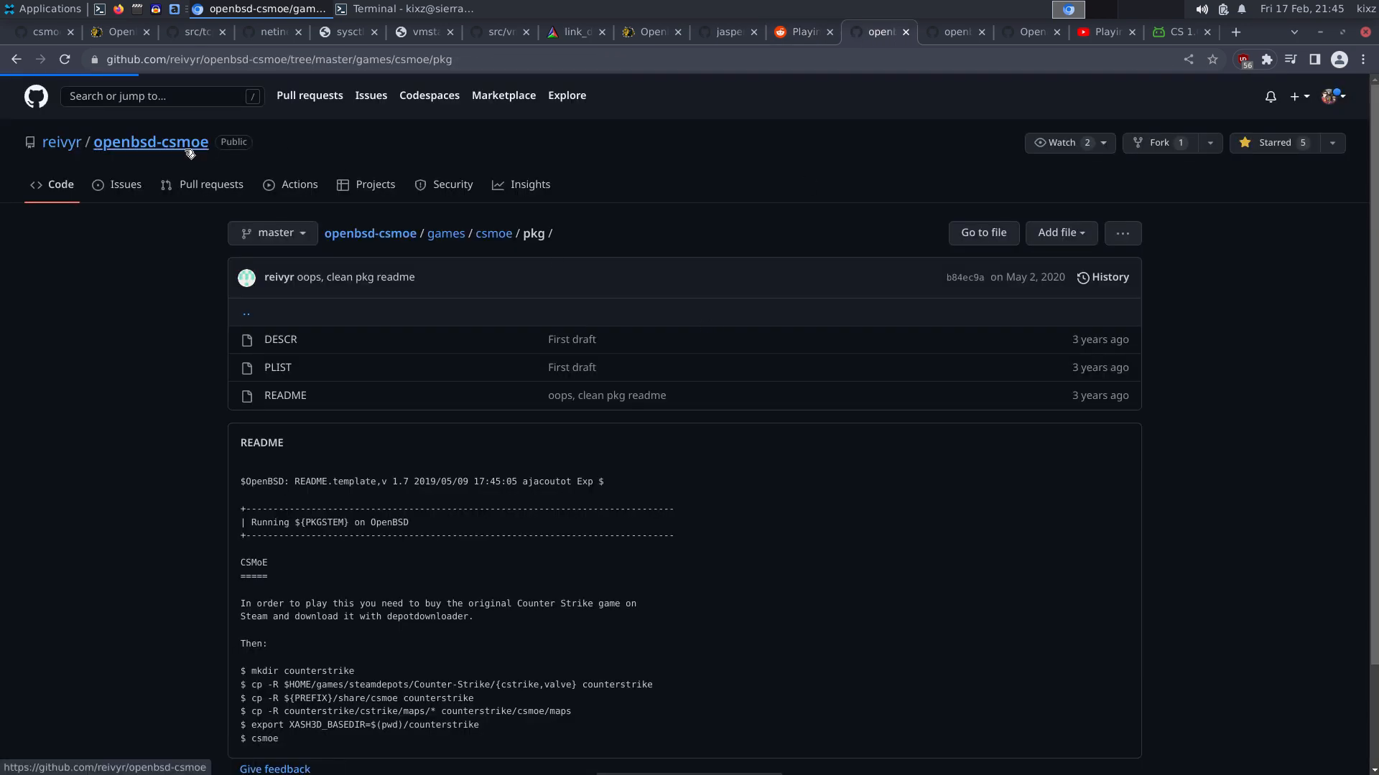
Copy the openbsd-csmoe repository's HTTPS clone address from its Code dropdown.
click(149, 140)
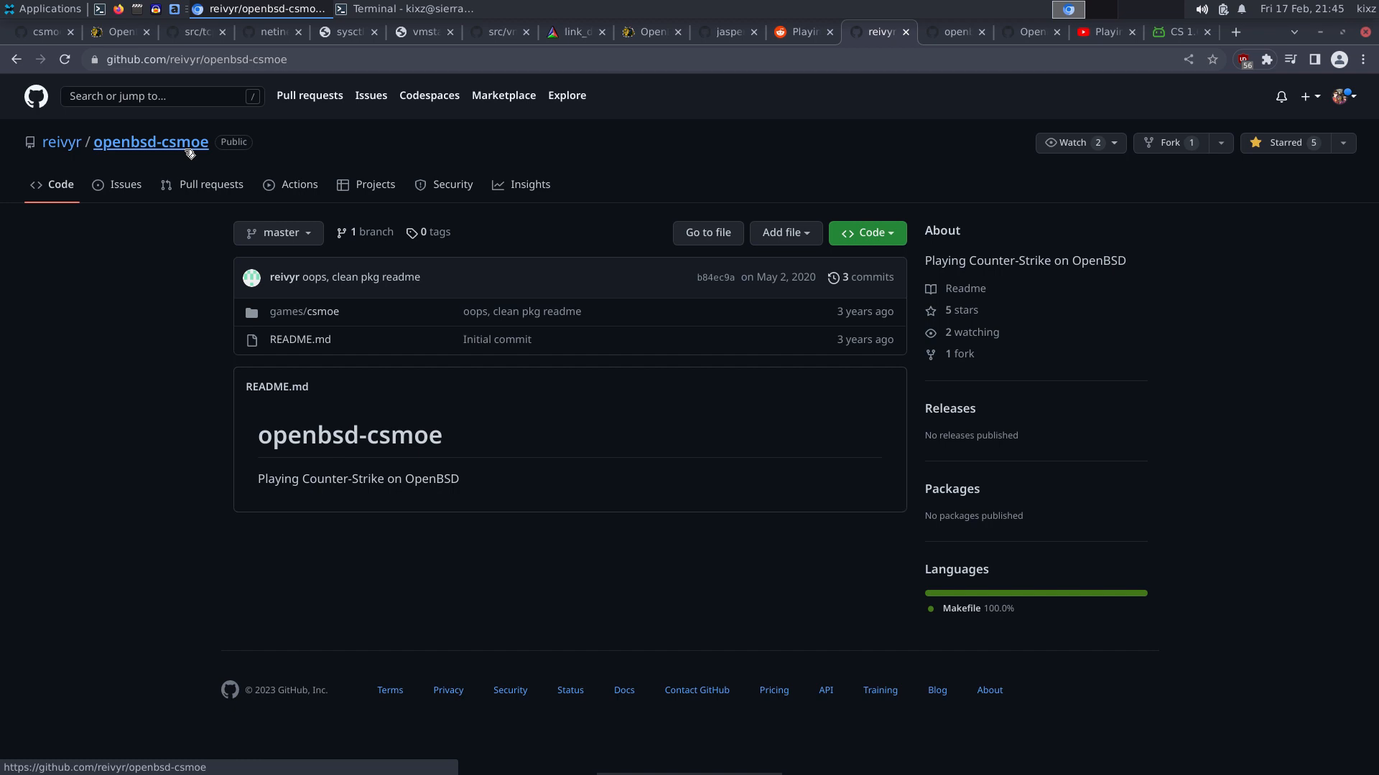
click(869, 232)
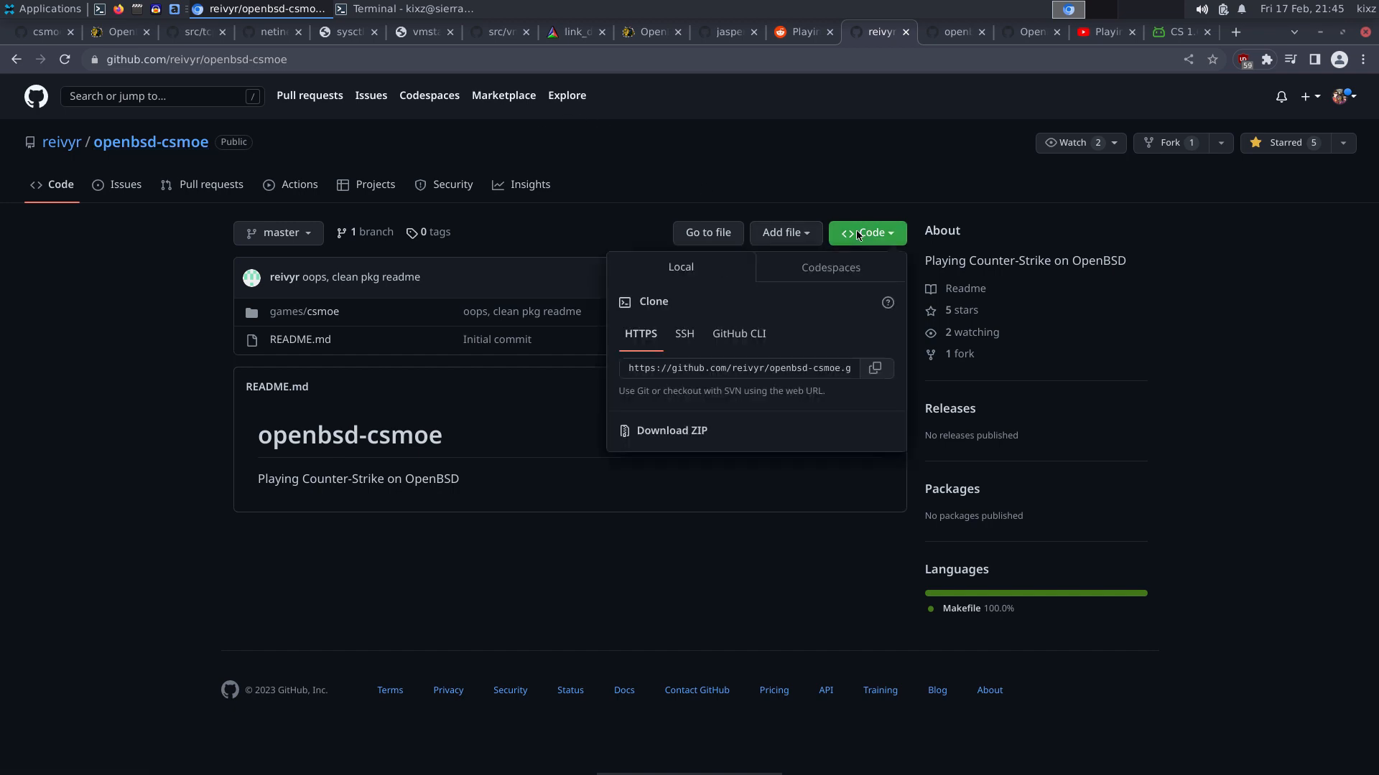
click(409, 8)
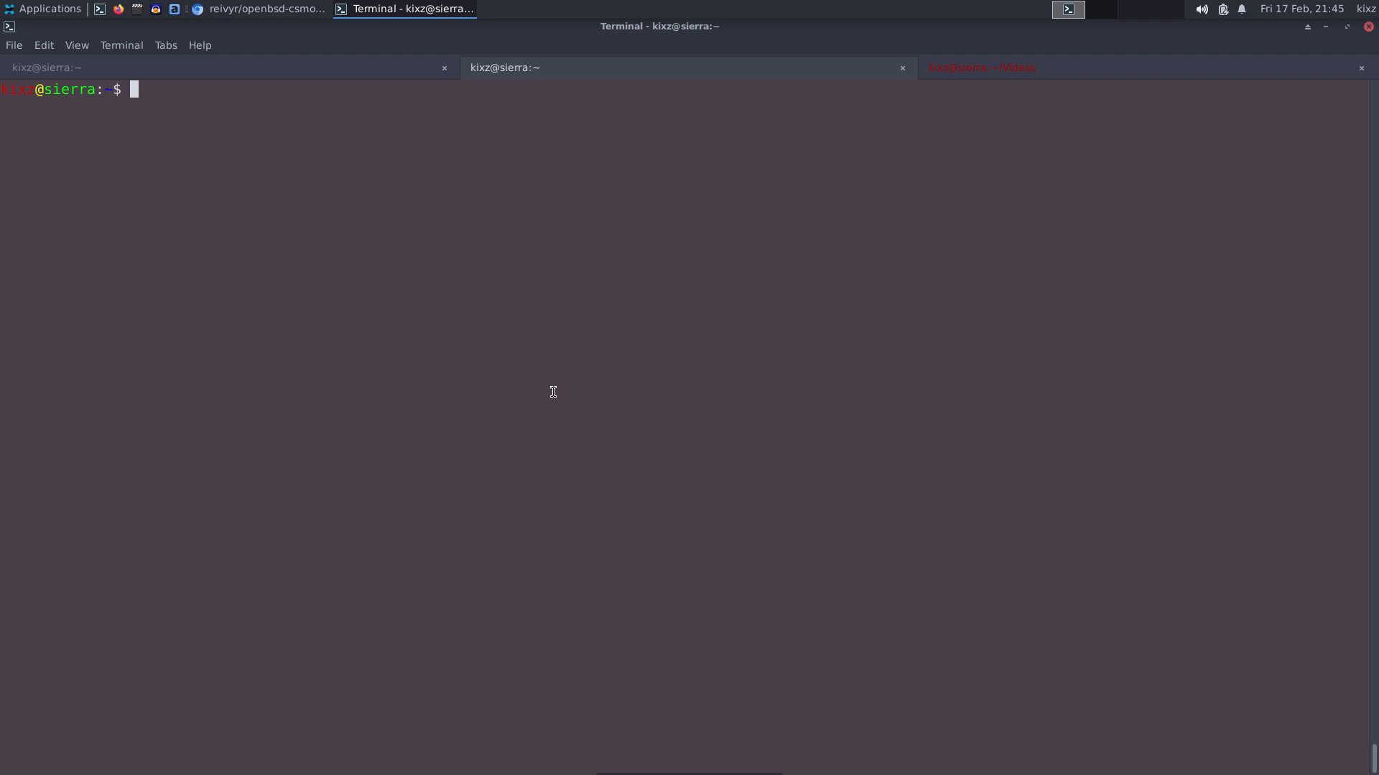
Create a mystuff folder under /usr/ports and move into it.
text(cd /usr/ports/)
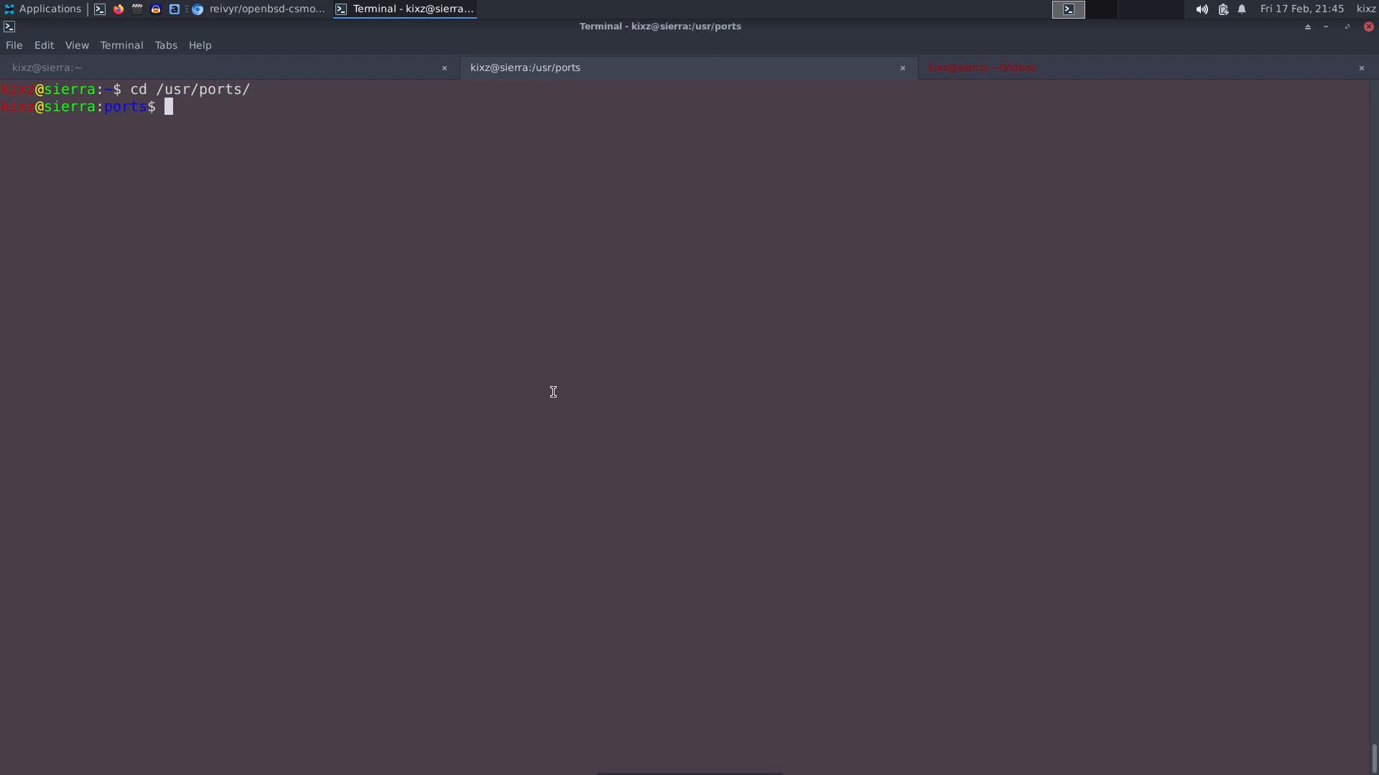
text(mkdir my)
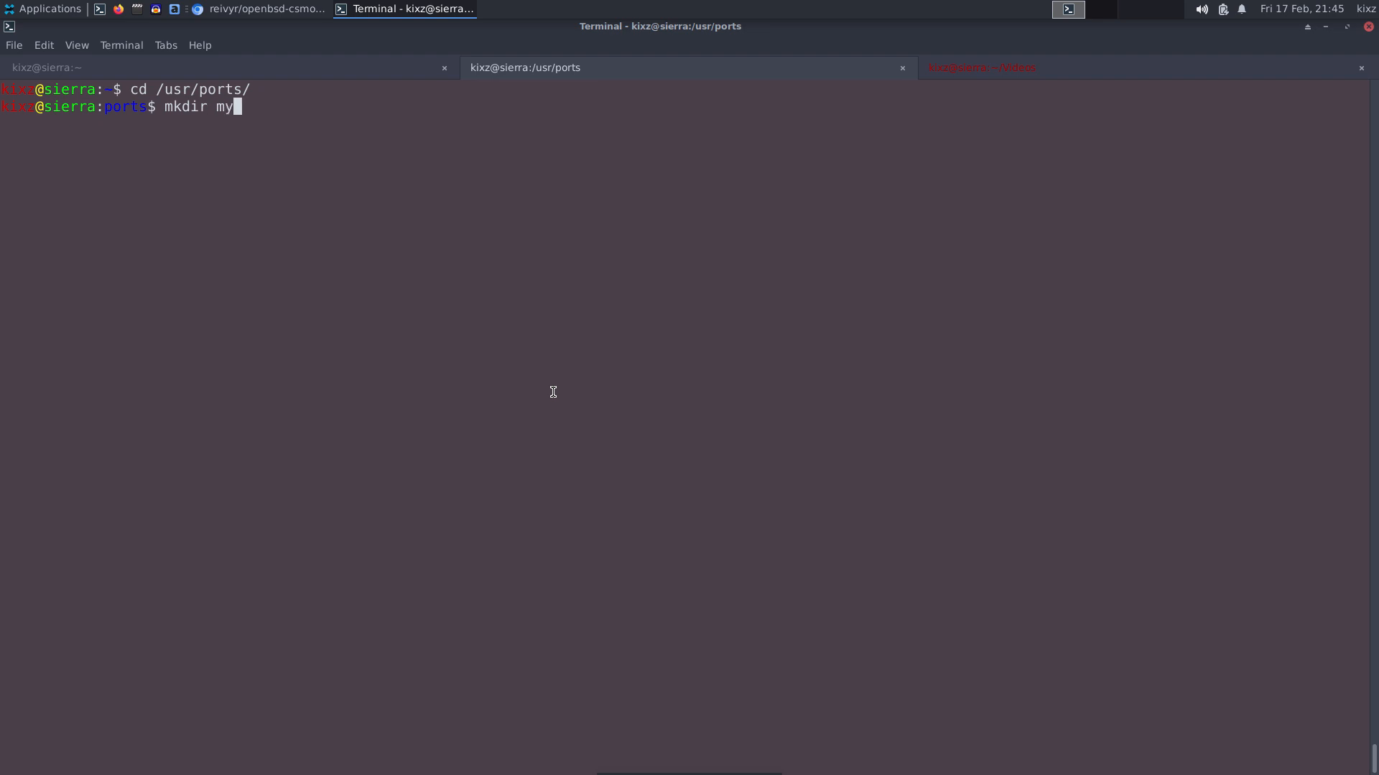
text(stuff)
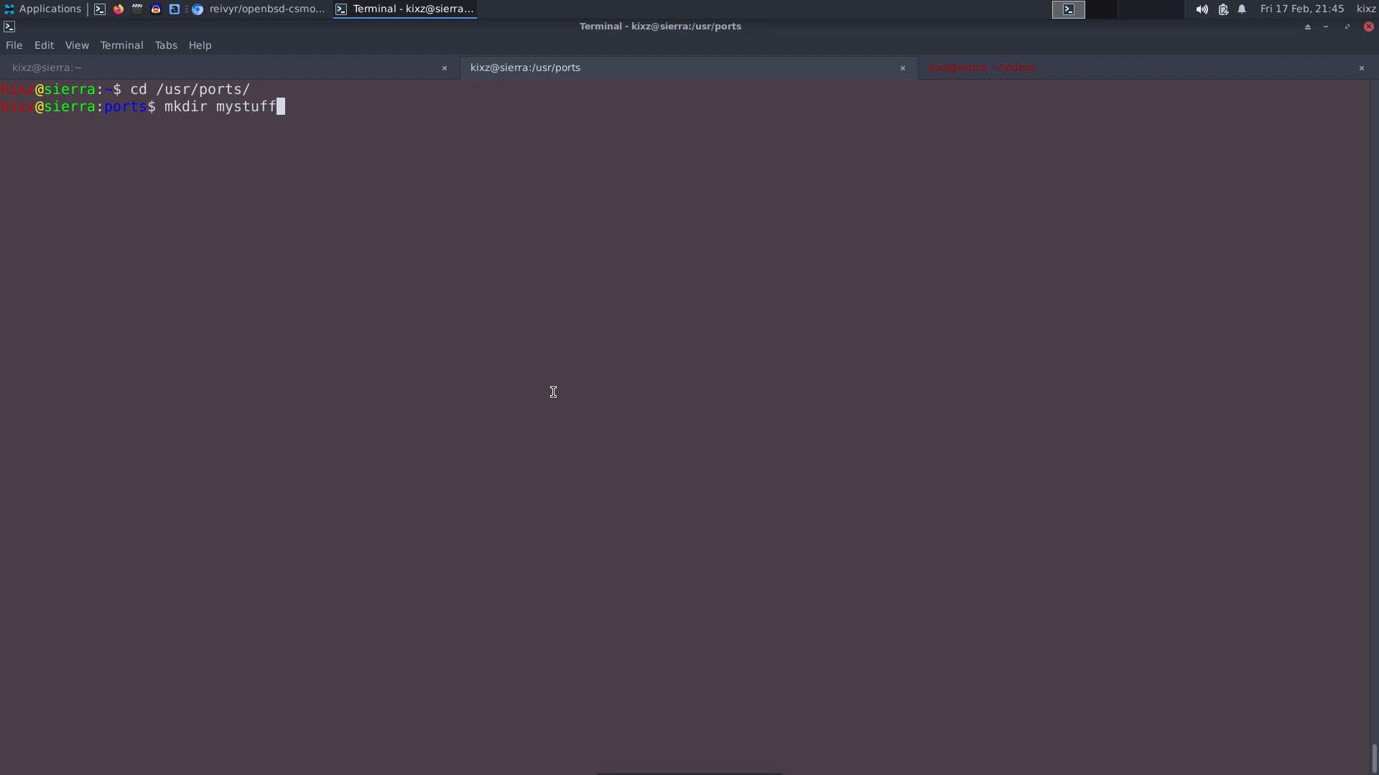
key(Return)
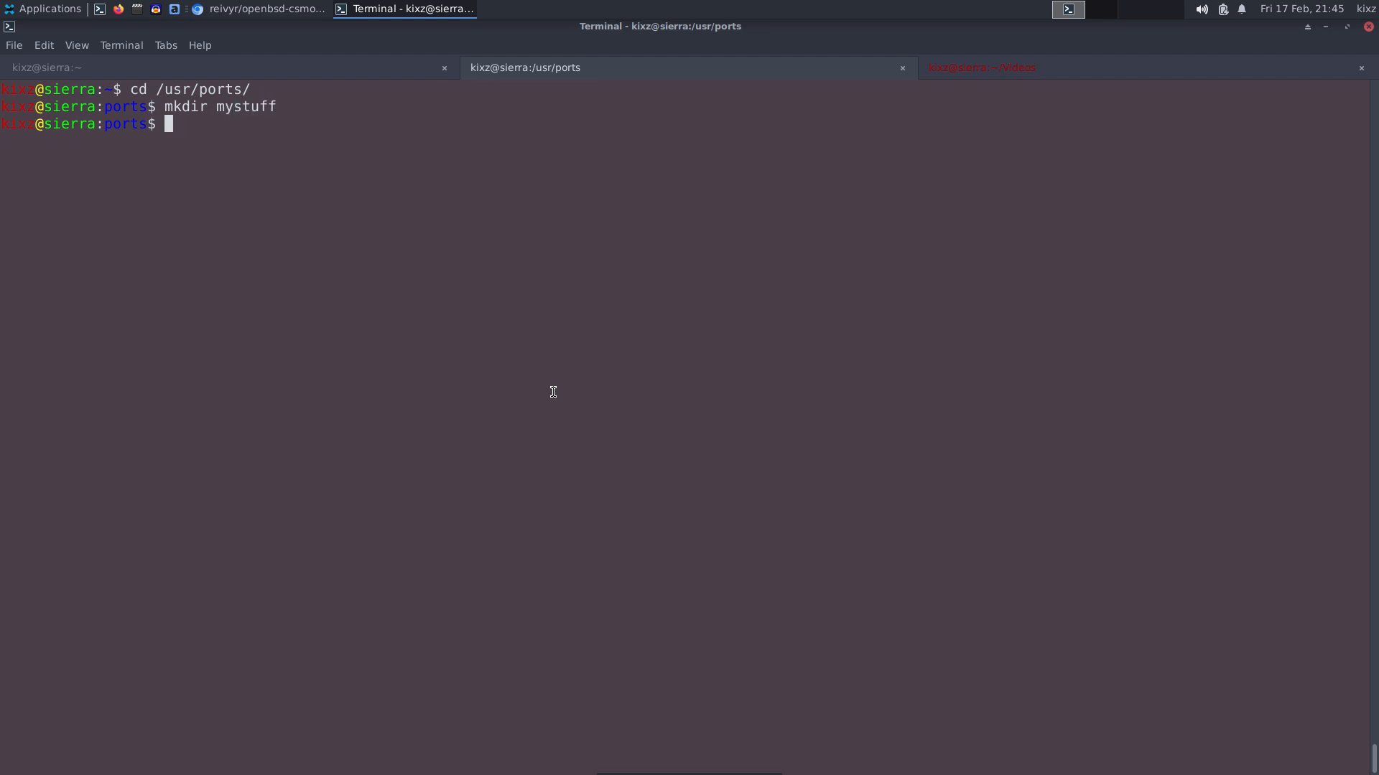
text(cd mystuff/)
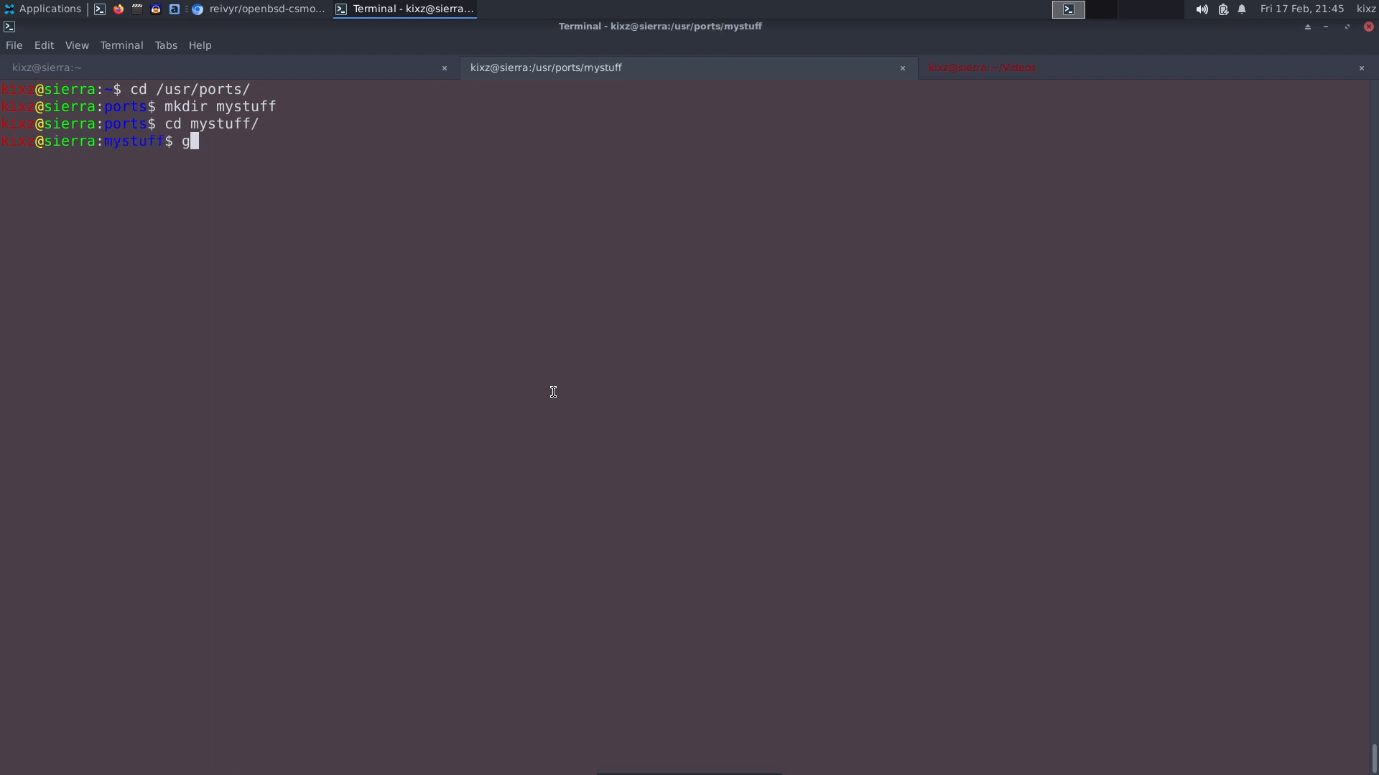
Clone the openbsd-csmoe repository and enter its games/csmoe directory.
text(it clone https://github.com/reivyr/openbsd-csmoe.git)
text(ls)
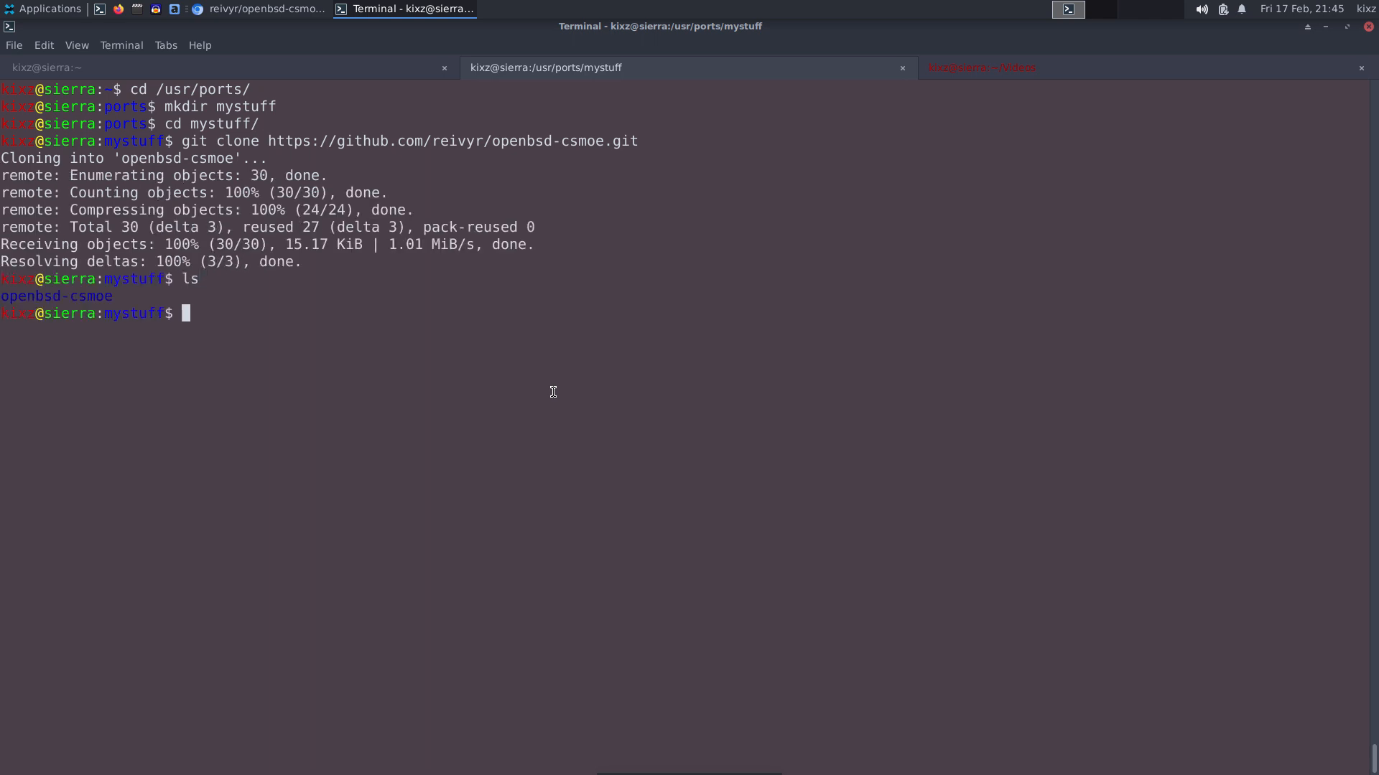
text(cd openbsd-csmoe/gm)
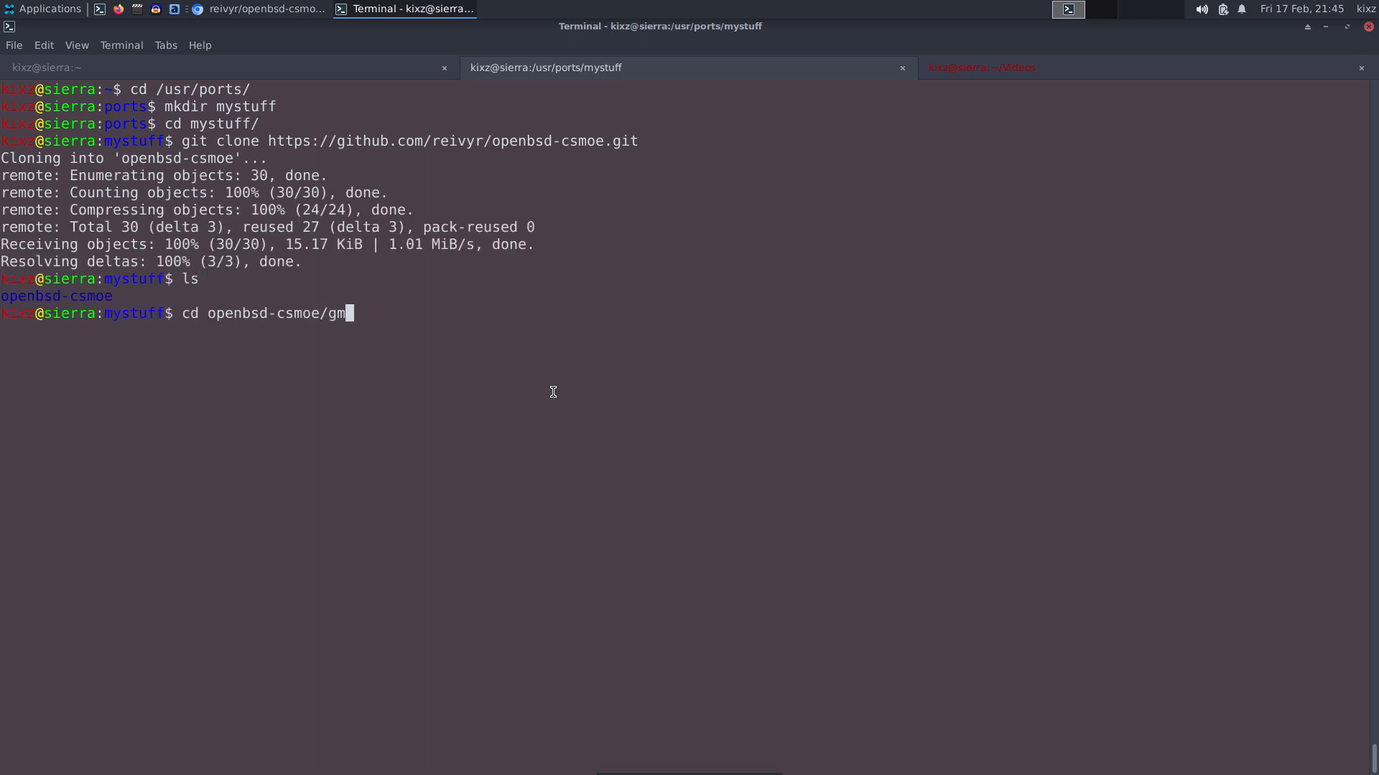
text(s/csmoe/)
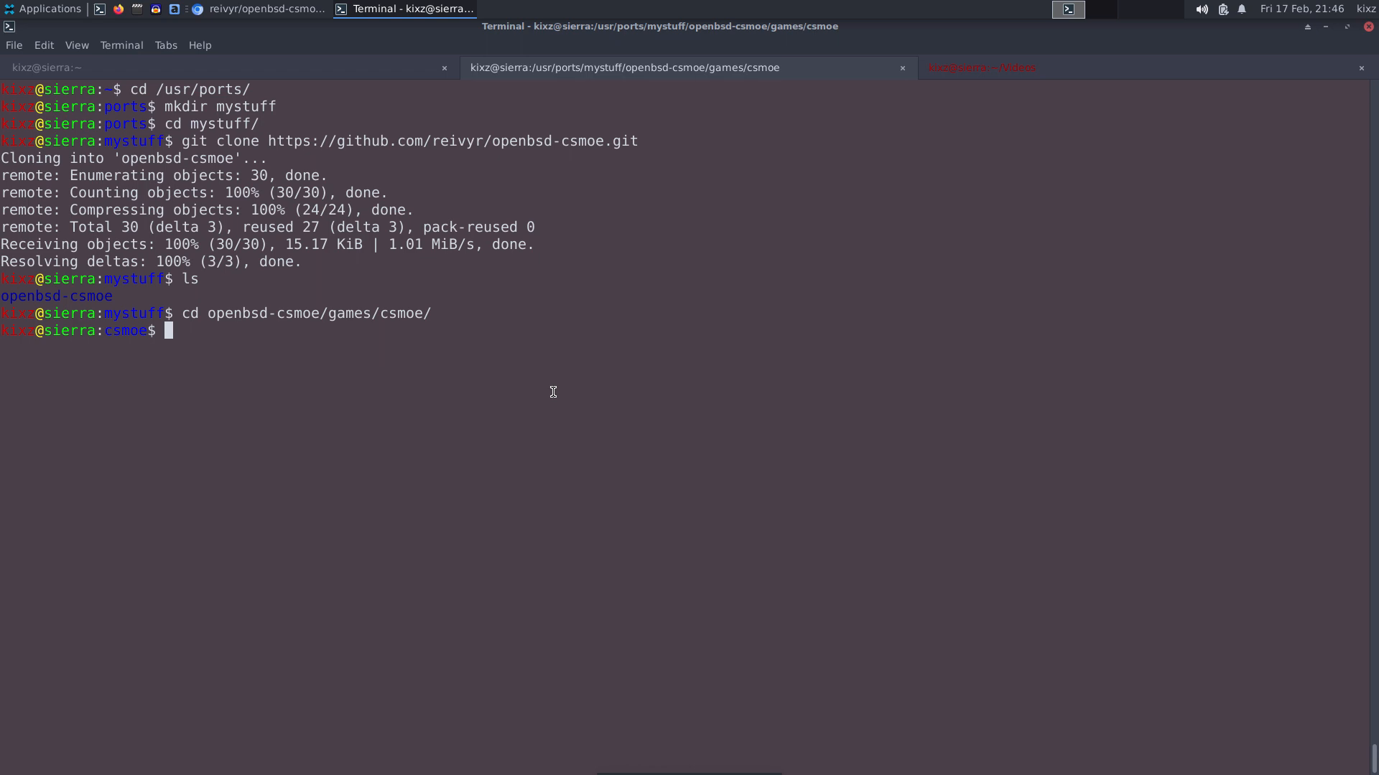
After make fails on a category mismatch, move the games folder up into mystuff.
text(make)
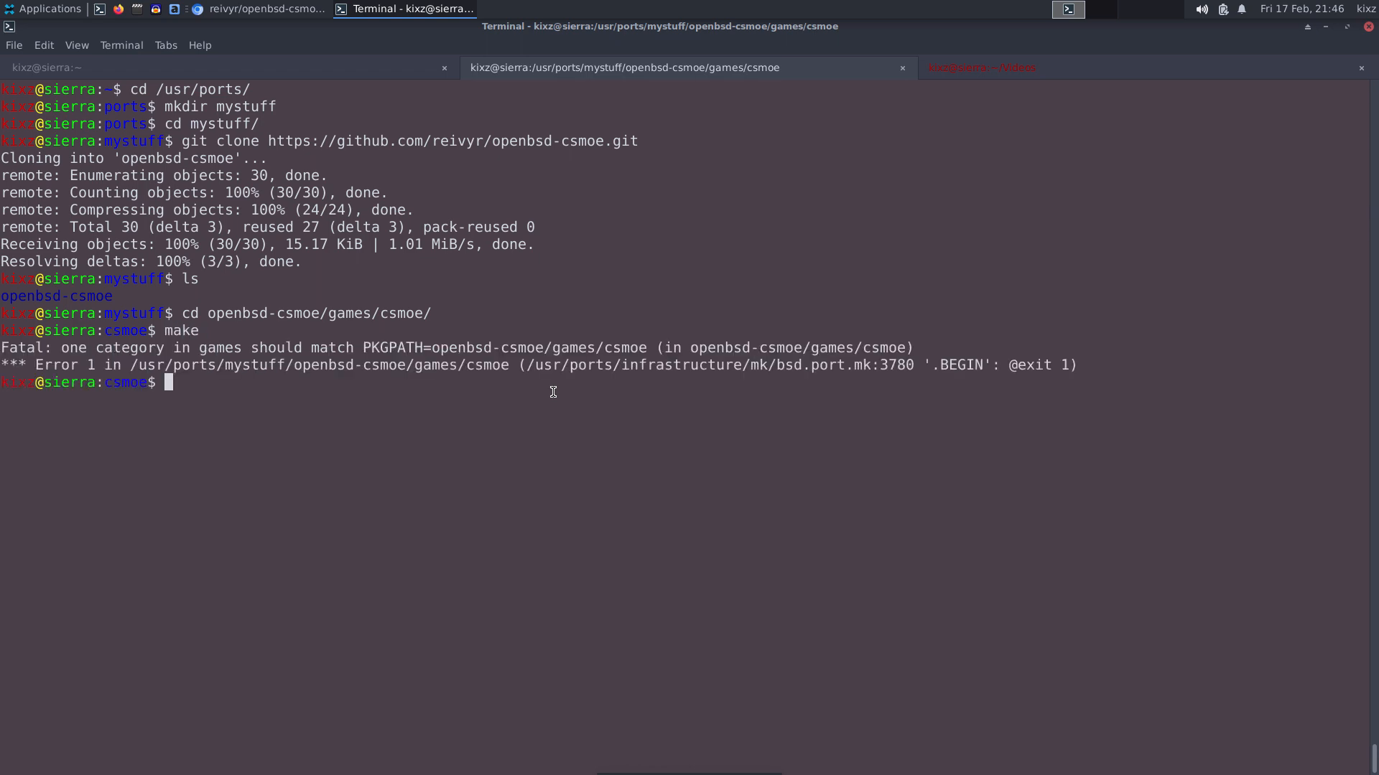
mouse_move(247, 313)
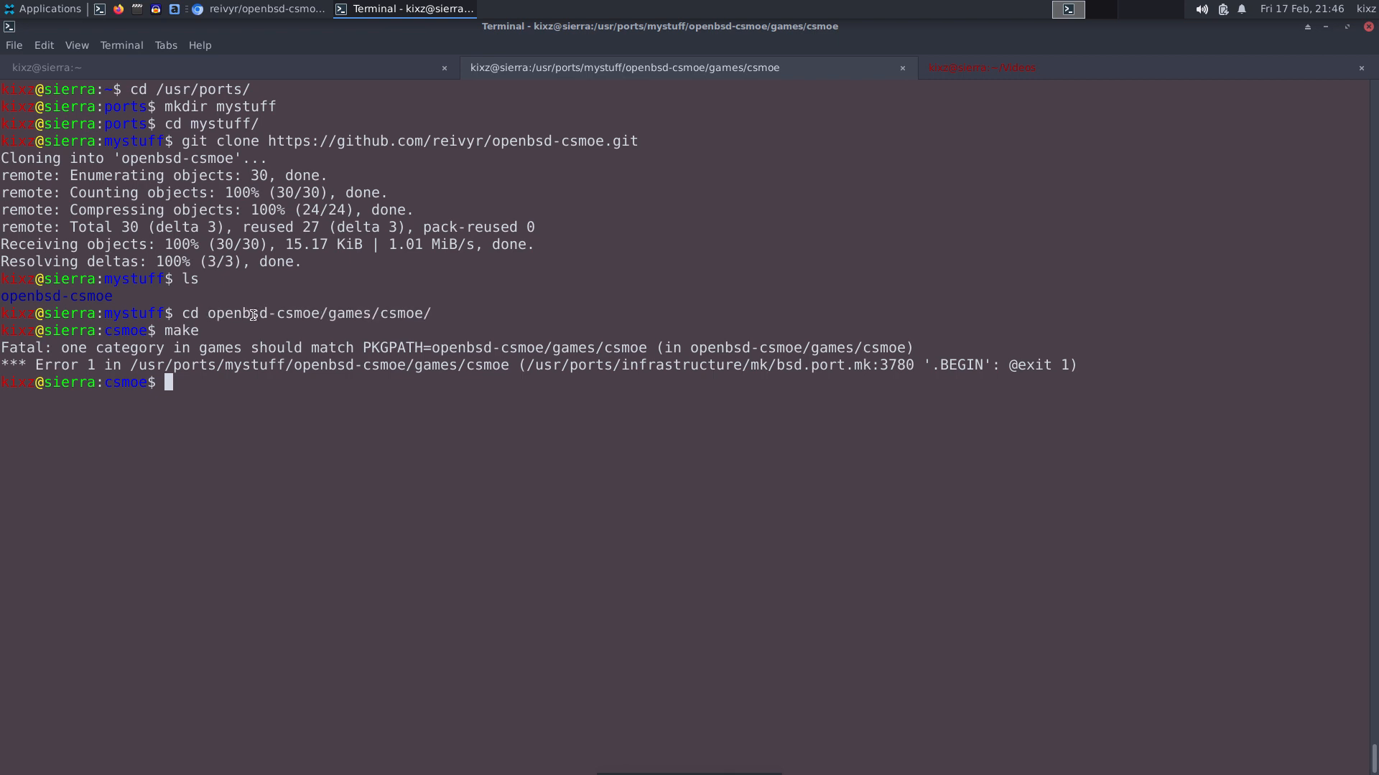
mouse_move(393, 310)
text(ls)
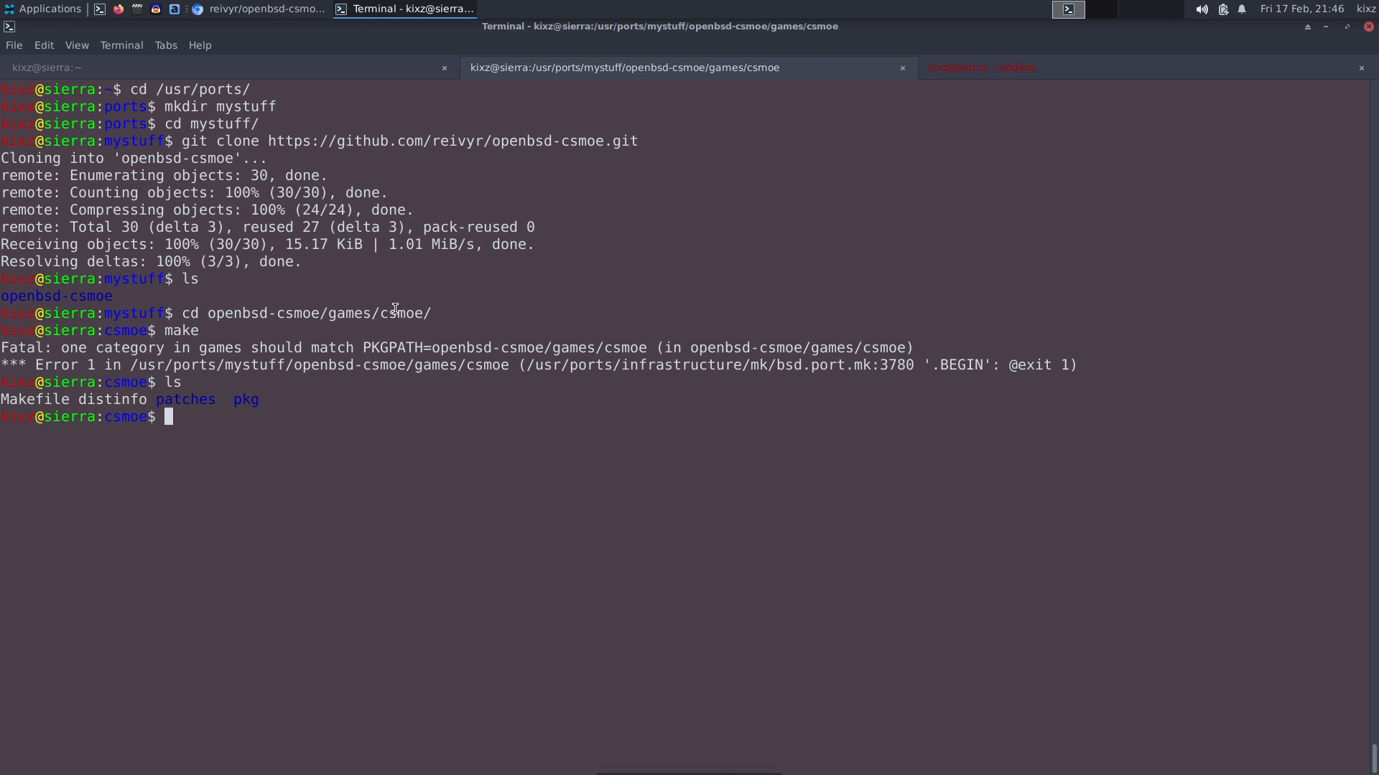
text(cd ..)
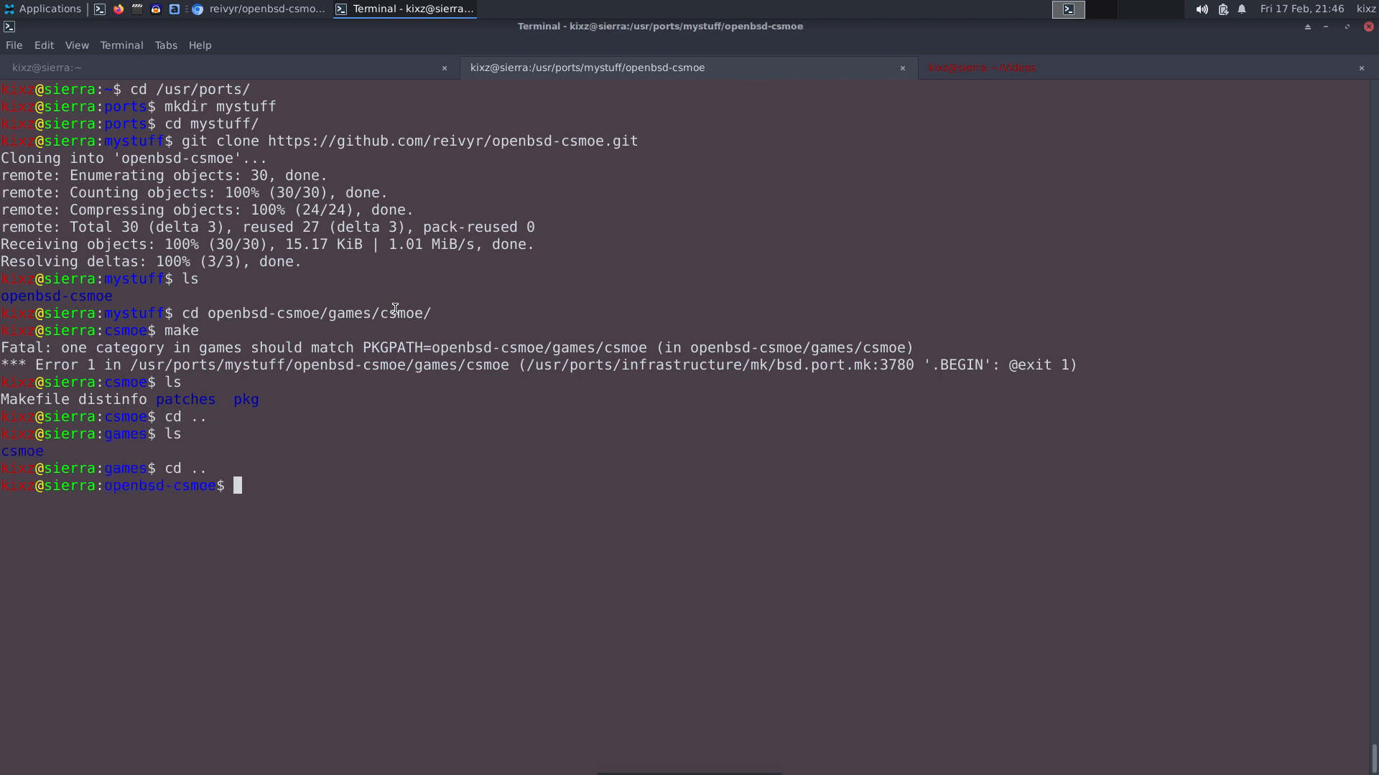
text(ls)
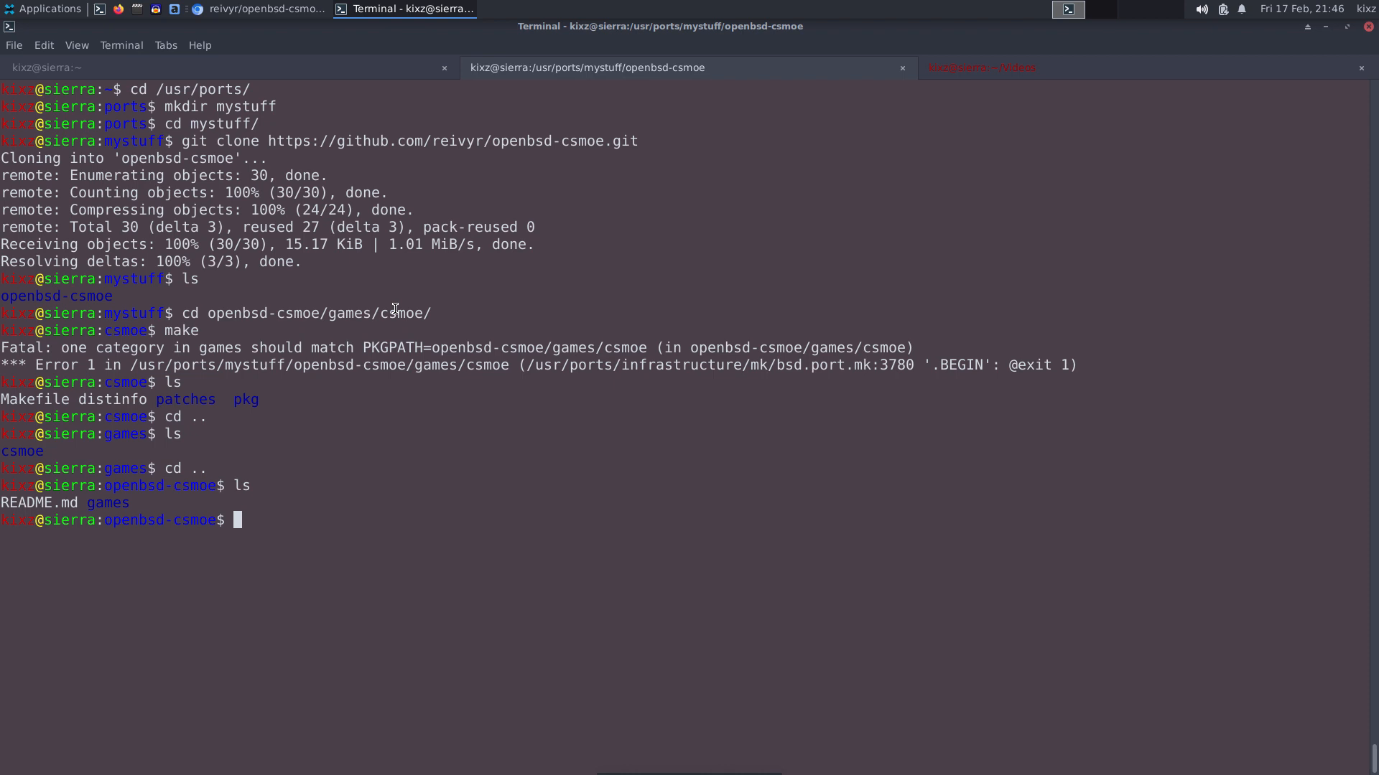
text(mv)
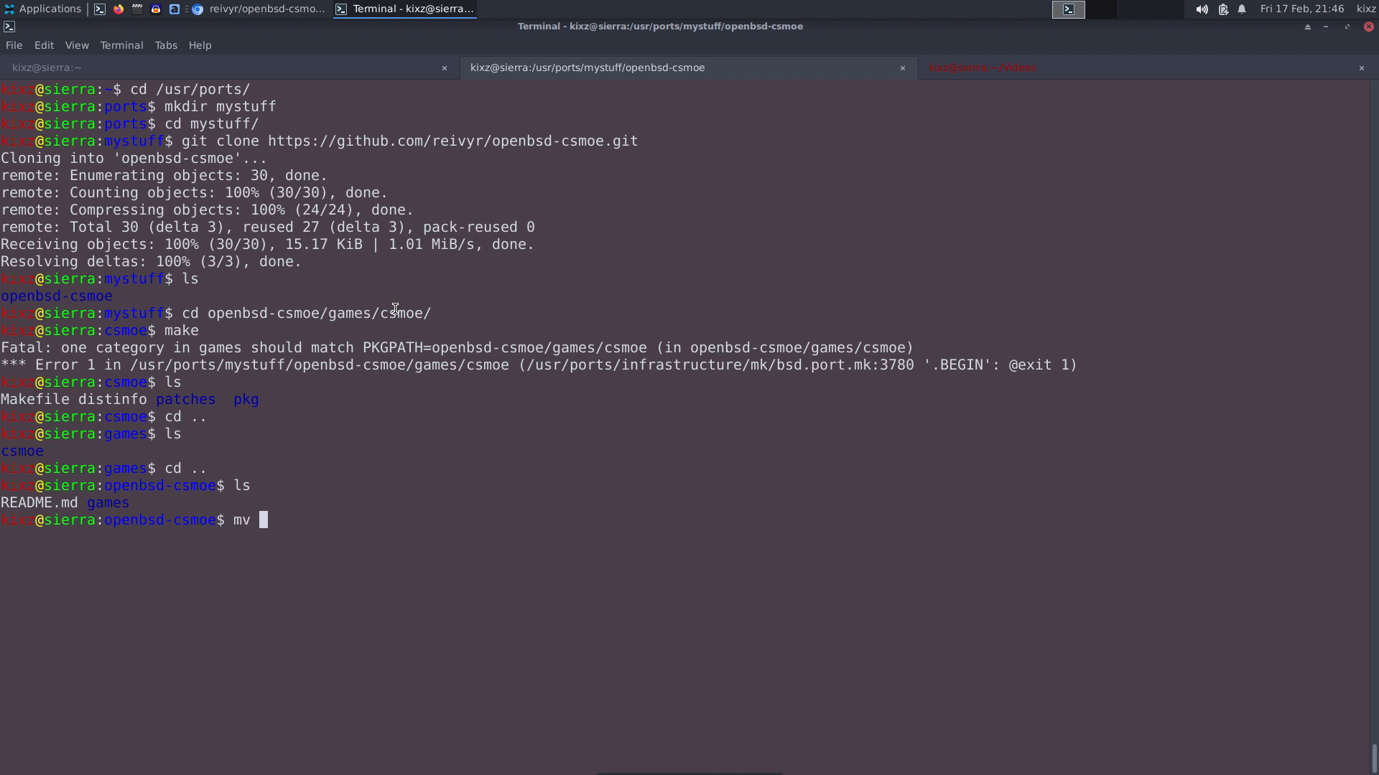
text(games/ ../)
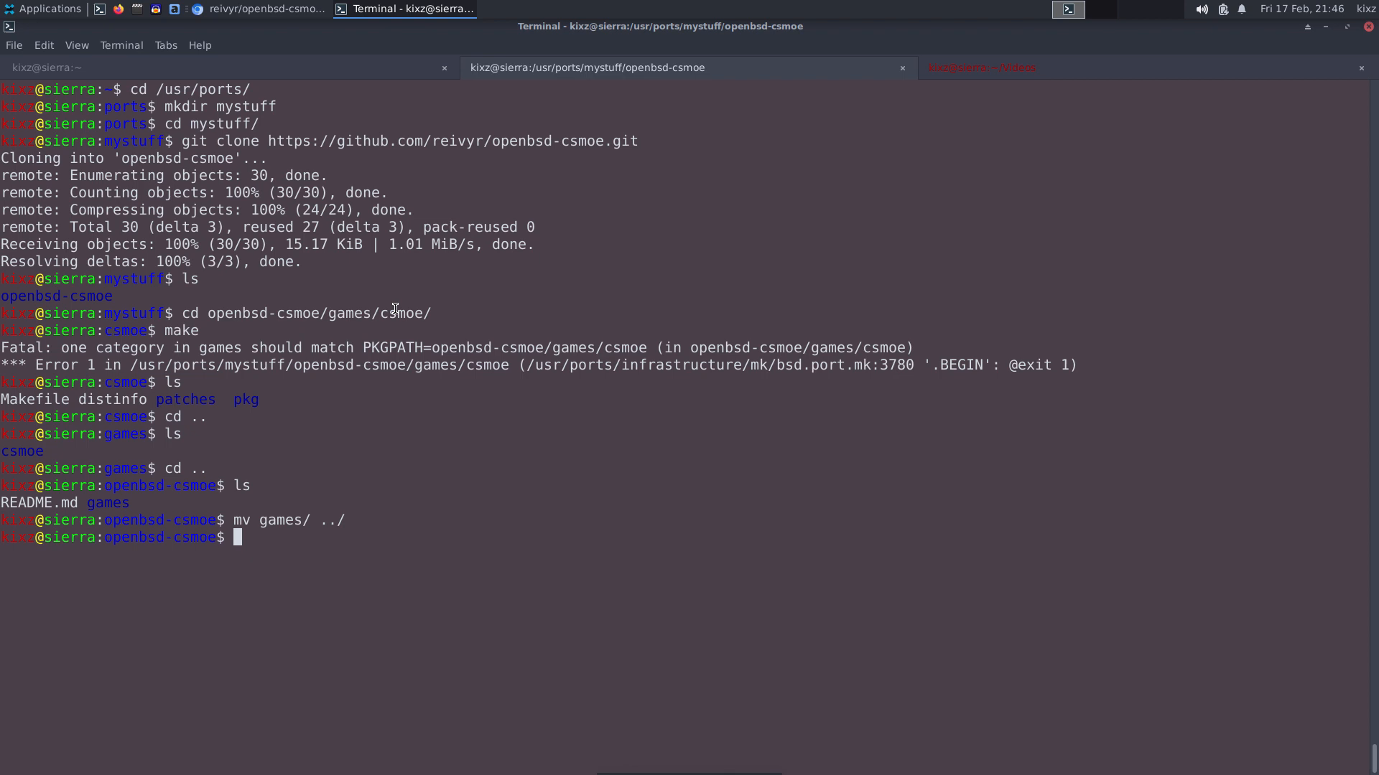
Back in mystuff, delete the leftover openbsd-csmoe clone with rm -rvf.
text(cd ..)
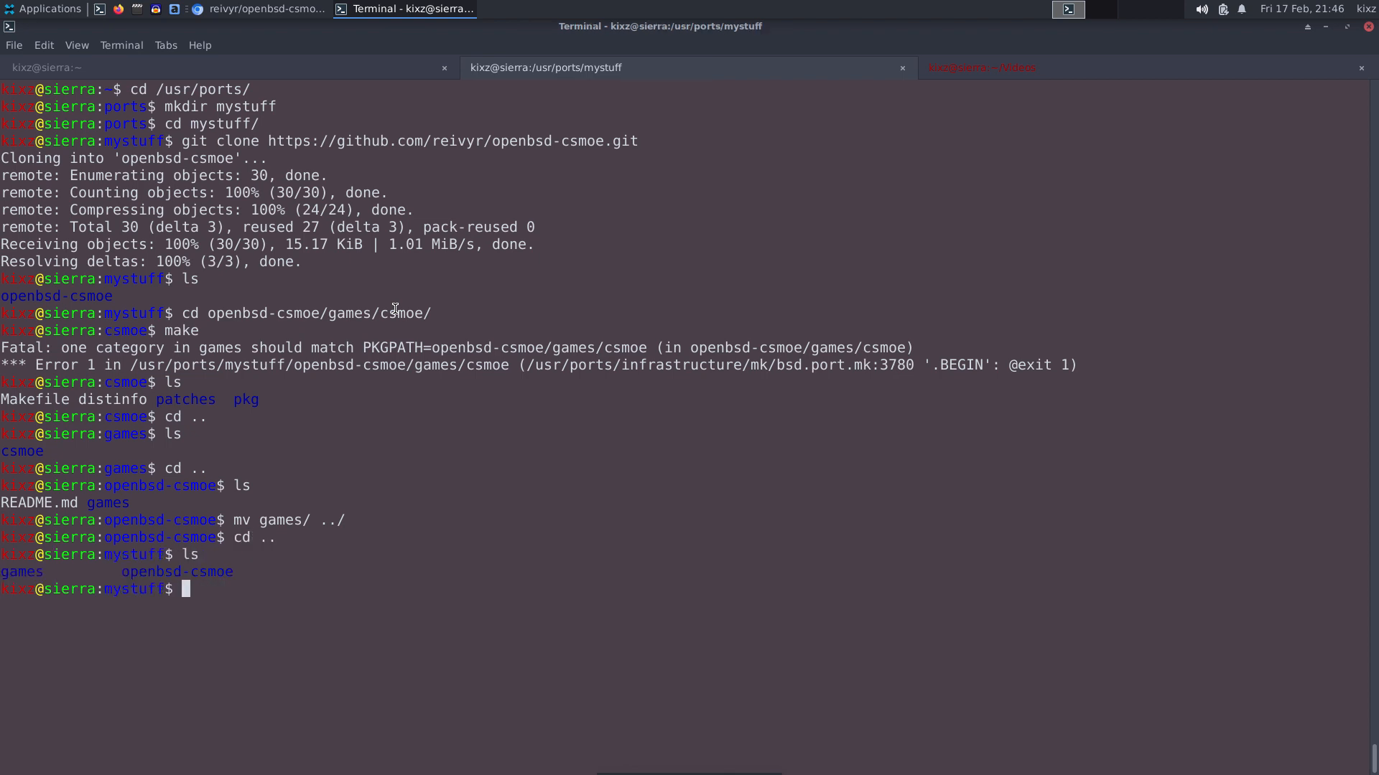
text(pwd)
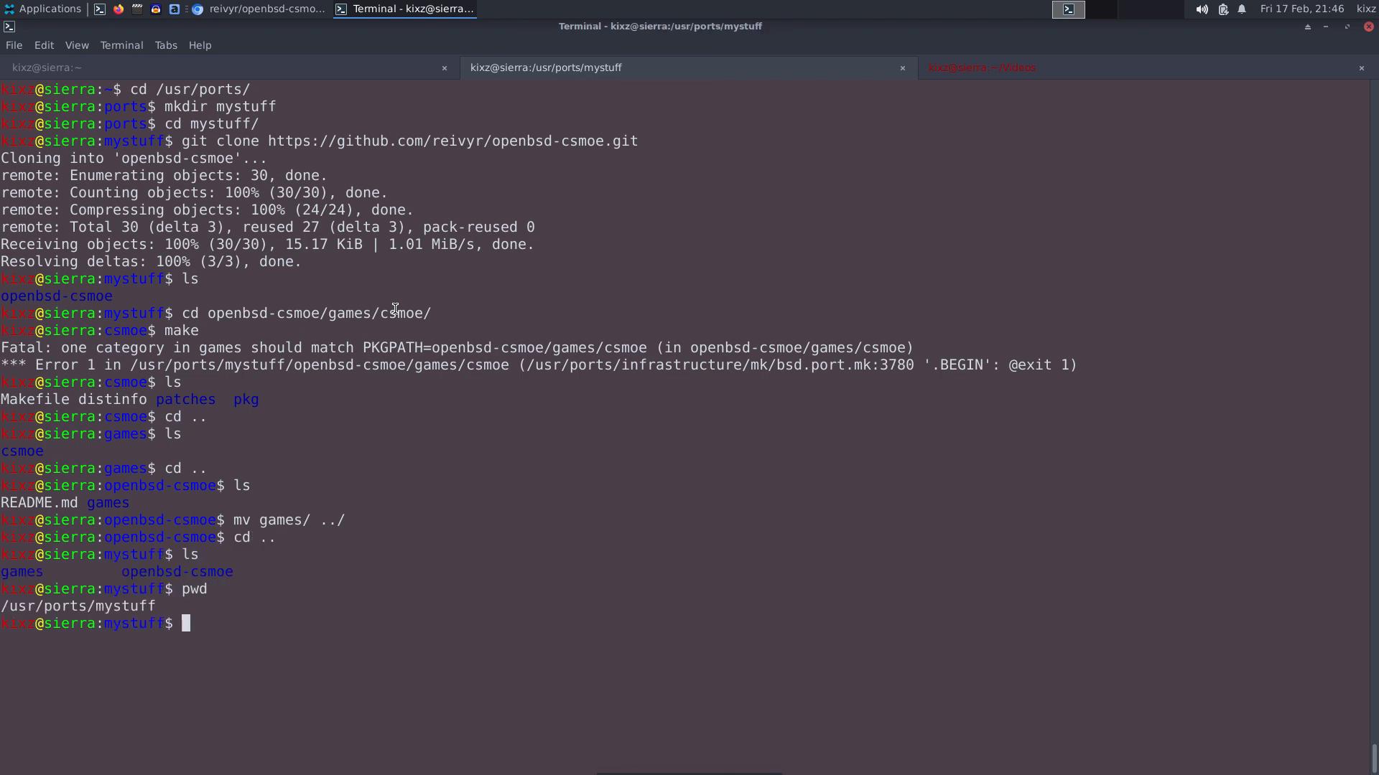
mouse_move(6, 555)
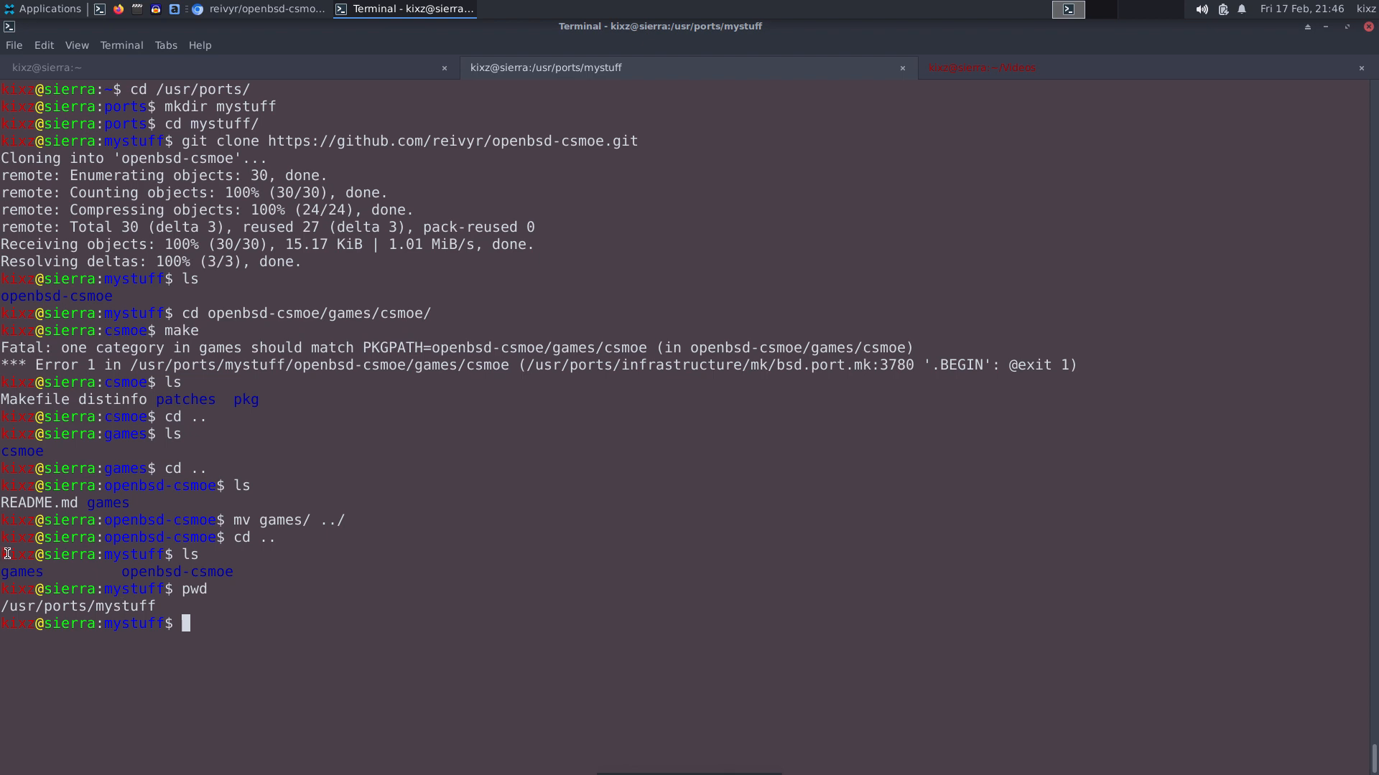
mouse_move(396, 543)
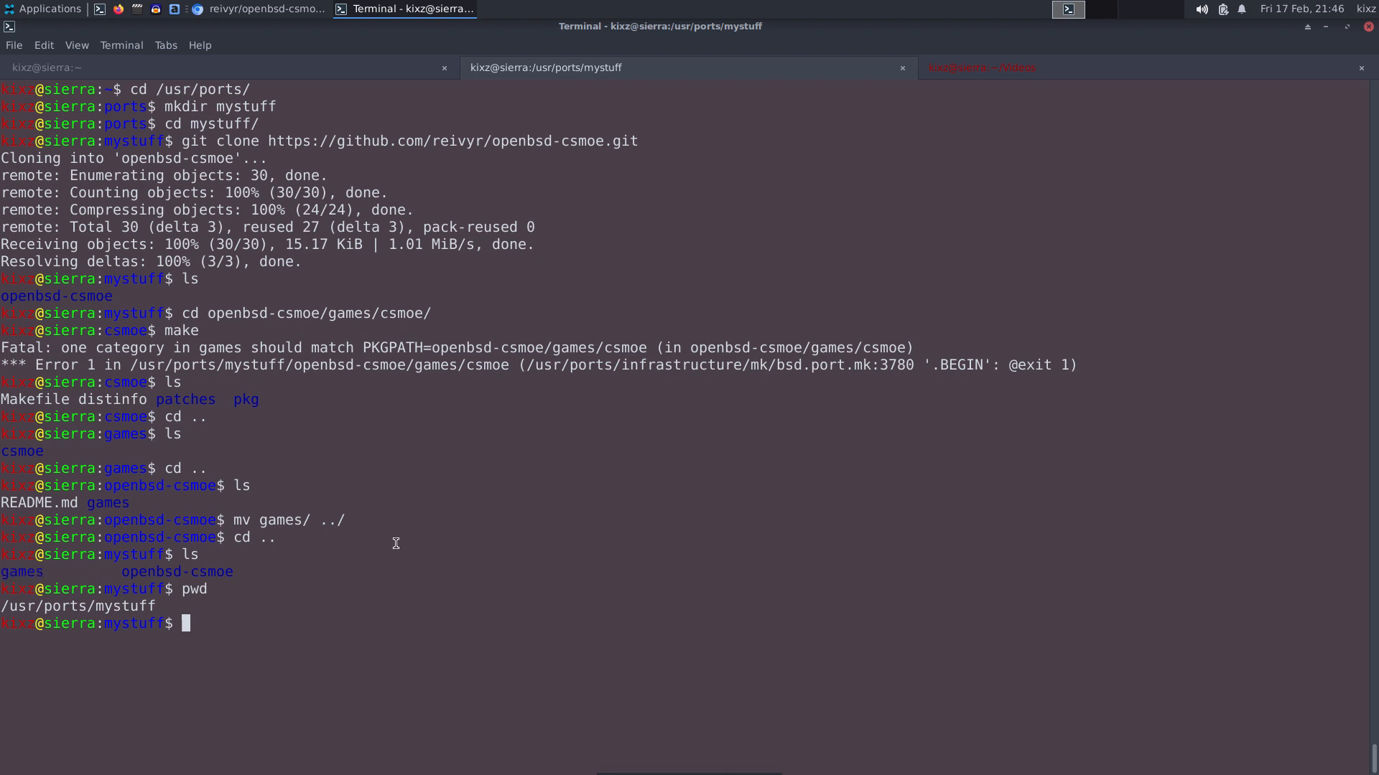
text(rm -rvf openbsd-csmoe/)
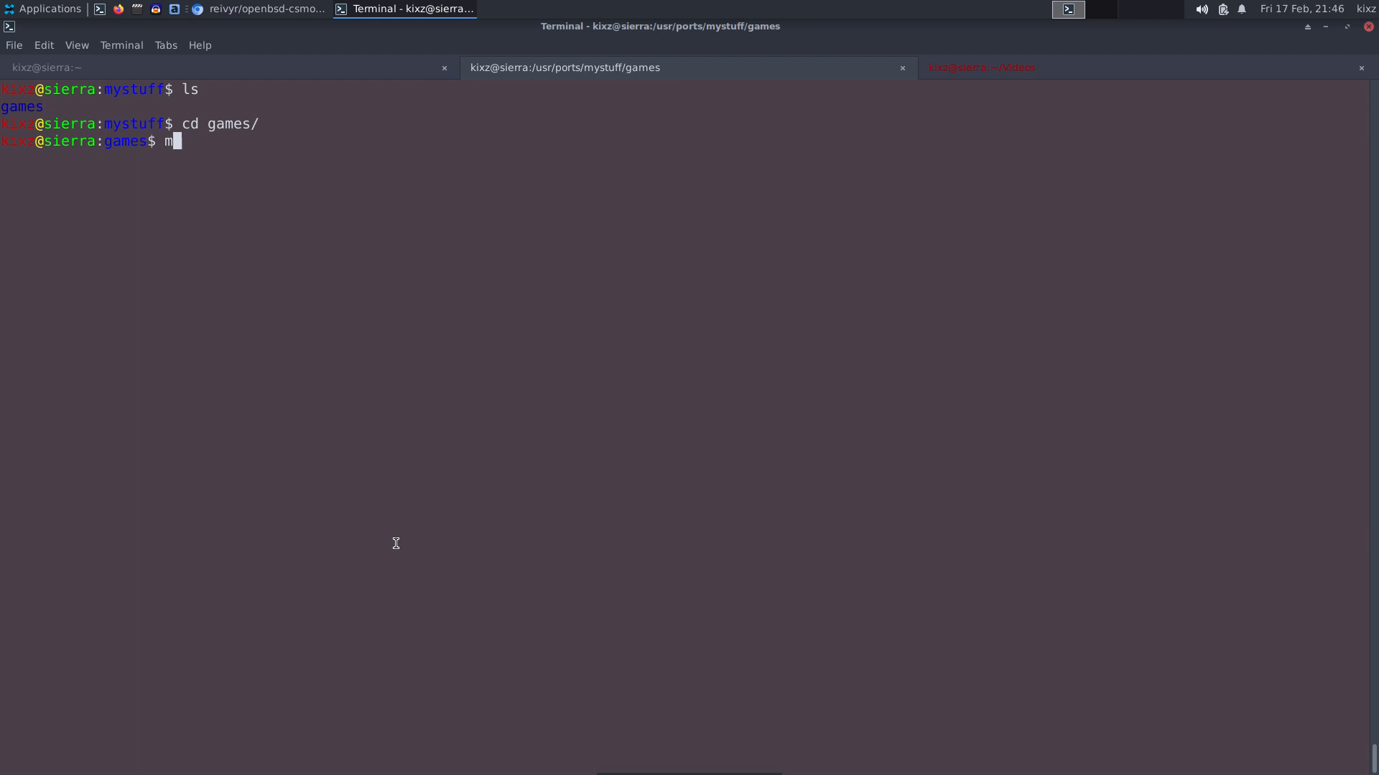
Build the csmoe port with make inside games/csmoe.
key(BackSpace)
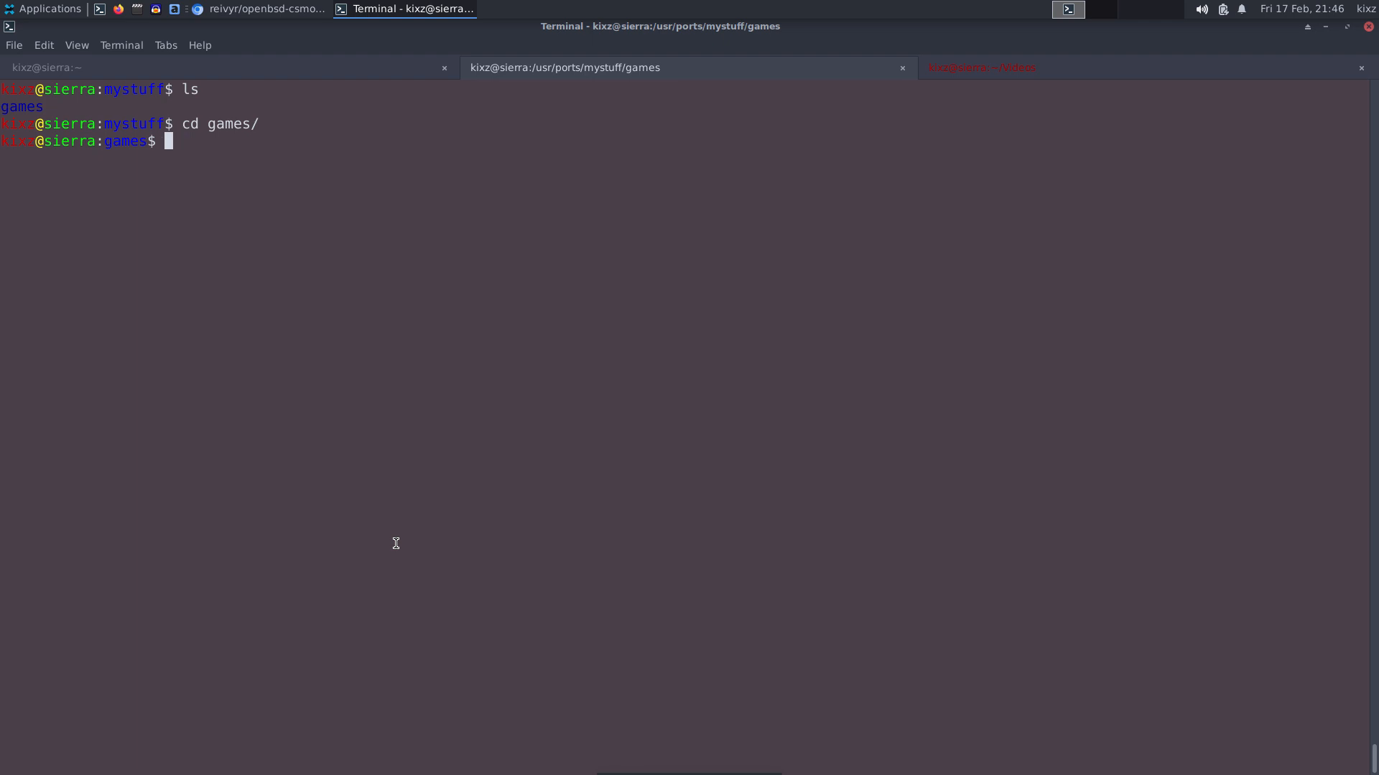
text(cd csmoe/)
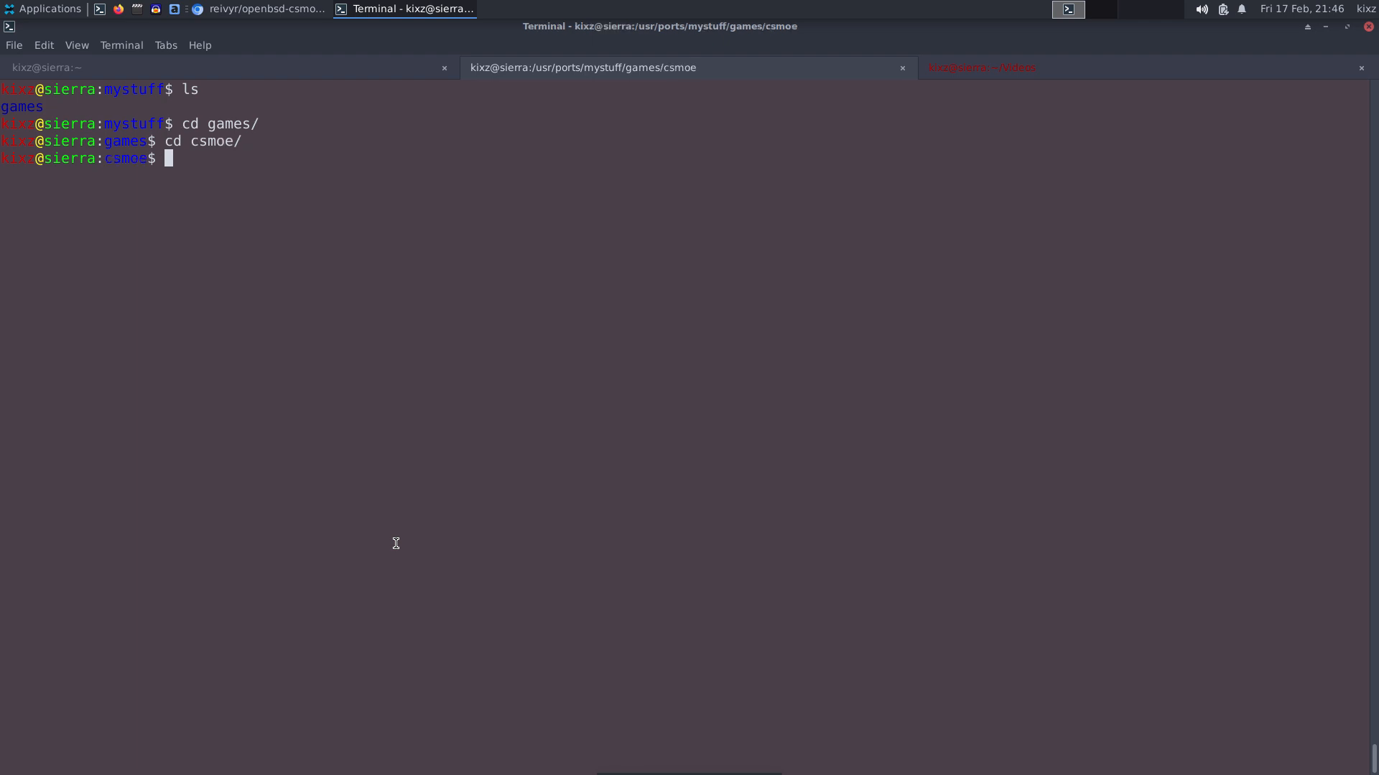
text(make)
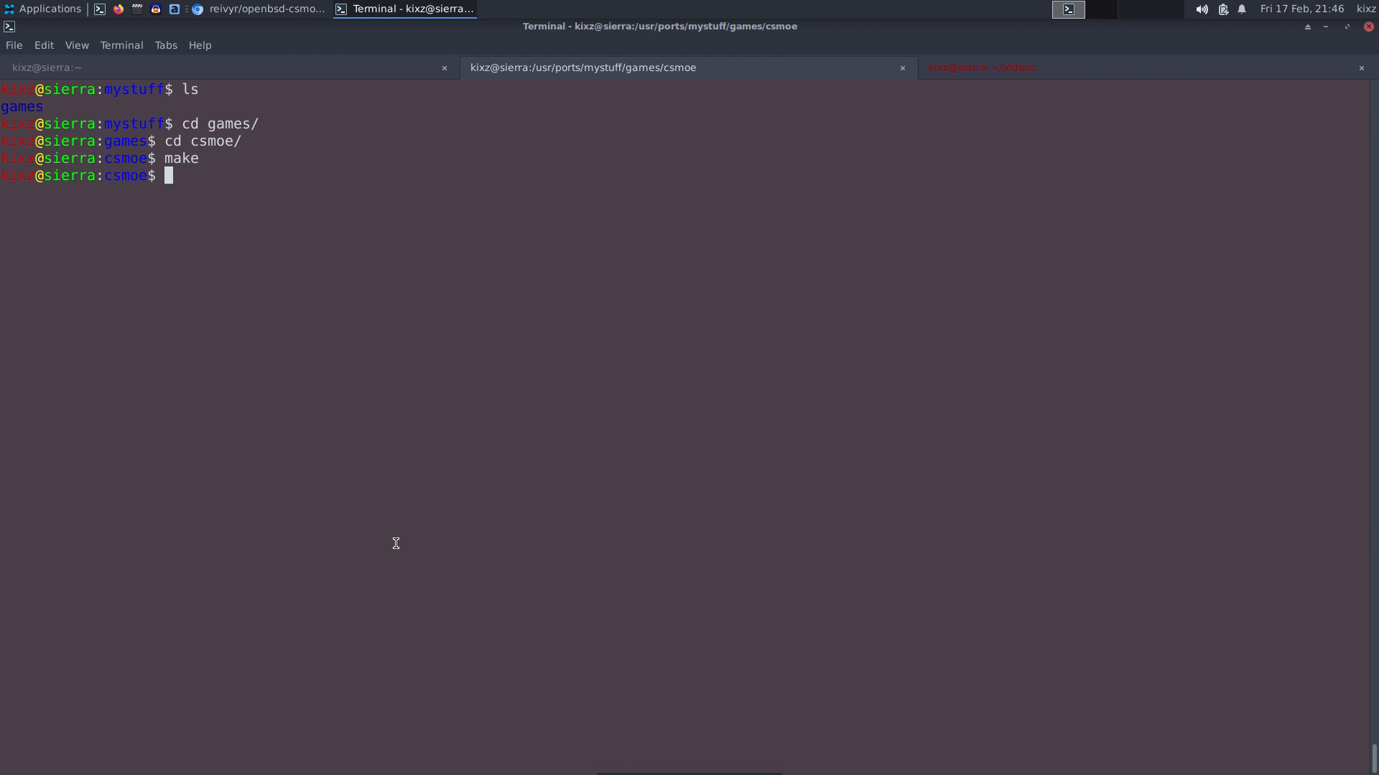
Install csmoe with doas make install, then return to the home folder.
text(doas make install)
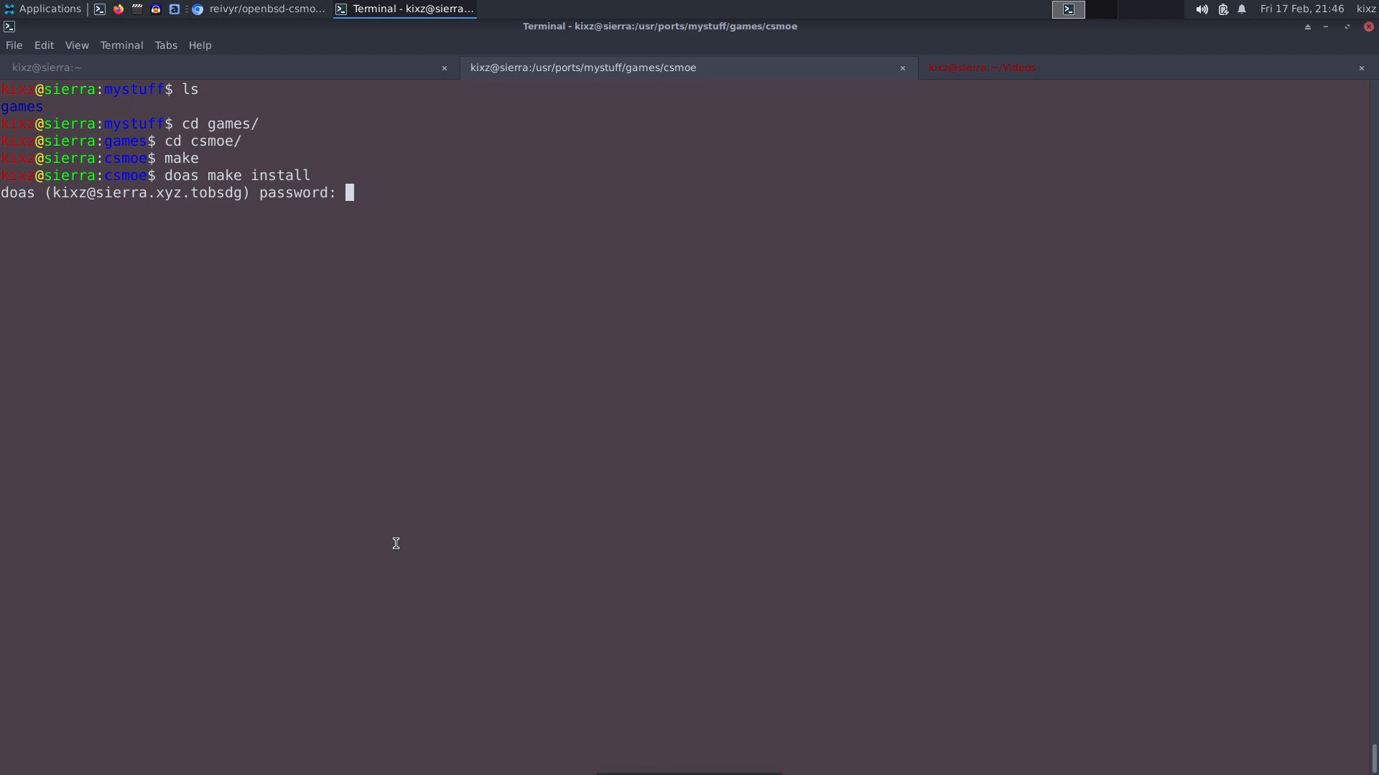
key(Return)
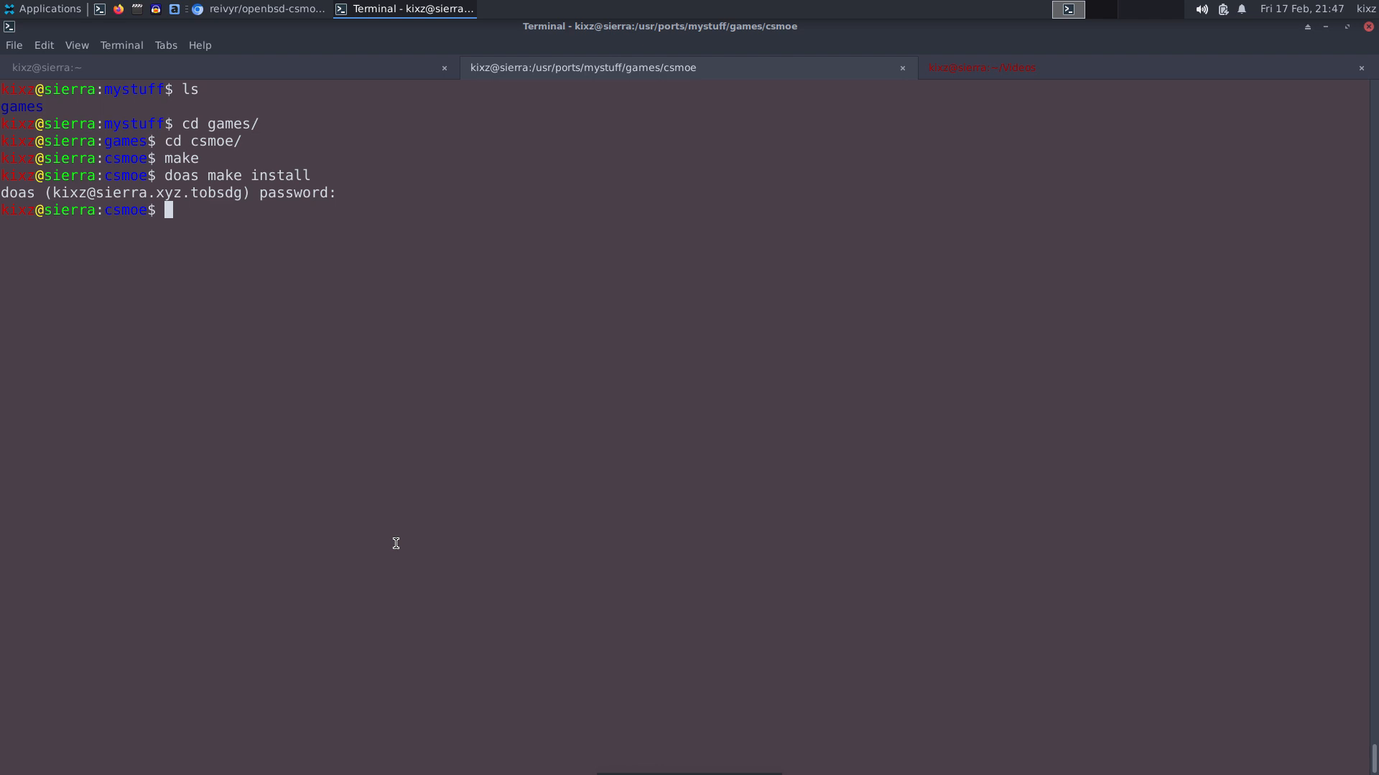
text(cd)
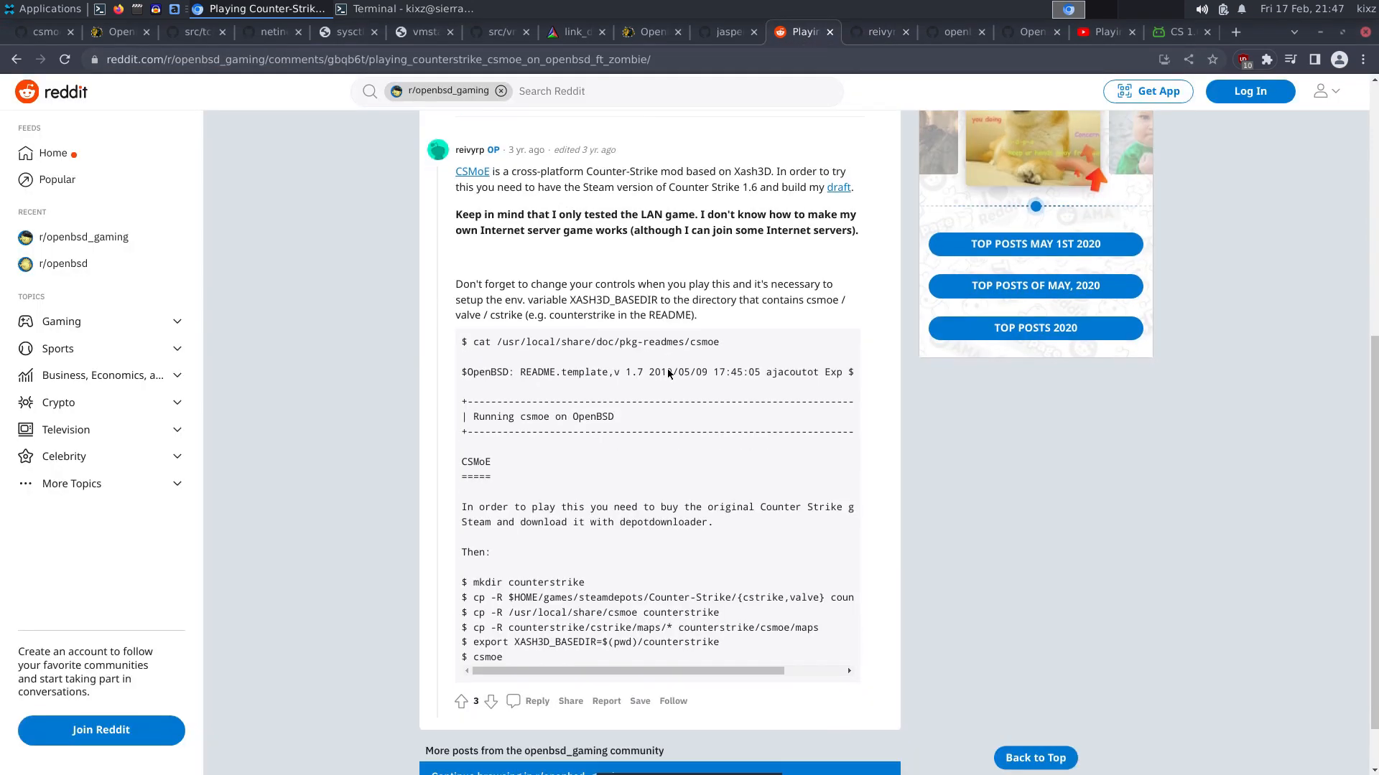
click(880, 32)
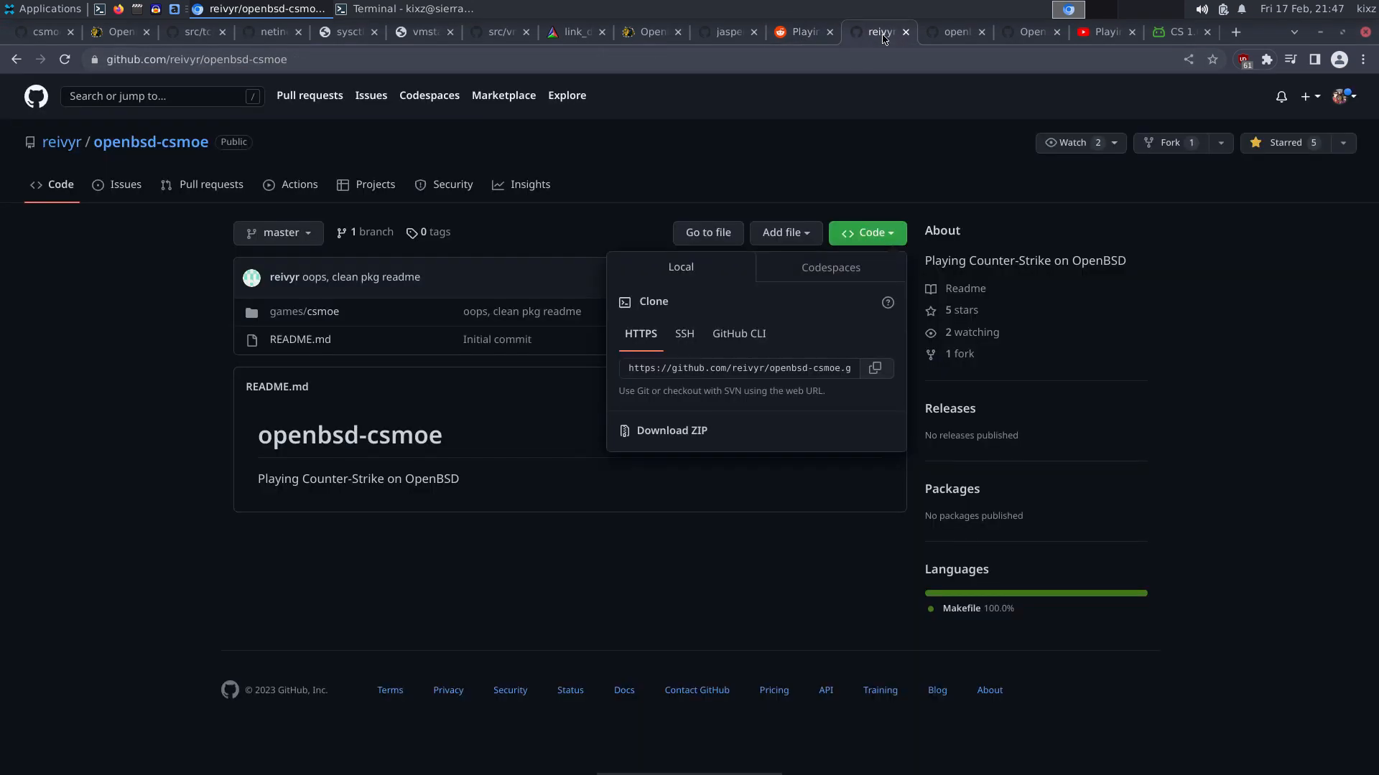
click(322, 311)
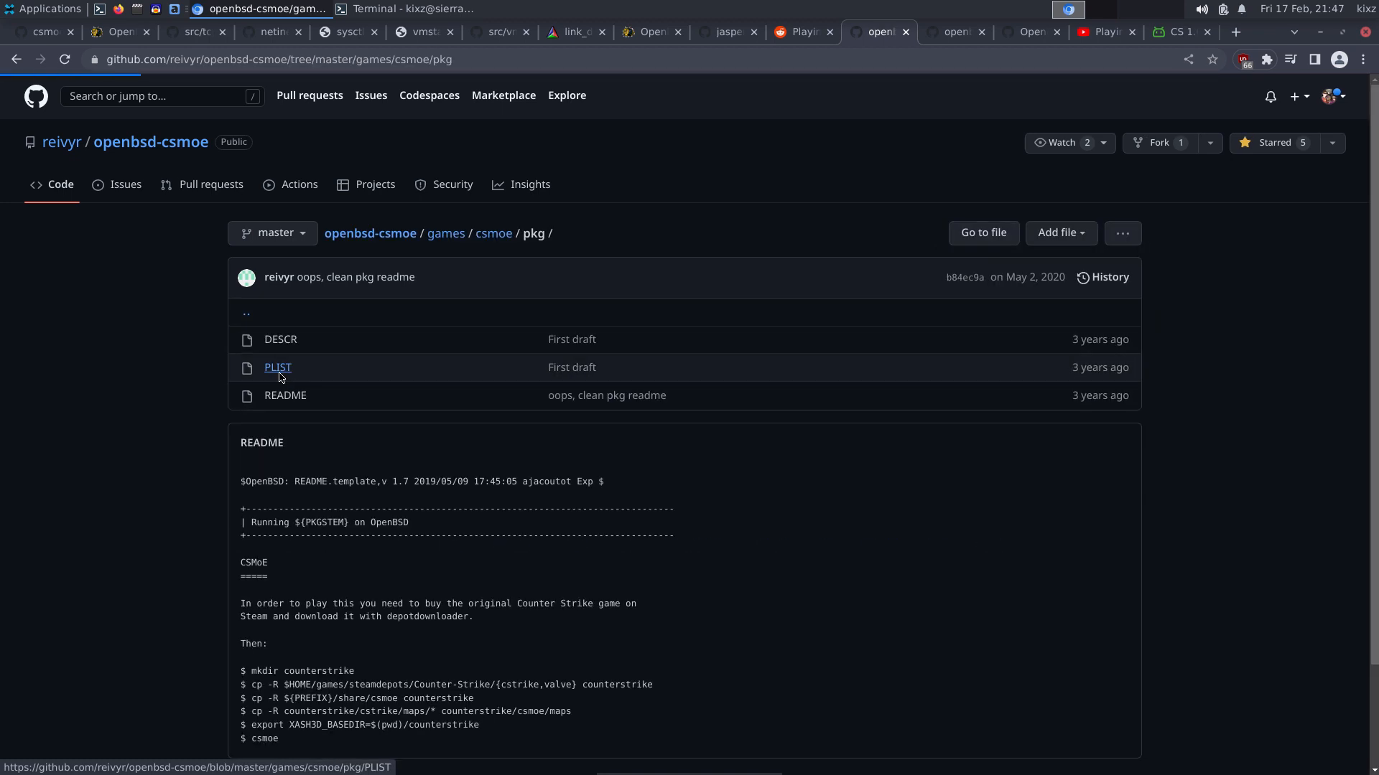
click(799, 31)
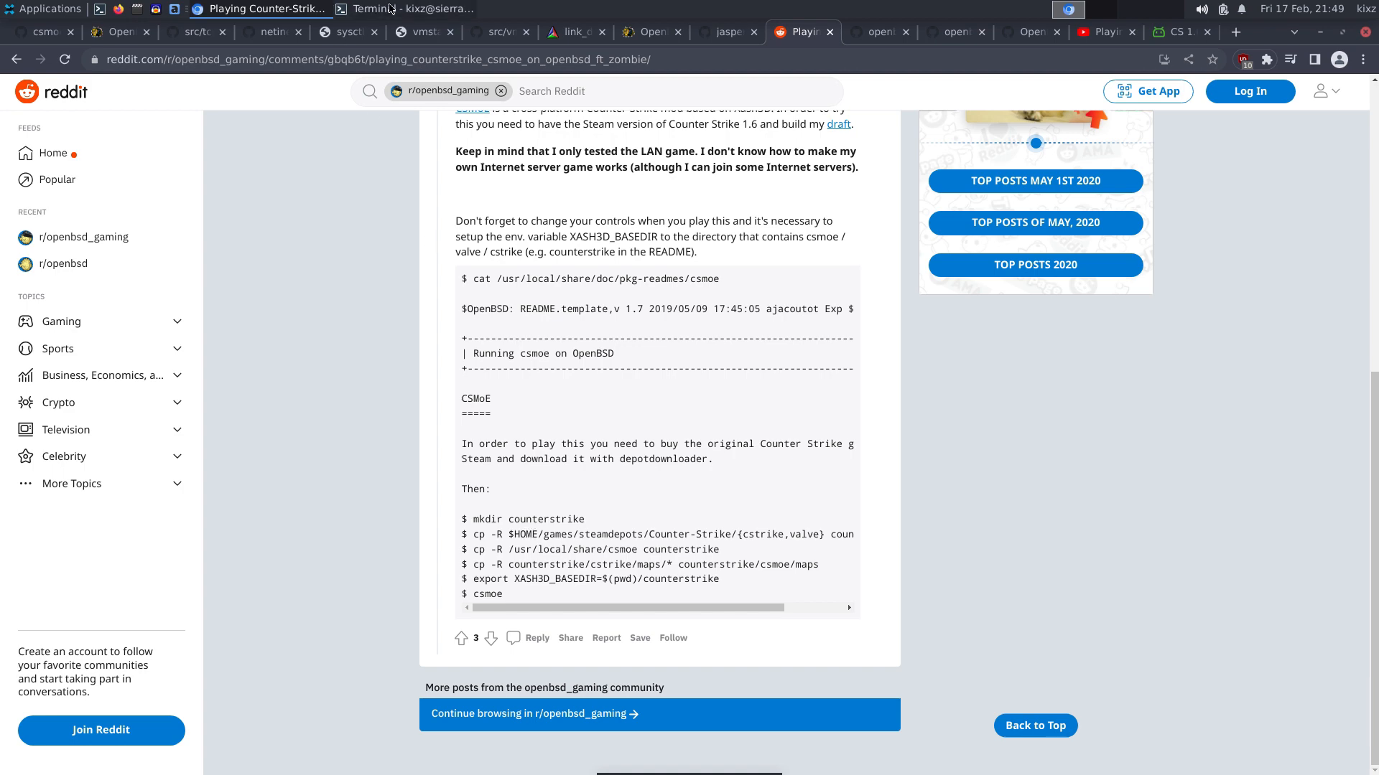
Create a counterstrike directory in the home folder, checking its name in the Reddit post.
click(402, 9)
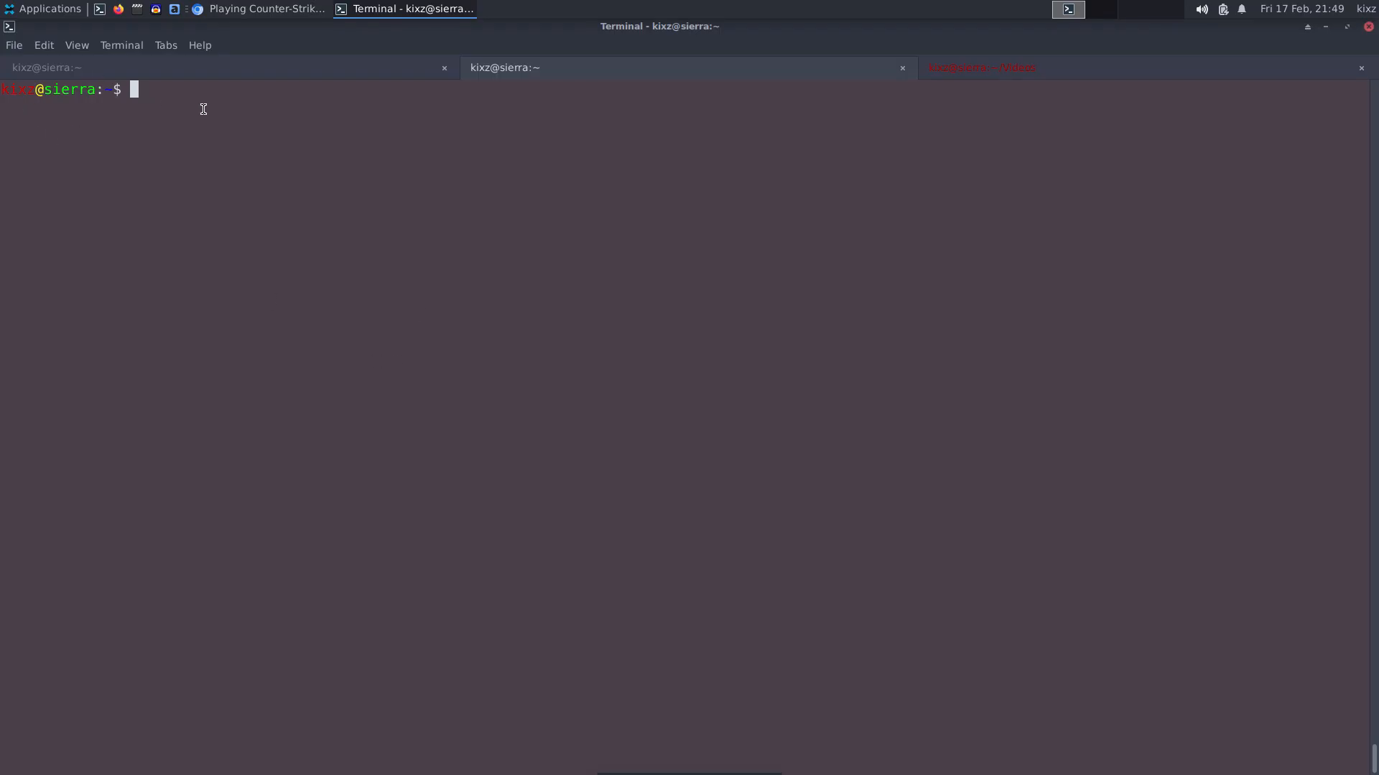
text(,ldo)
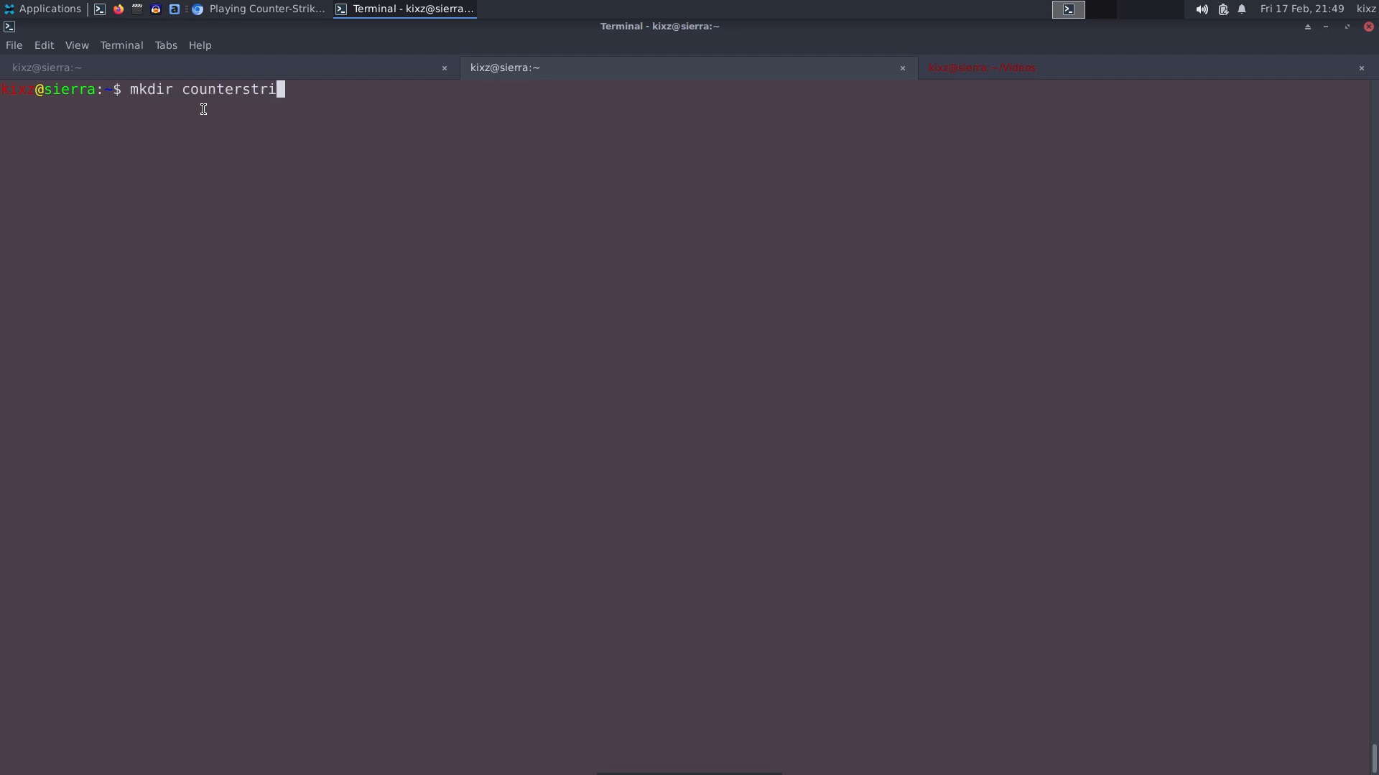
click(258, 8)
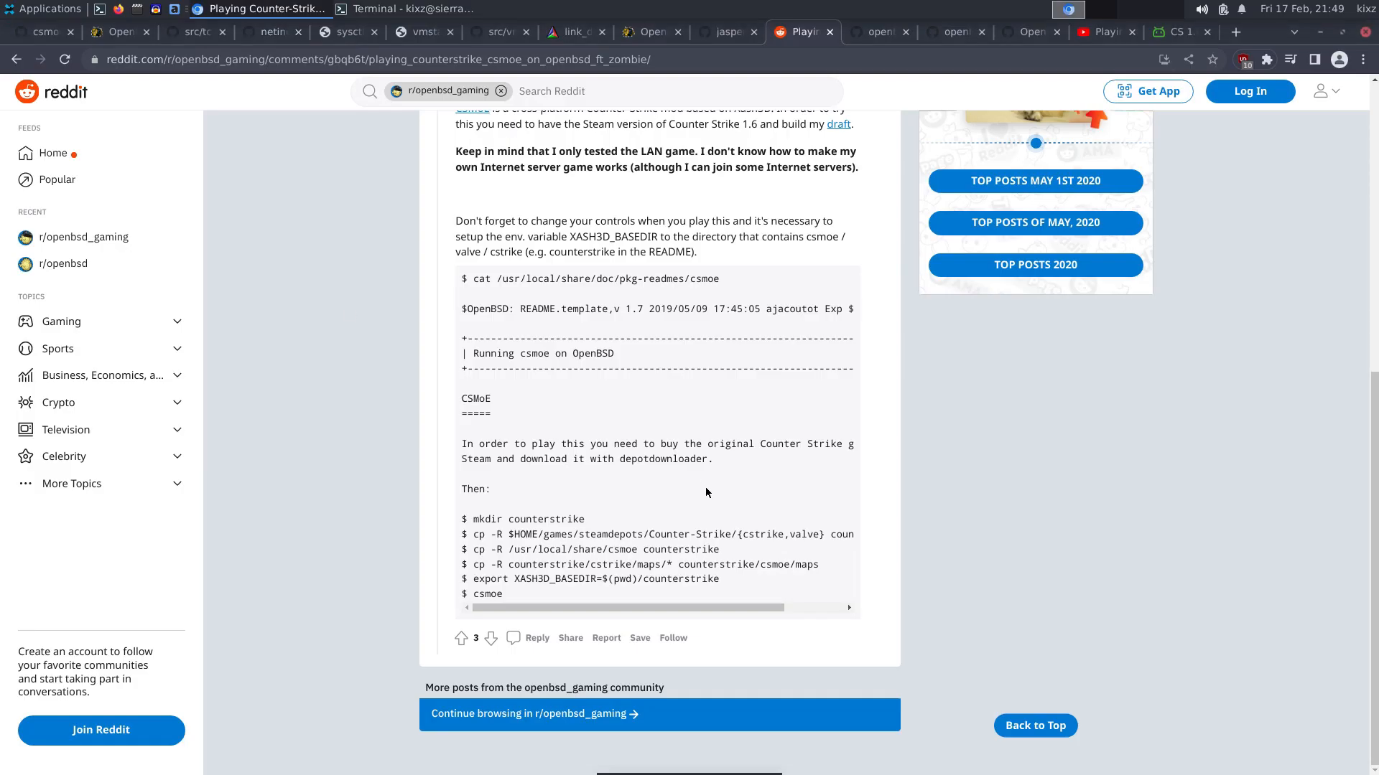
mouse_move(755, 535)
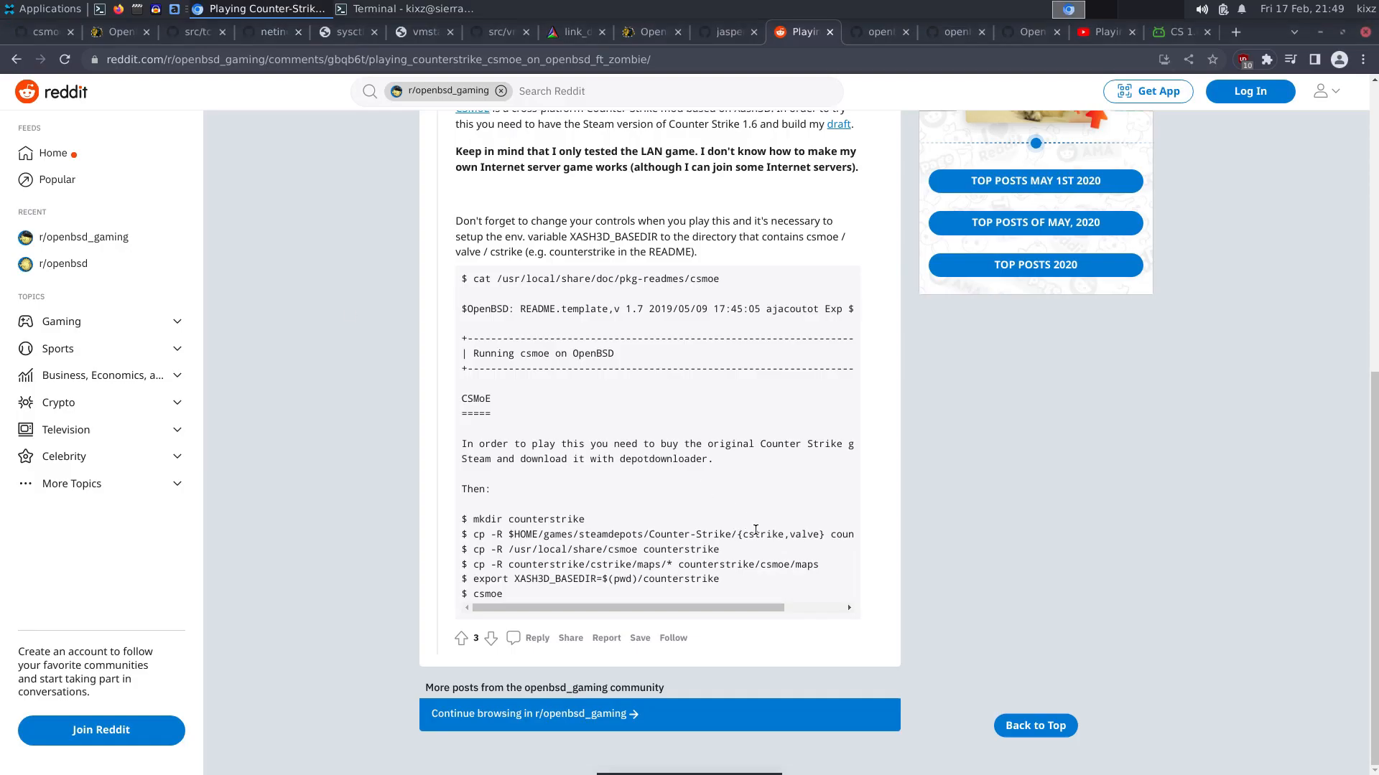
double_click(804, 534)
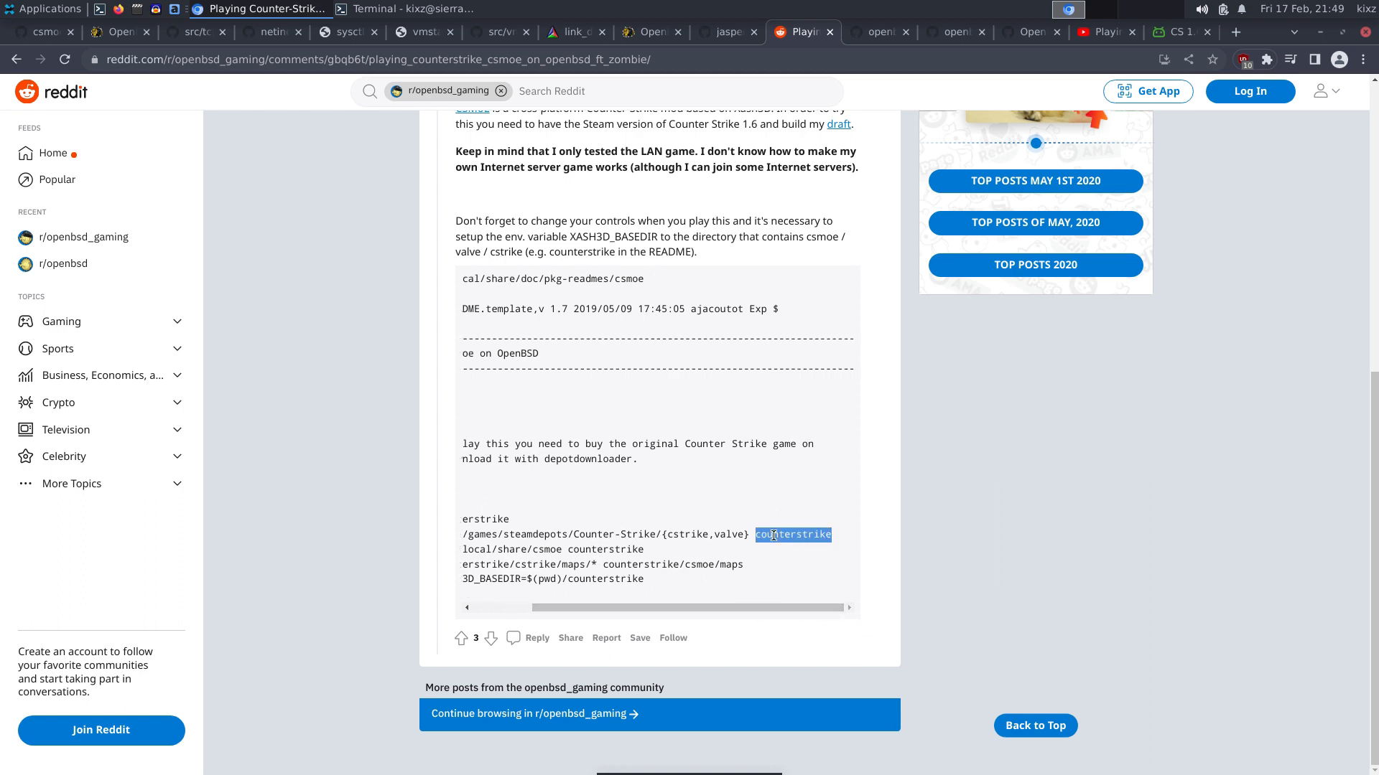
click(402, 9)
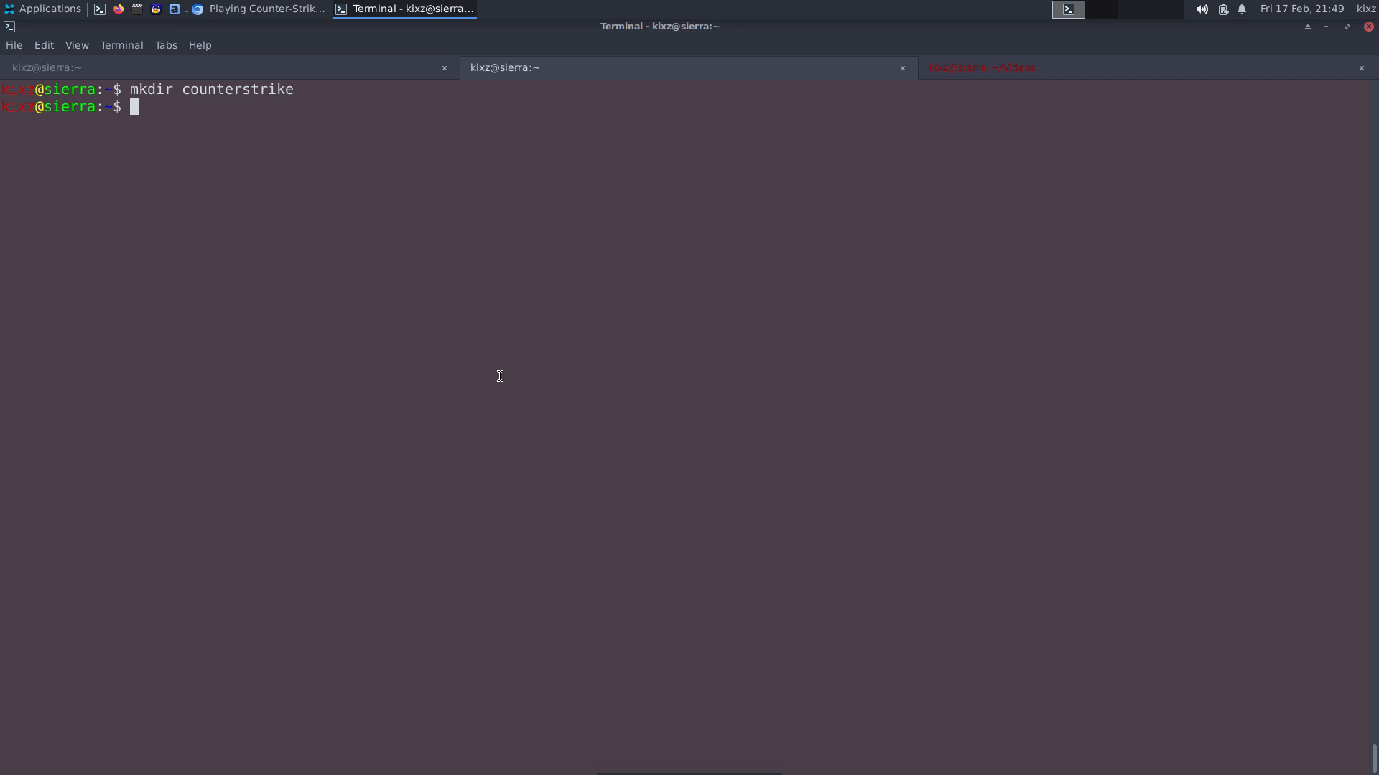
Copy the cstrike and valve game files plus /usr/local/share/csmoe into counterstrike.
text(cd D)
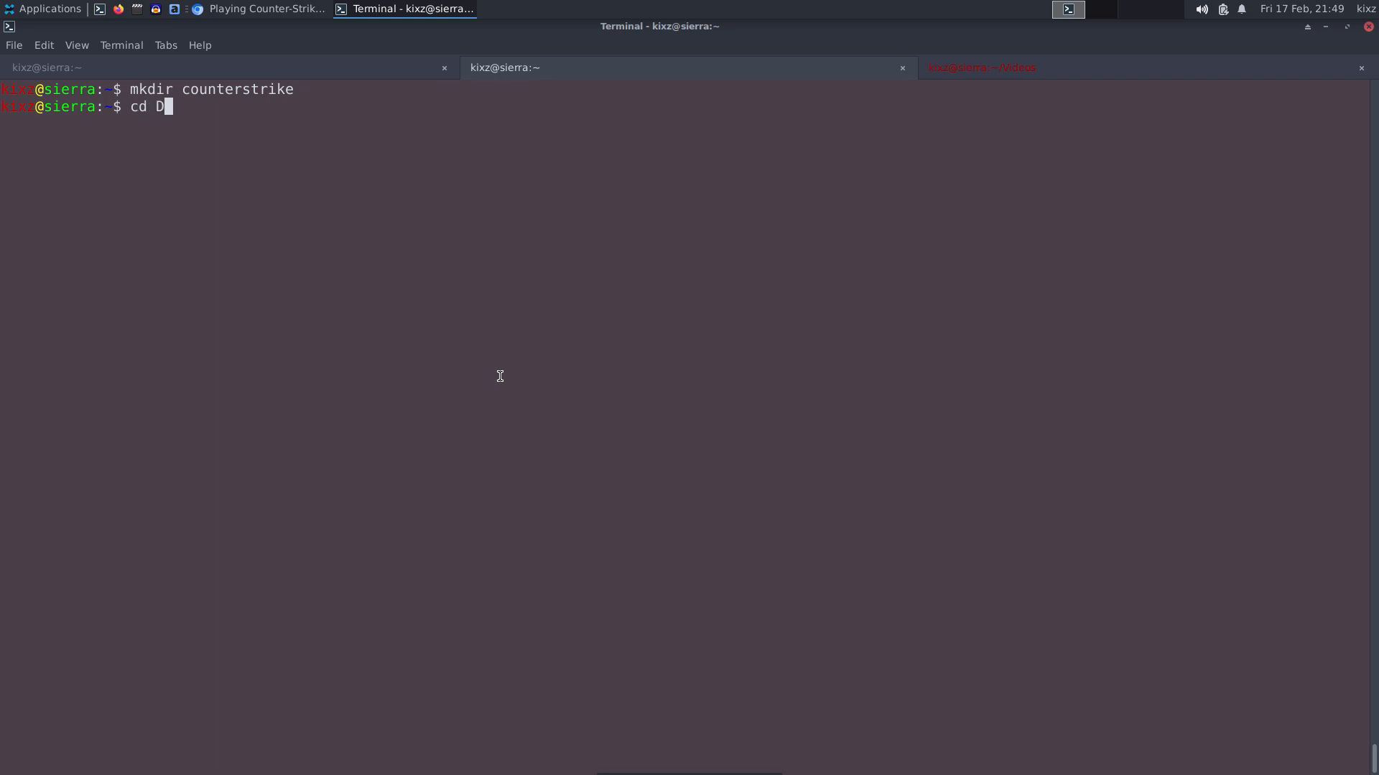
text(esktop/cs_artifacts/*)
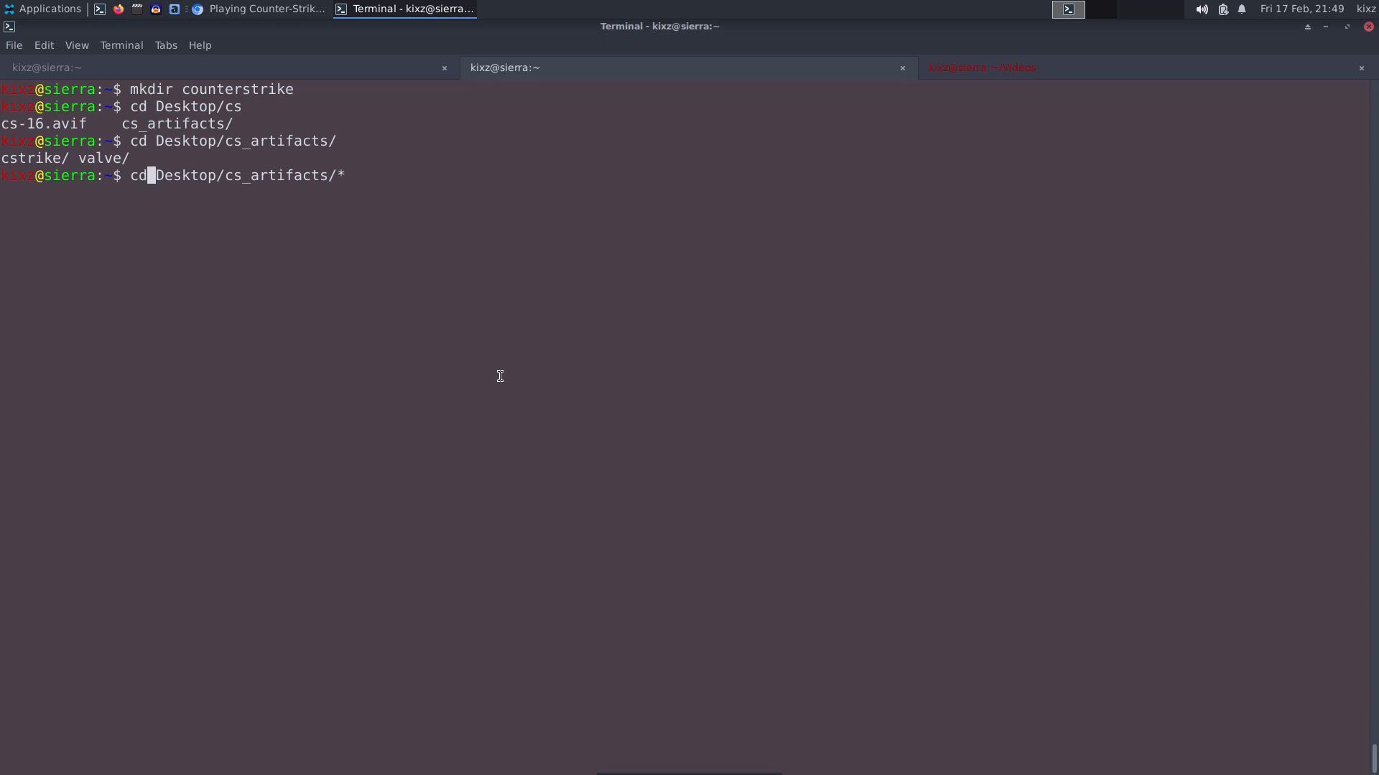
text(cp -R)
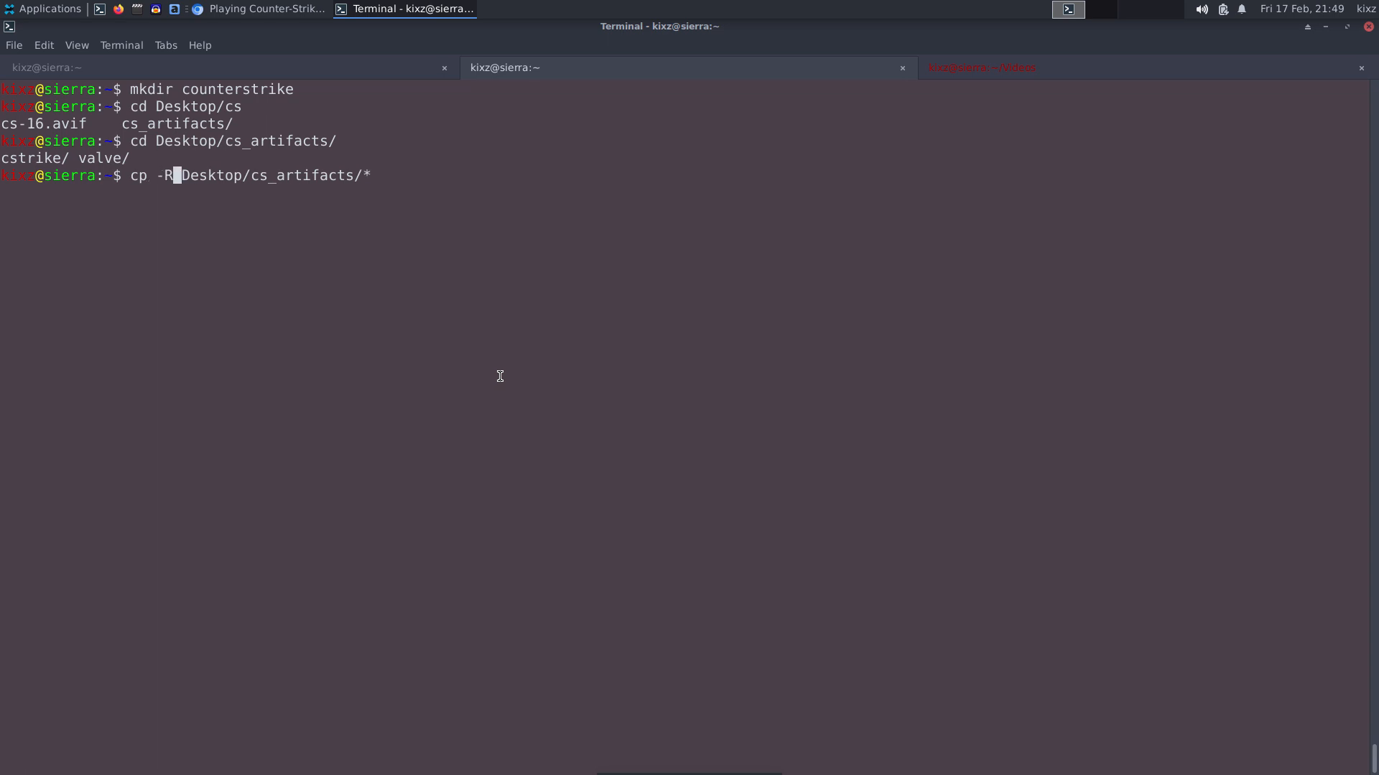
text(counterstrike/)
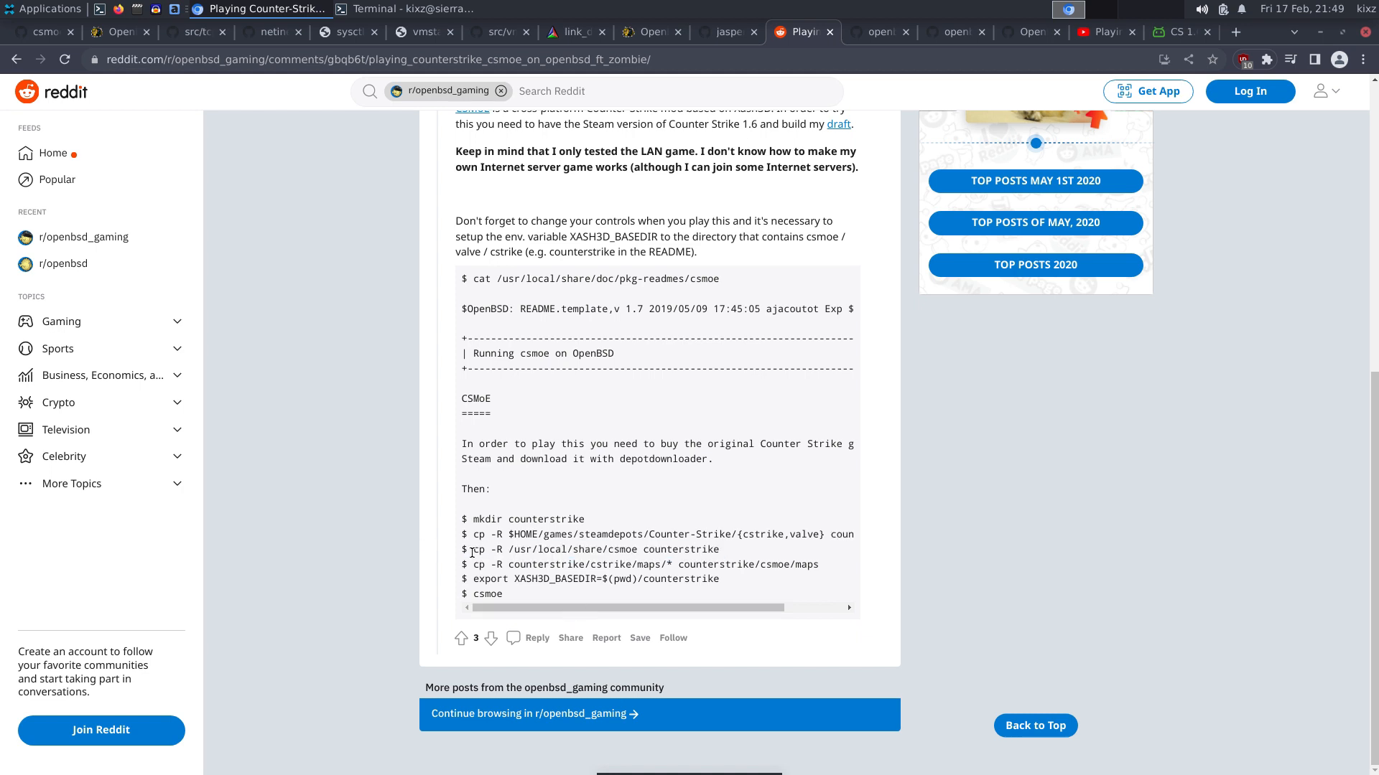
right_click(638, 548)
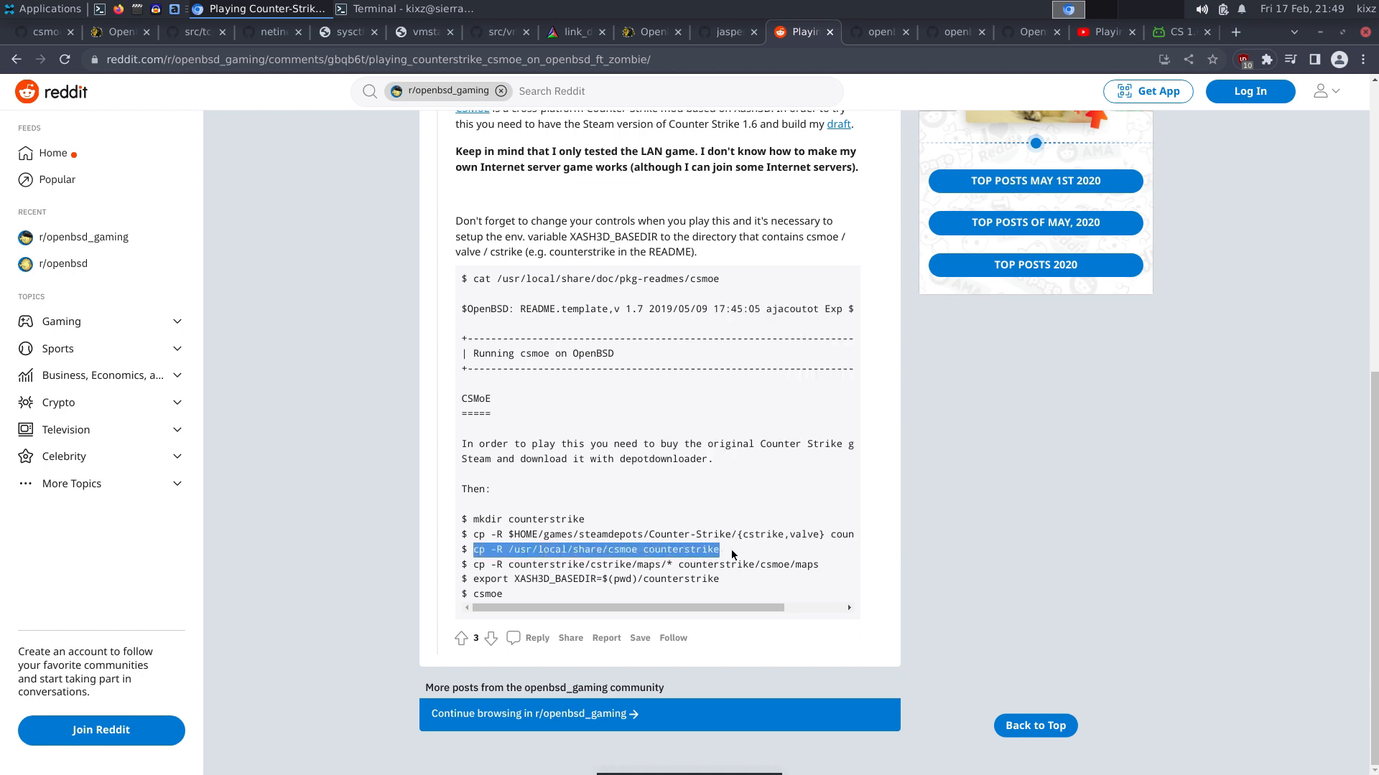
click(403, 8)
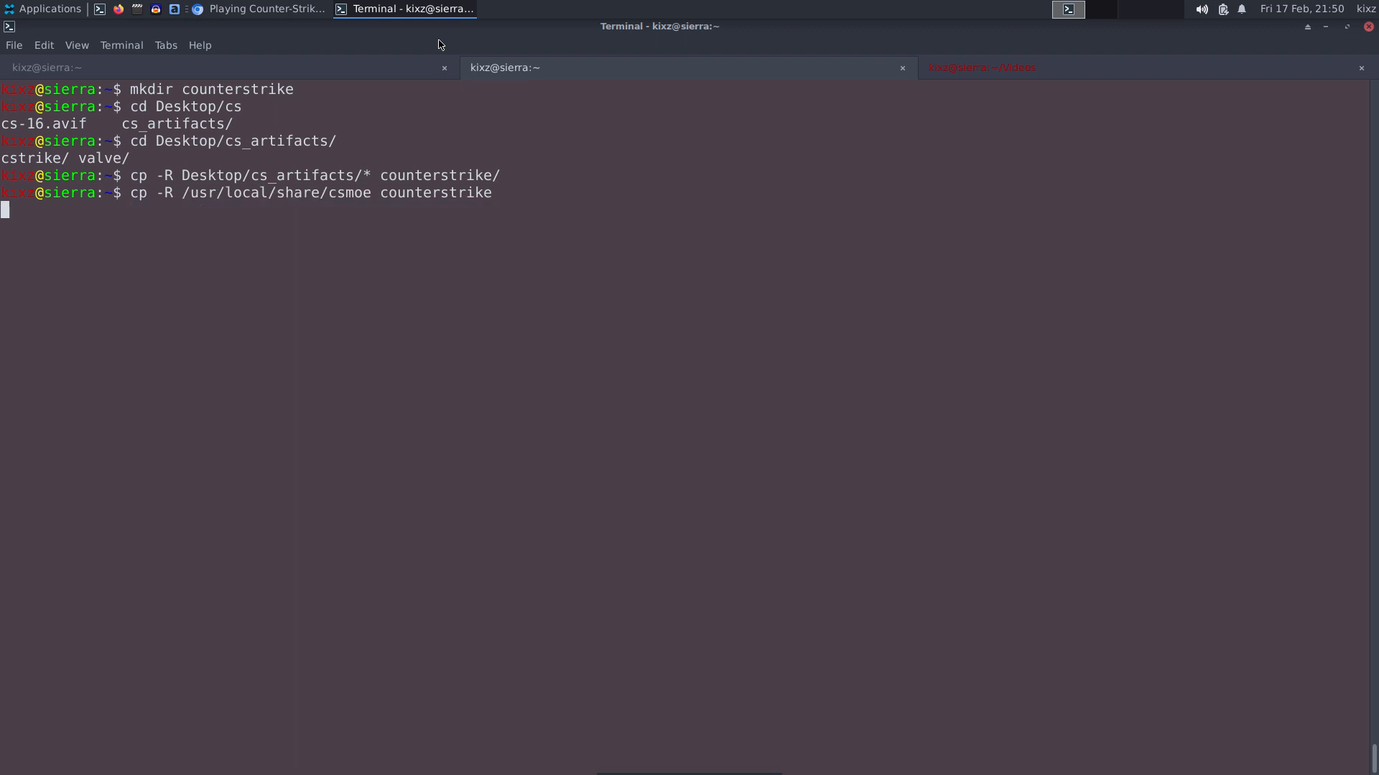
key(Return)
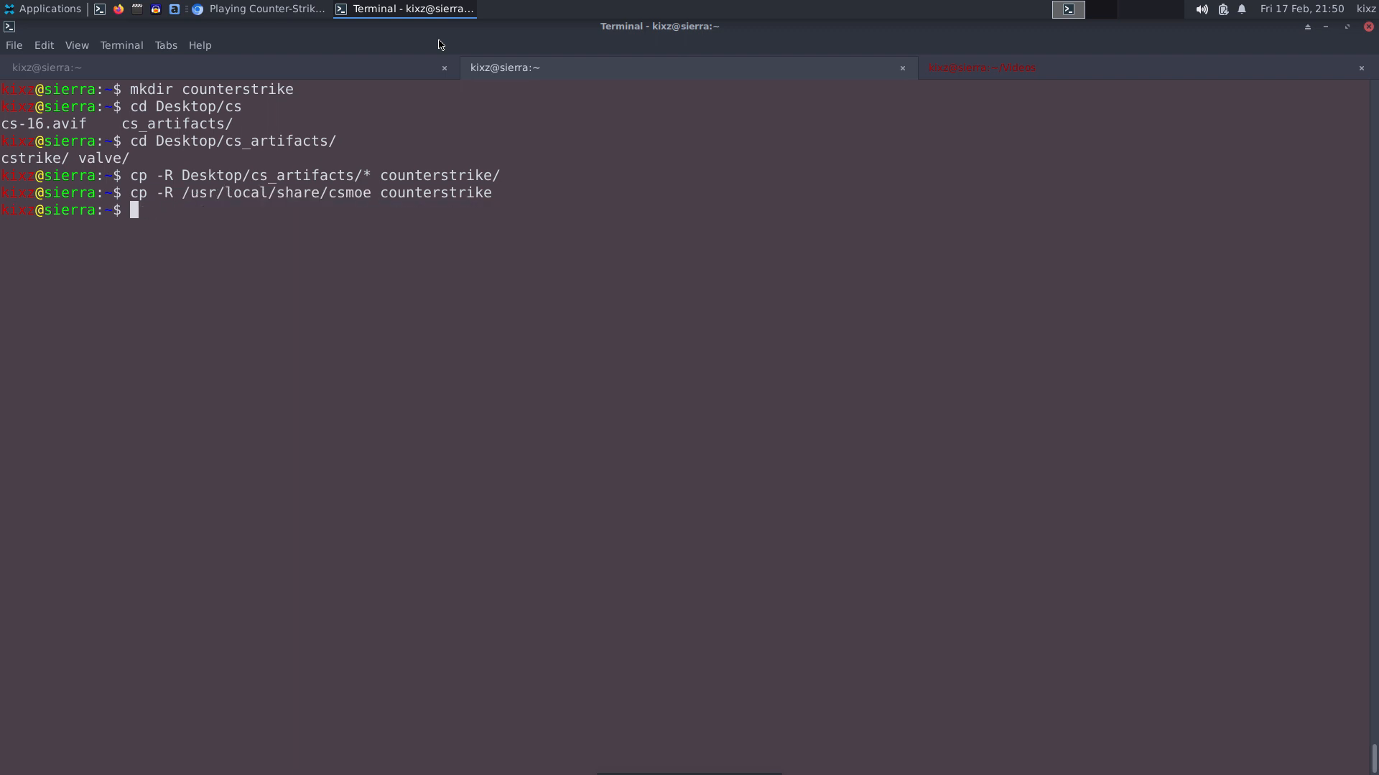
List counterstrike to confirm it holds csmoe, cstrike and valve.
text(ls counterstrike/)
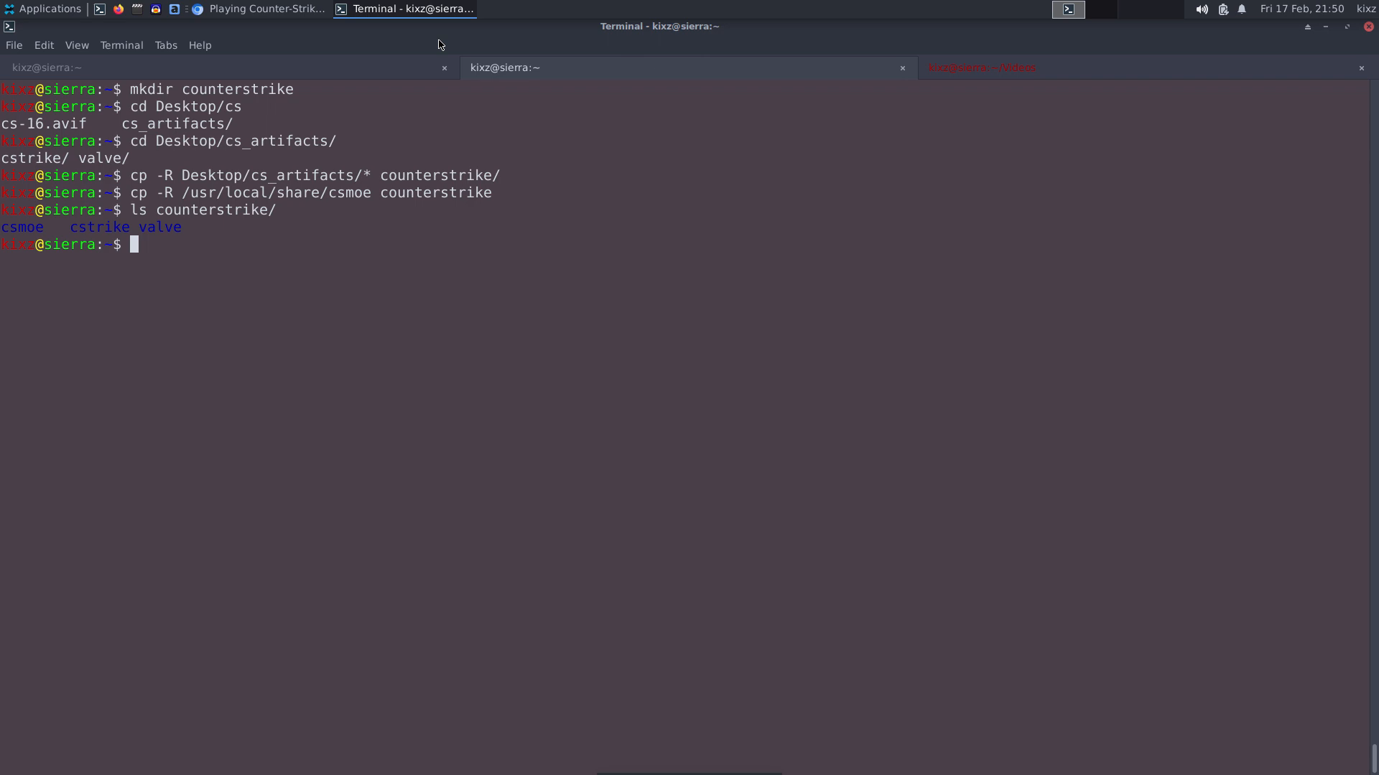
double_click(101, 227)
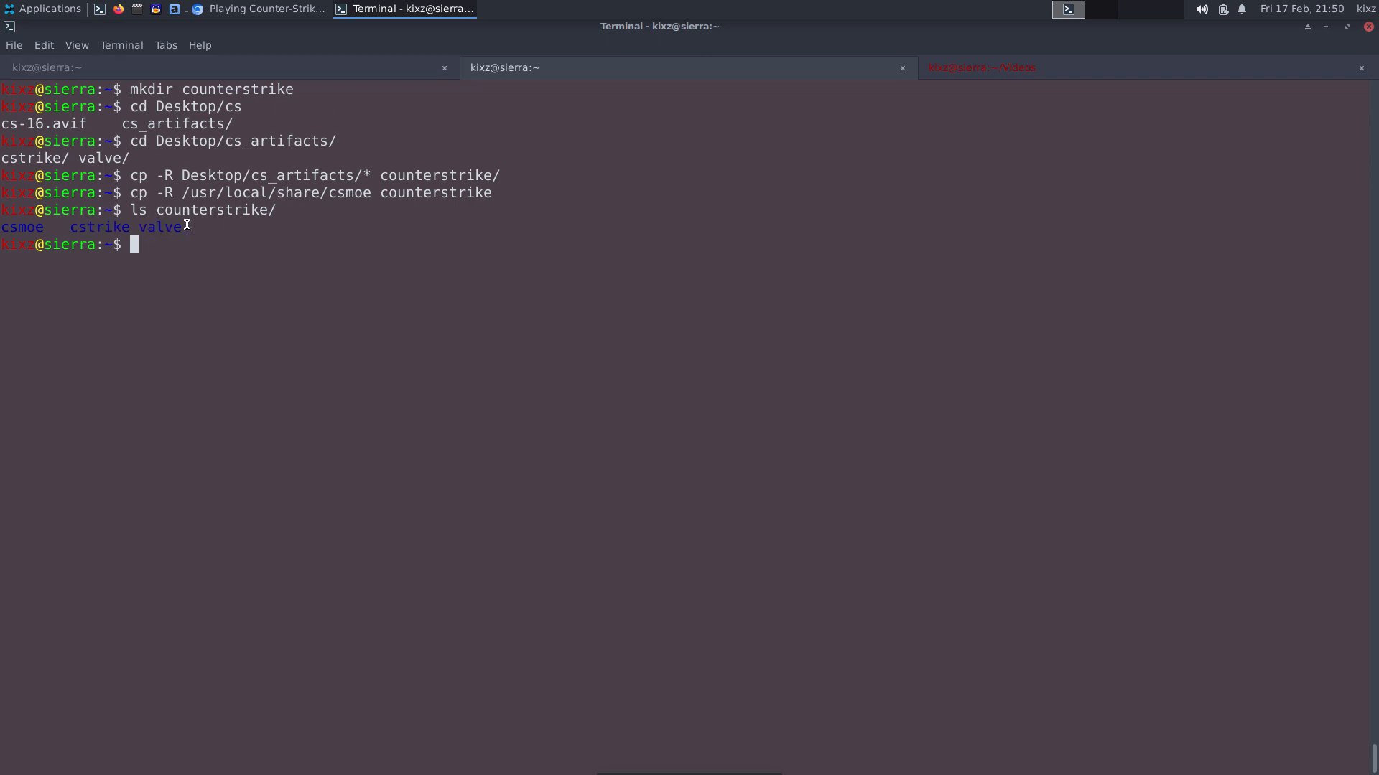
double_click(21, 227)
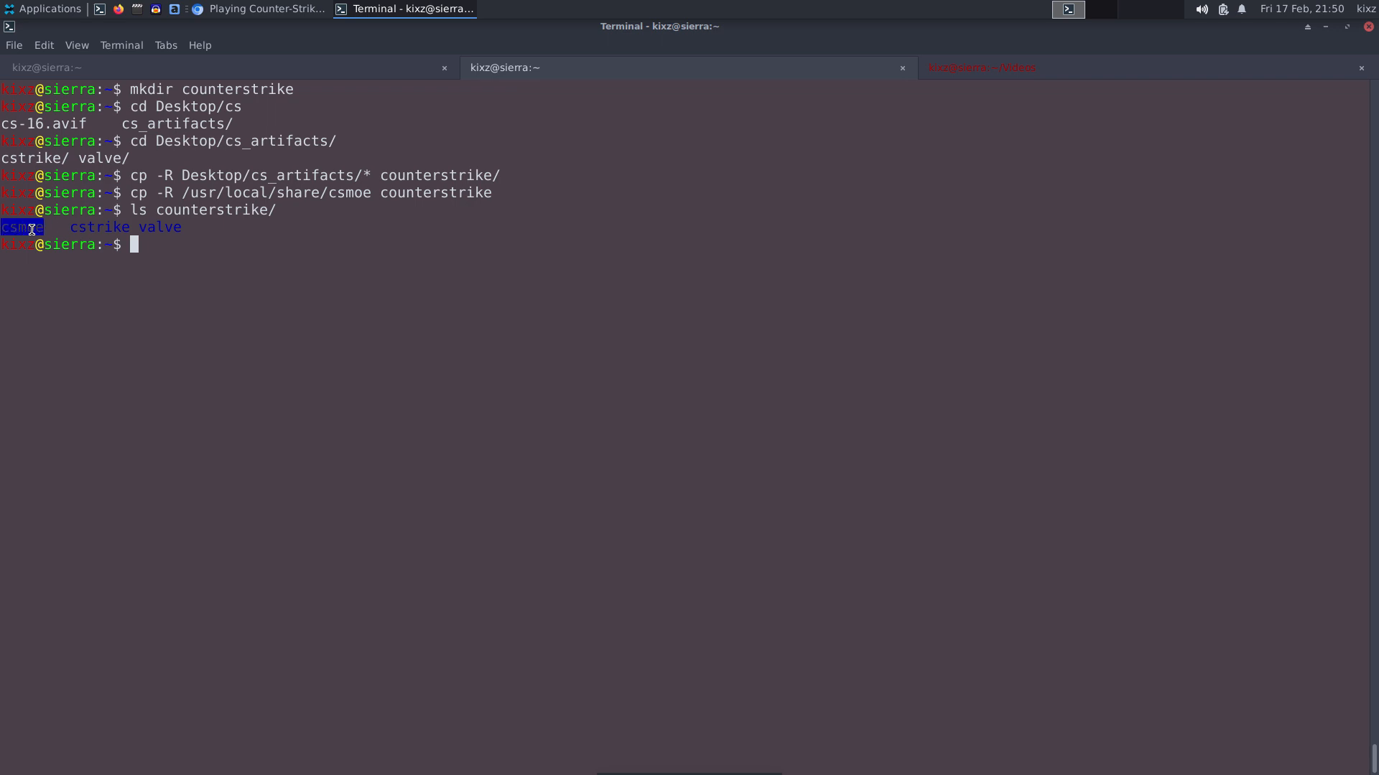
click(267, 7)
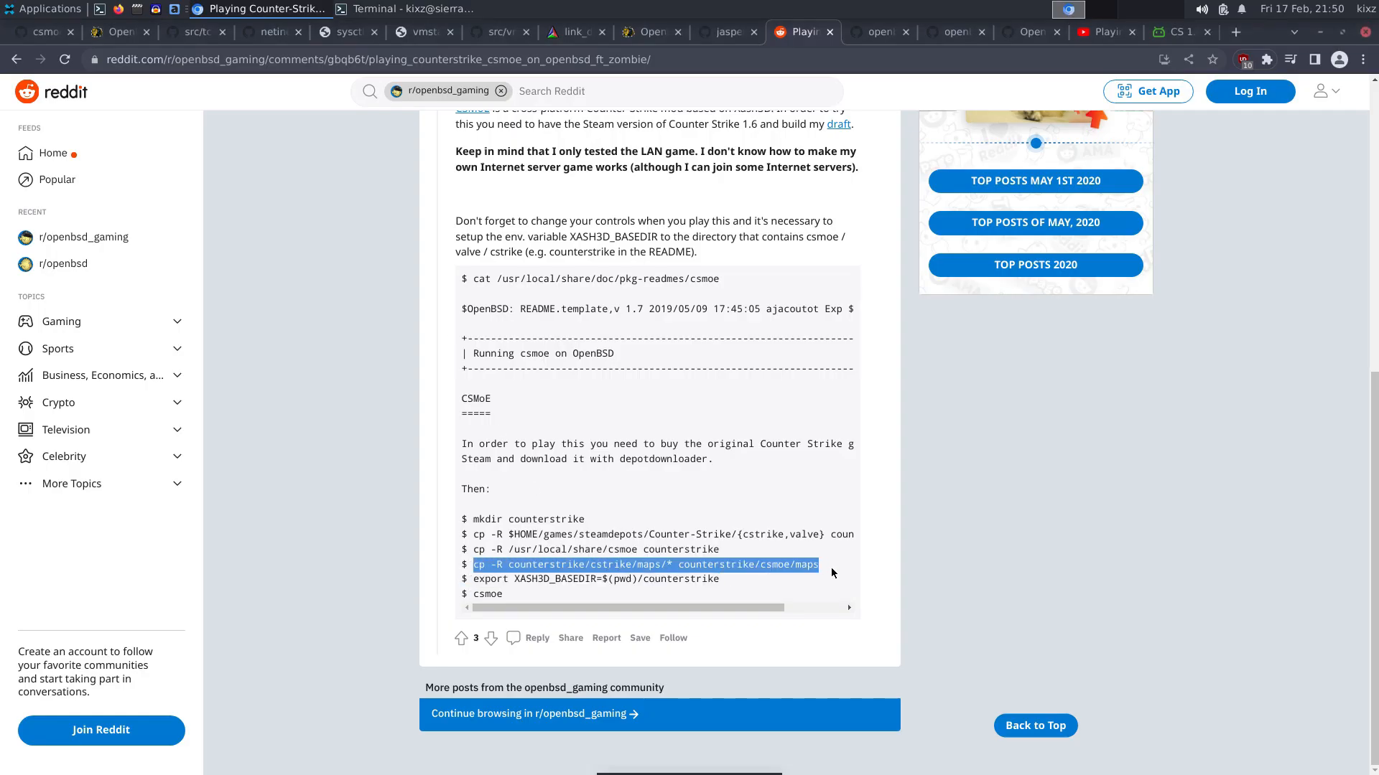
mouse_move(634, 566)
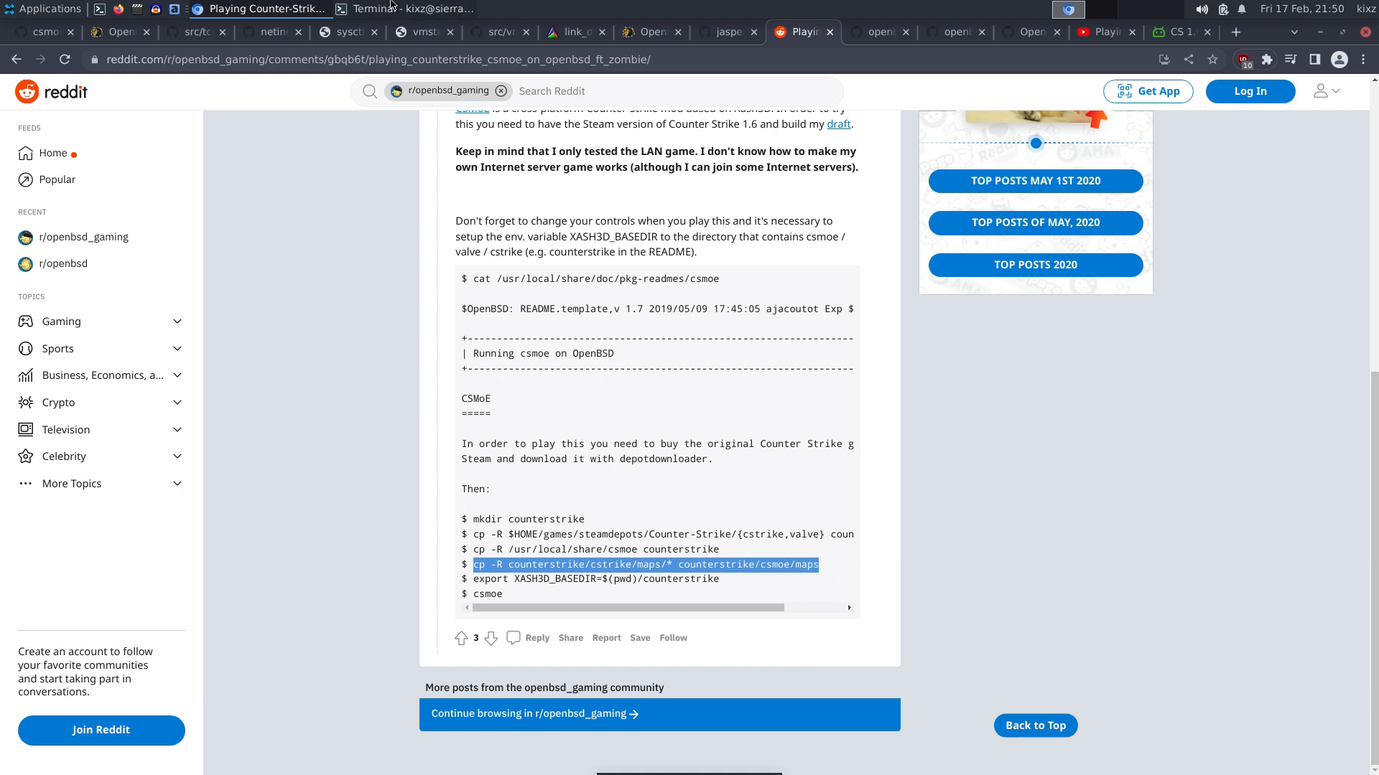
Copy the cstrike maps into counterstrike/csmoe/maps using the command from the Reddit post.
click(404, 7)
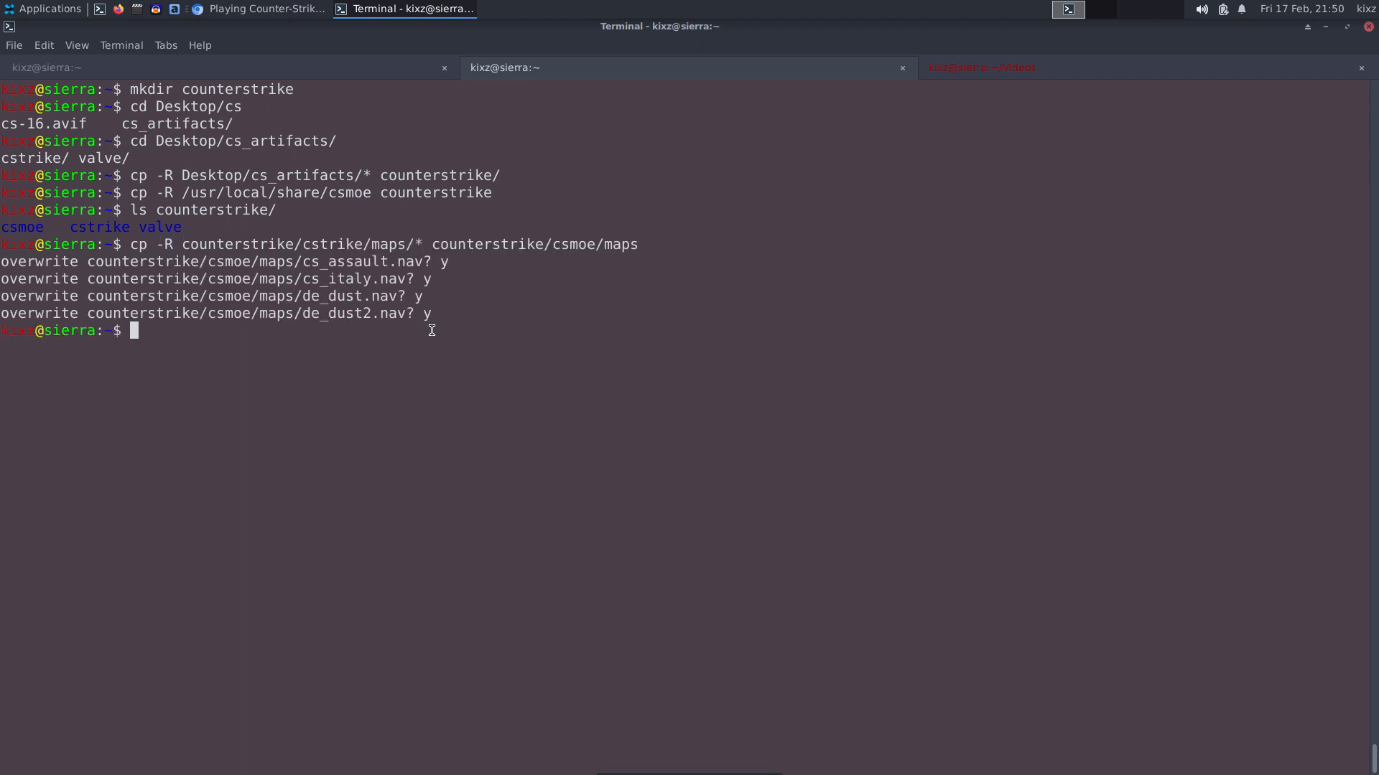
click(255, 7)
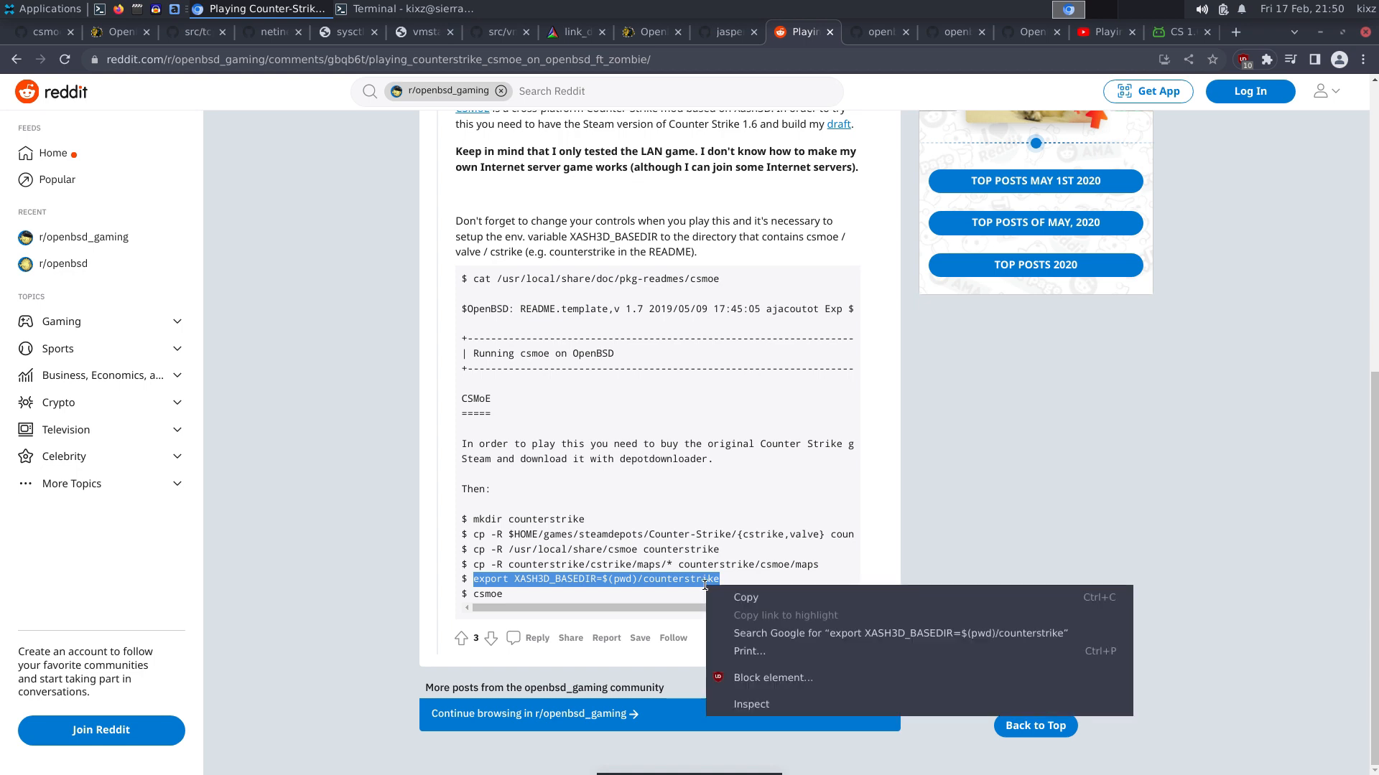
click(604, 594)
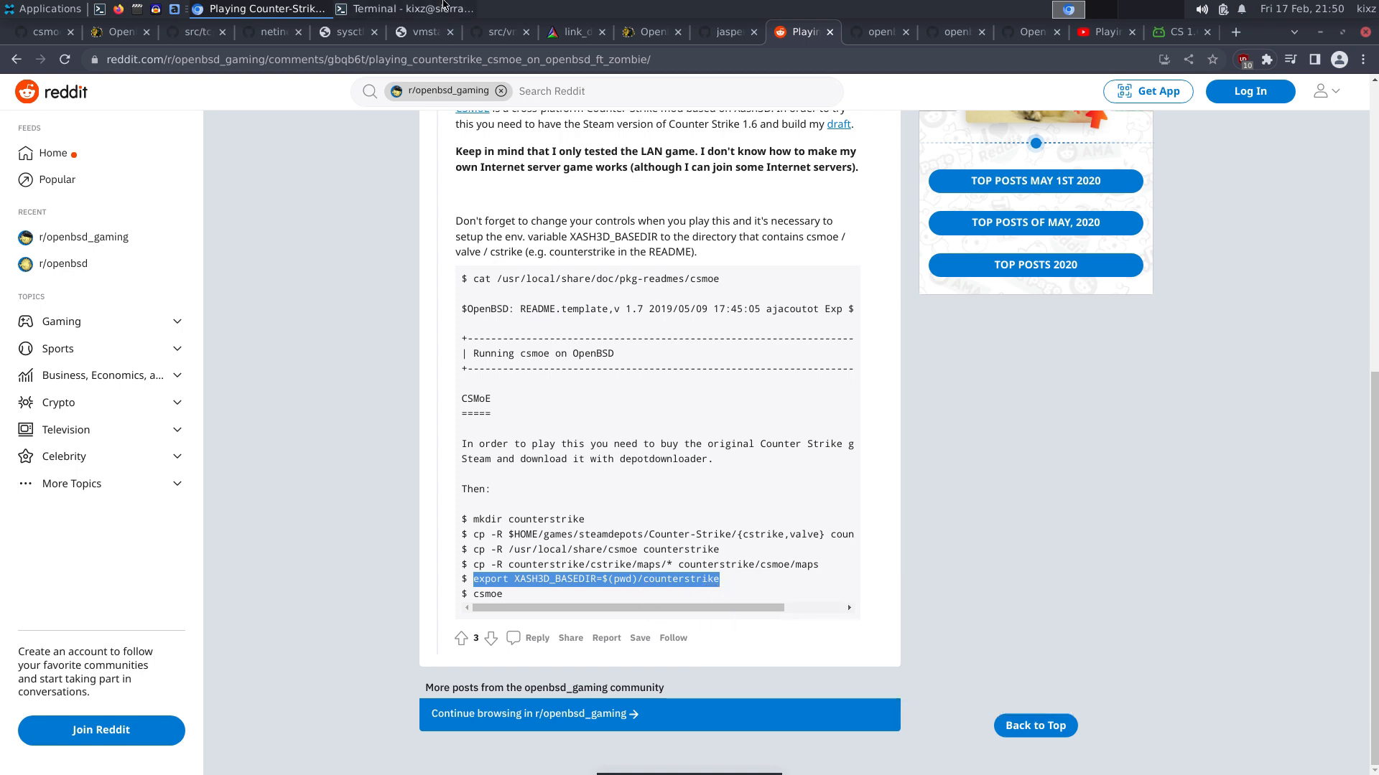
Export XASH3D_BASEDIR=$(pwd)/counterstrike in the shell.
click(405, 9)
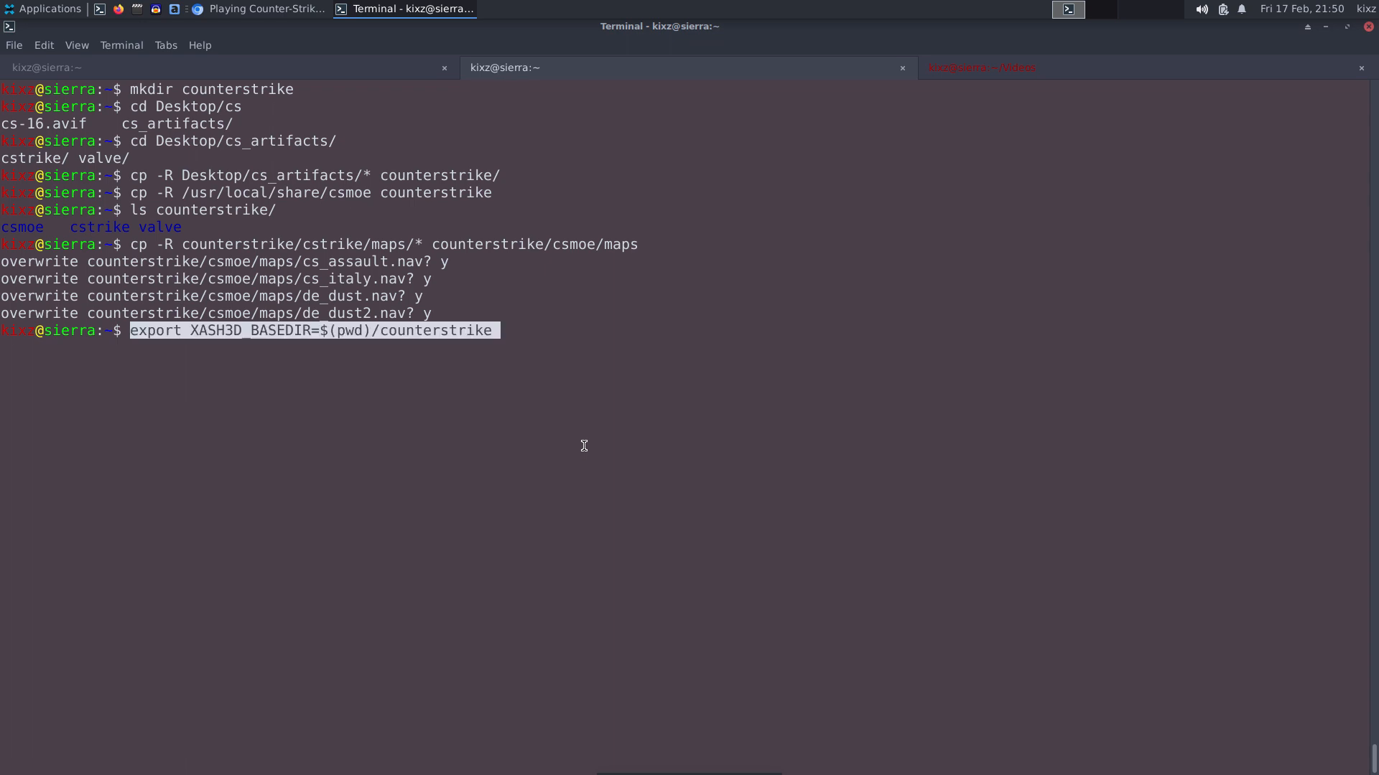
key(Return)
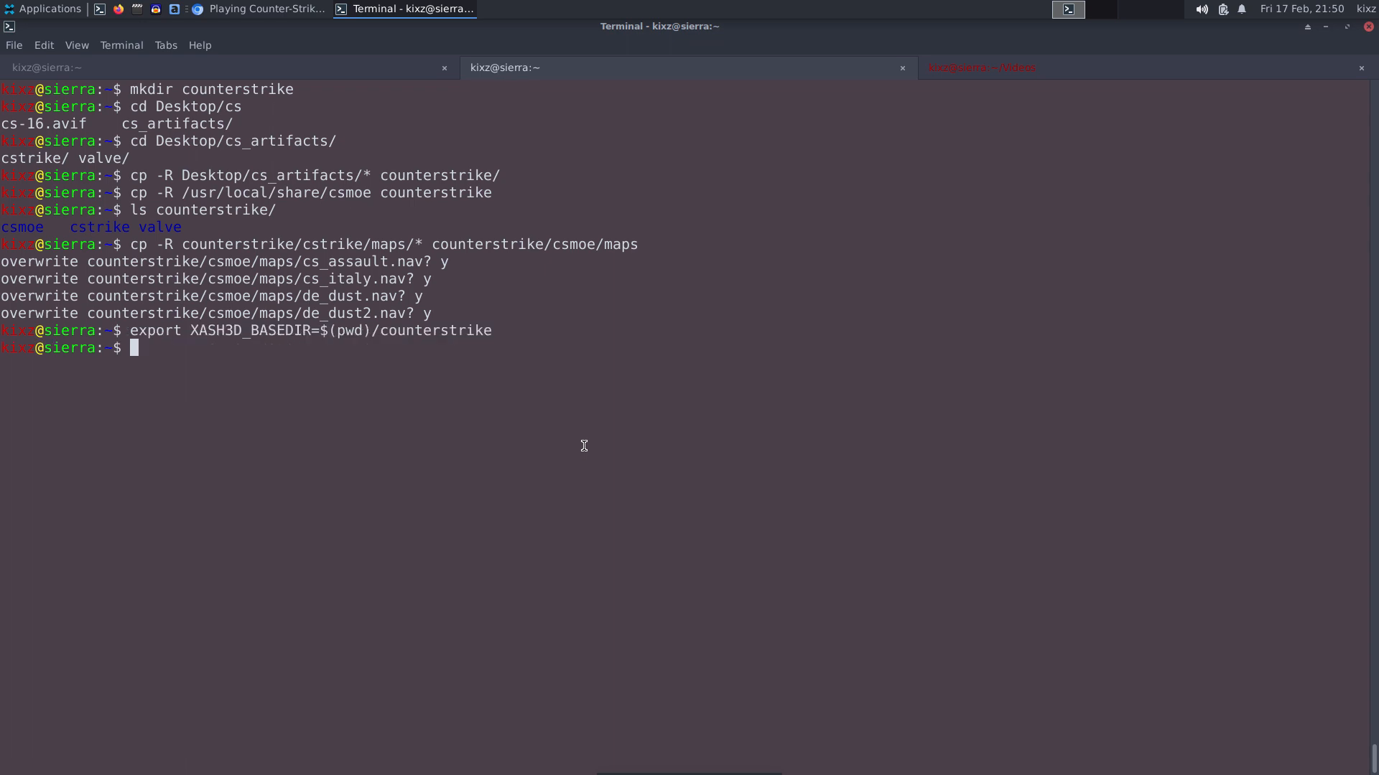
click(266, 7)
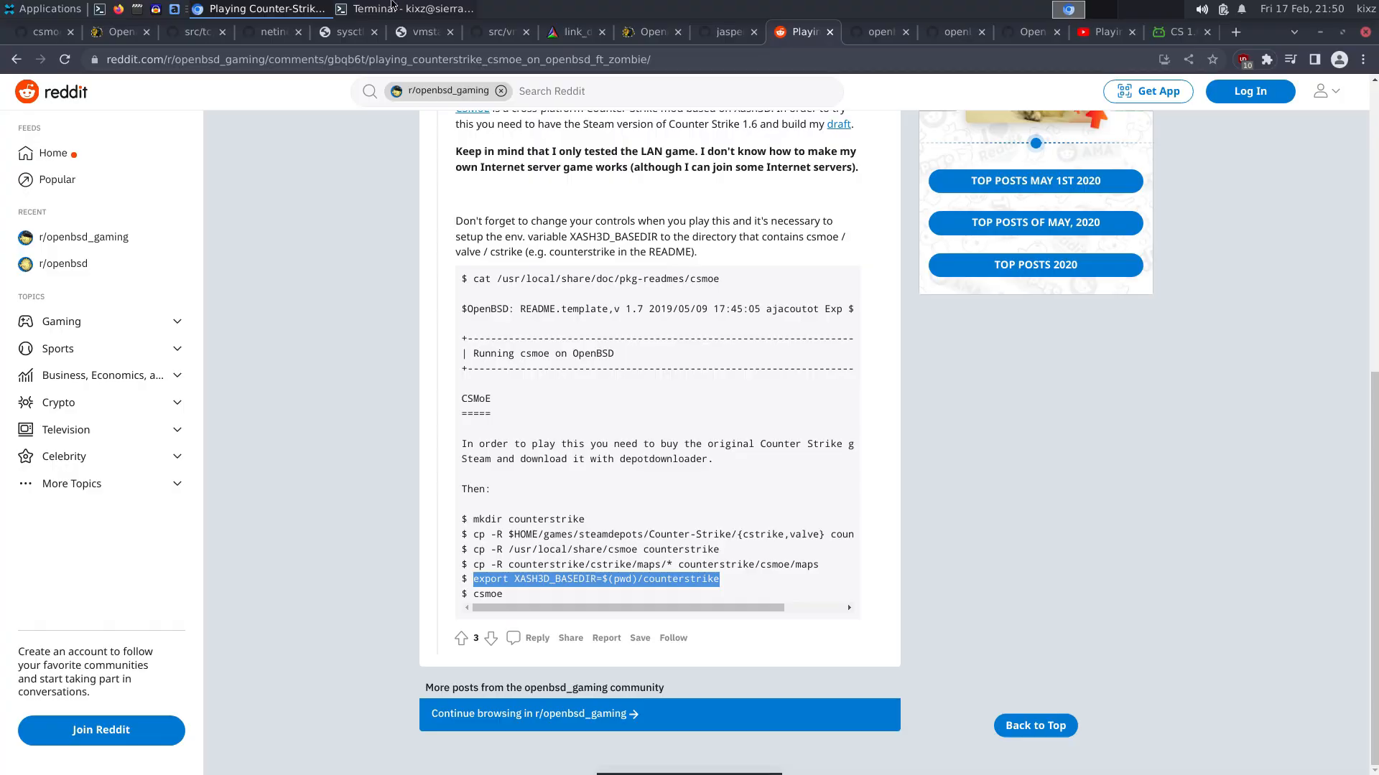
Launch csmoe and switch its window to Fullscreen from the title-bar menu.
click(389, 9)
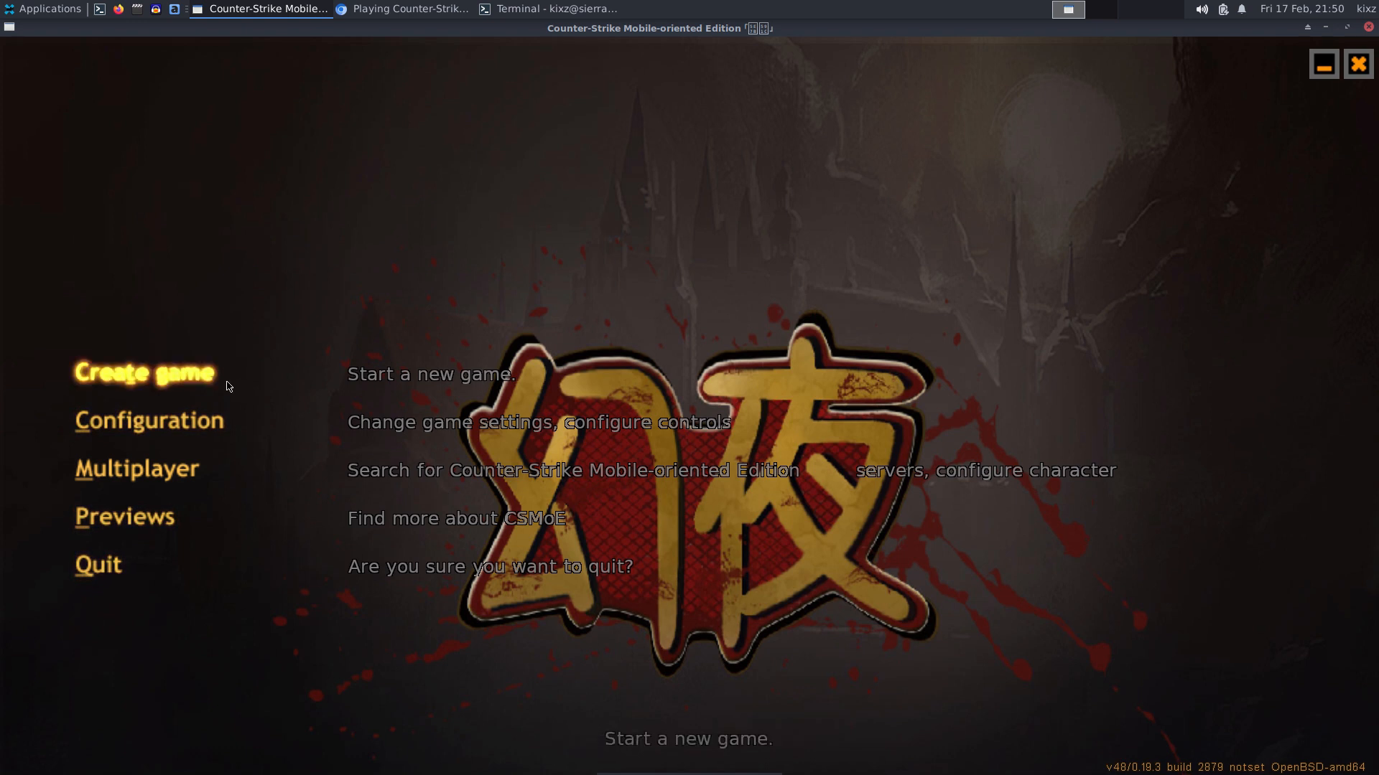
mouse_move(22, 35)
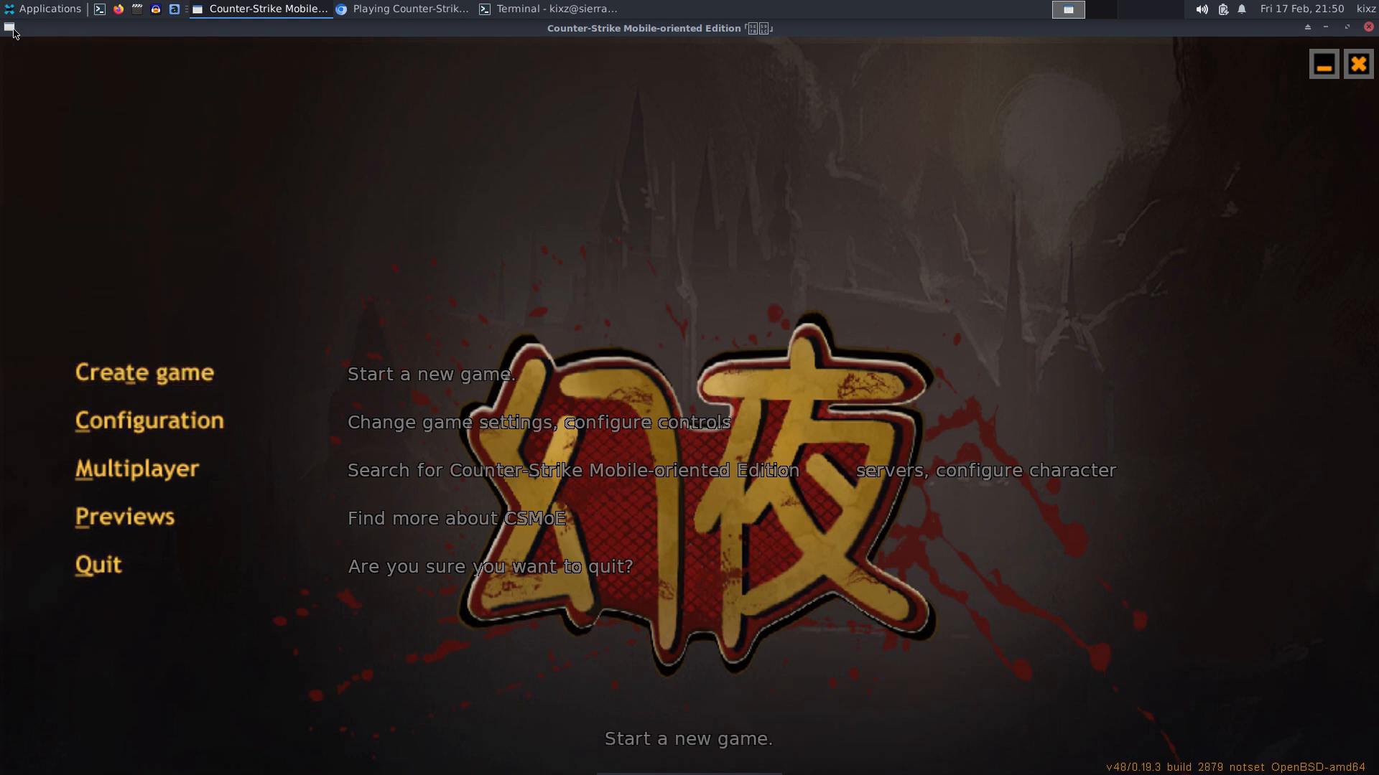
click(9, 26)
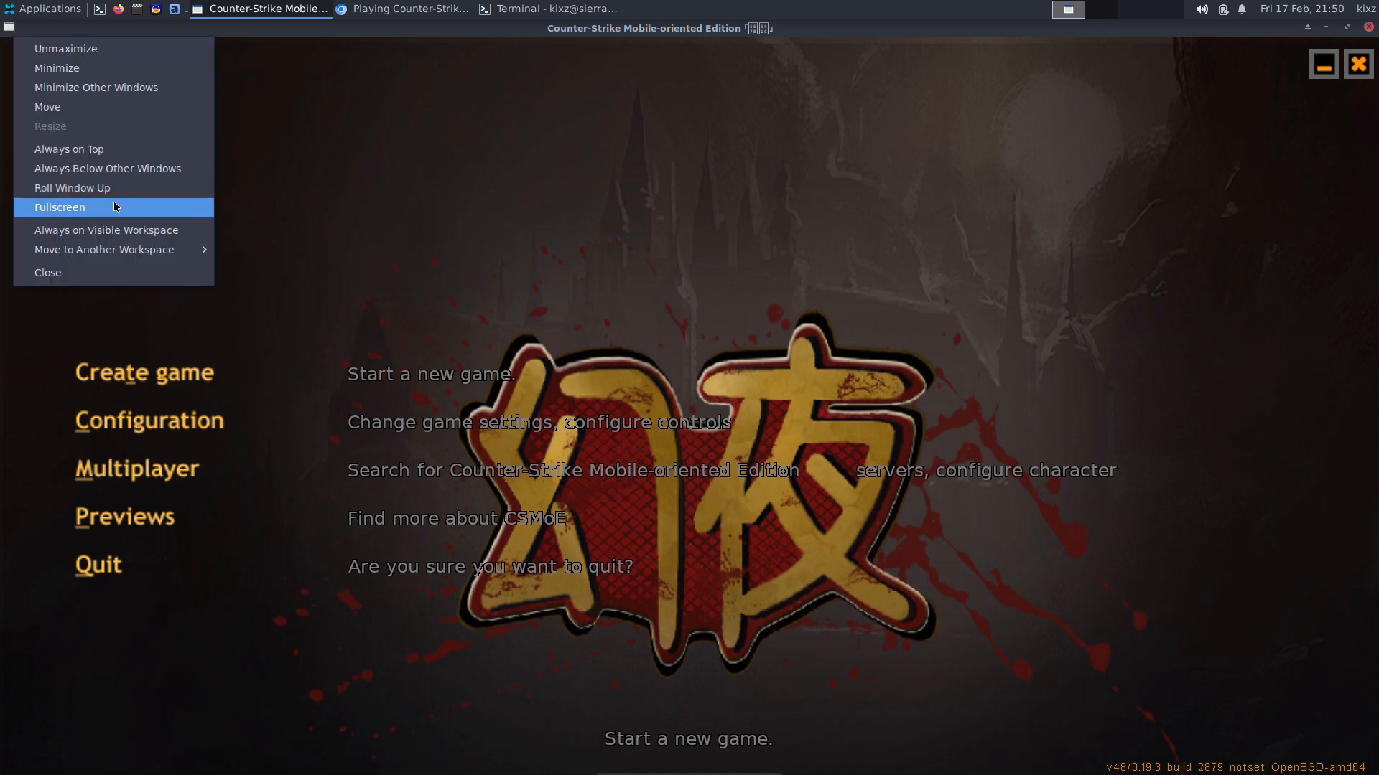
click(143, 372)
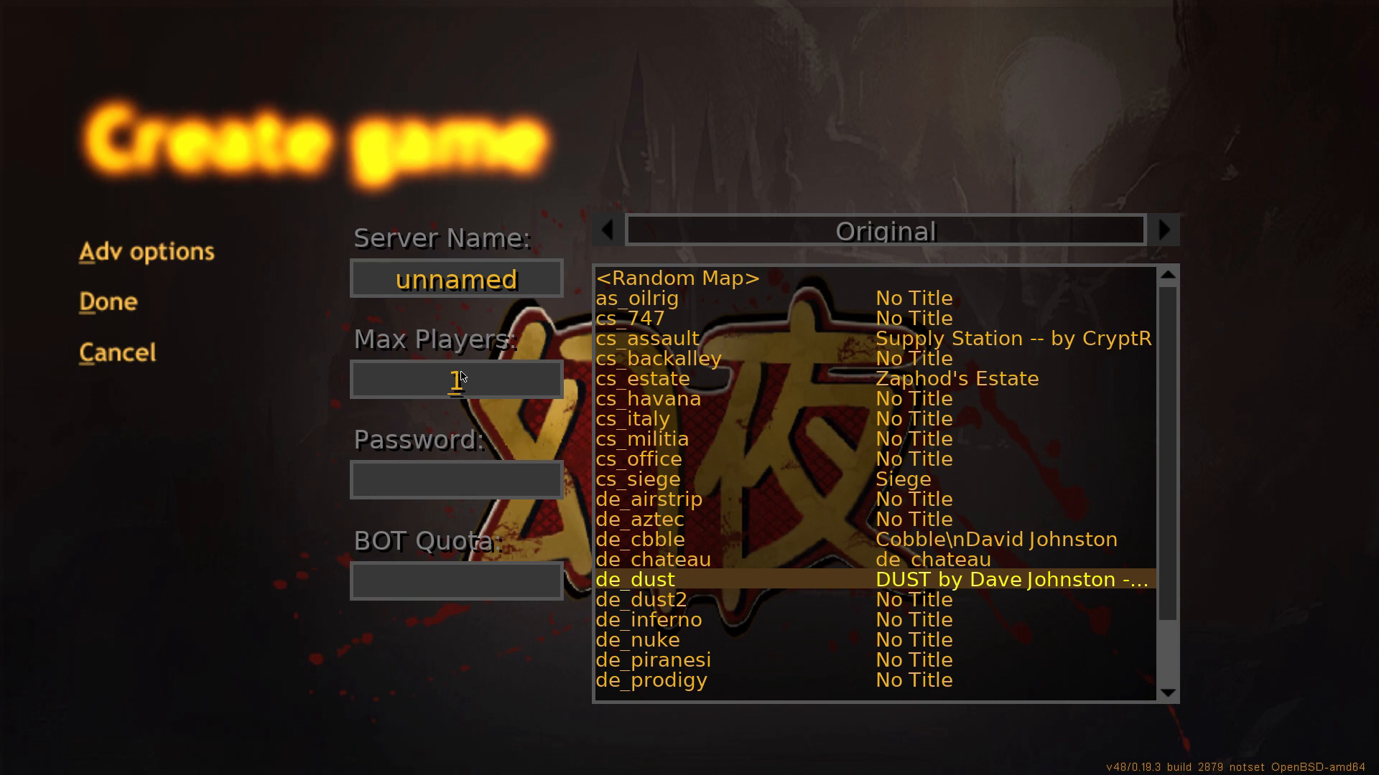
Create a DeathMatch game on de_dust with Max Players 32 and BOT Quota 31.
text(2)
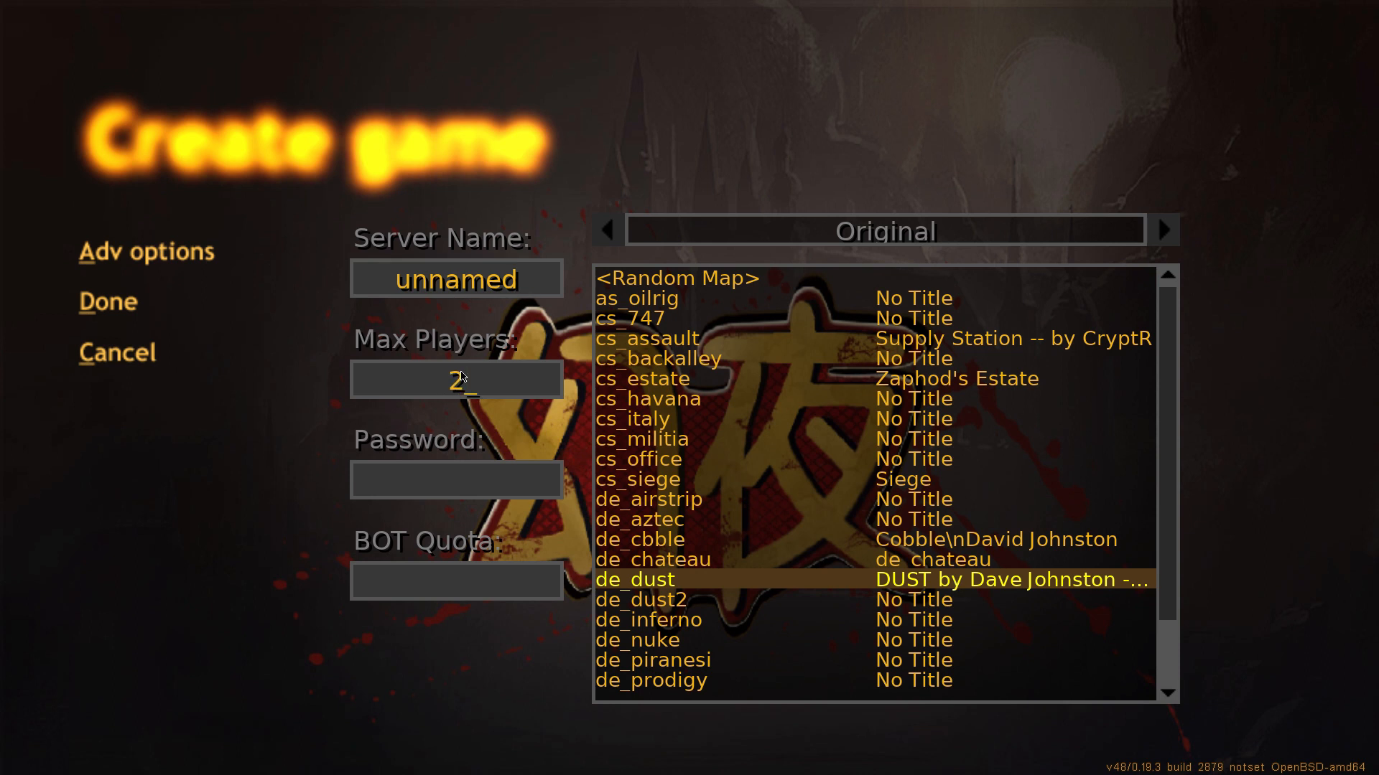
text(2)
click(457, 582)
text(31)
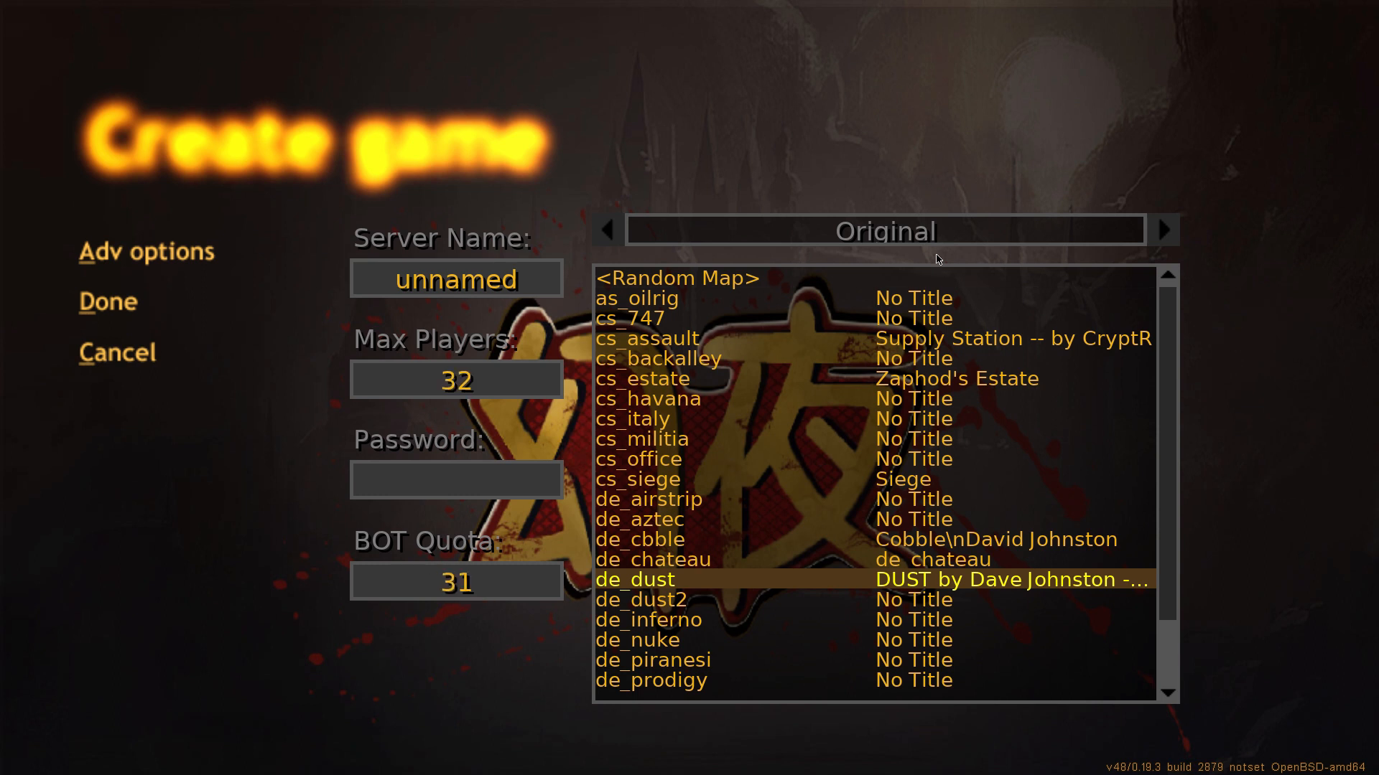
click(1164, 230)
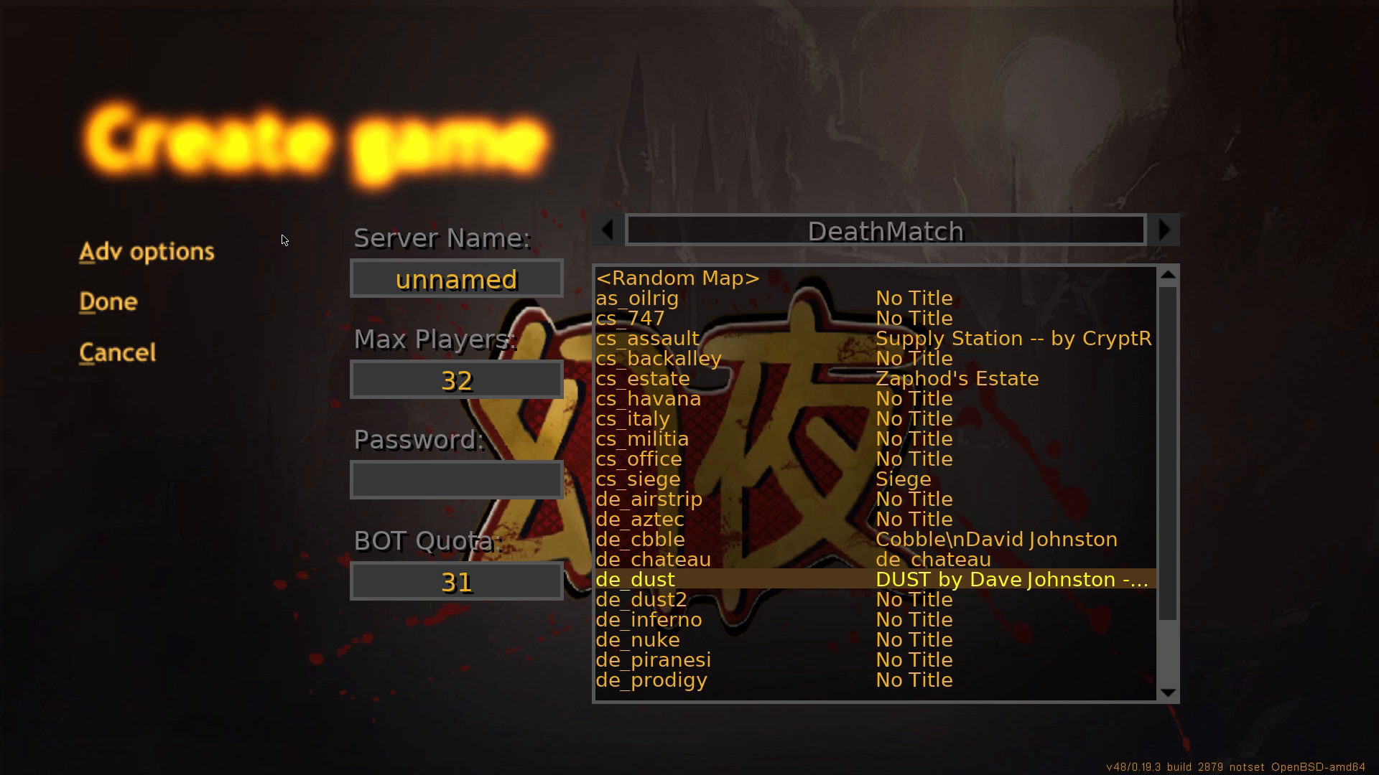
click(107, 302)
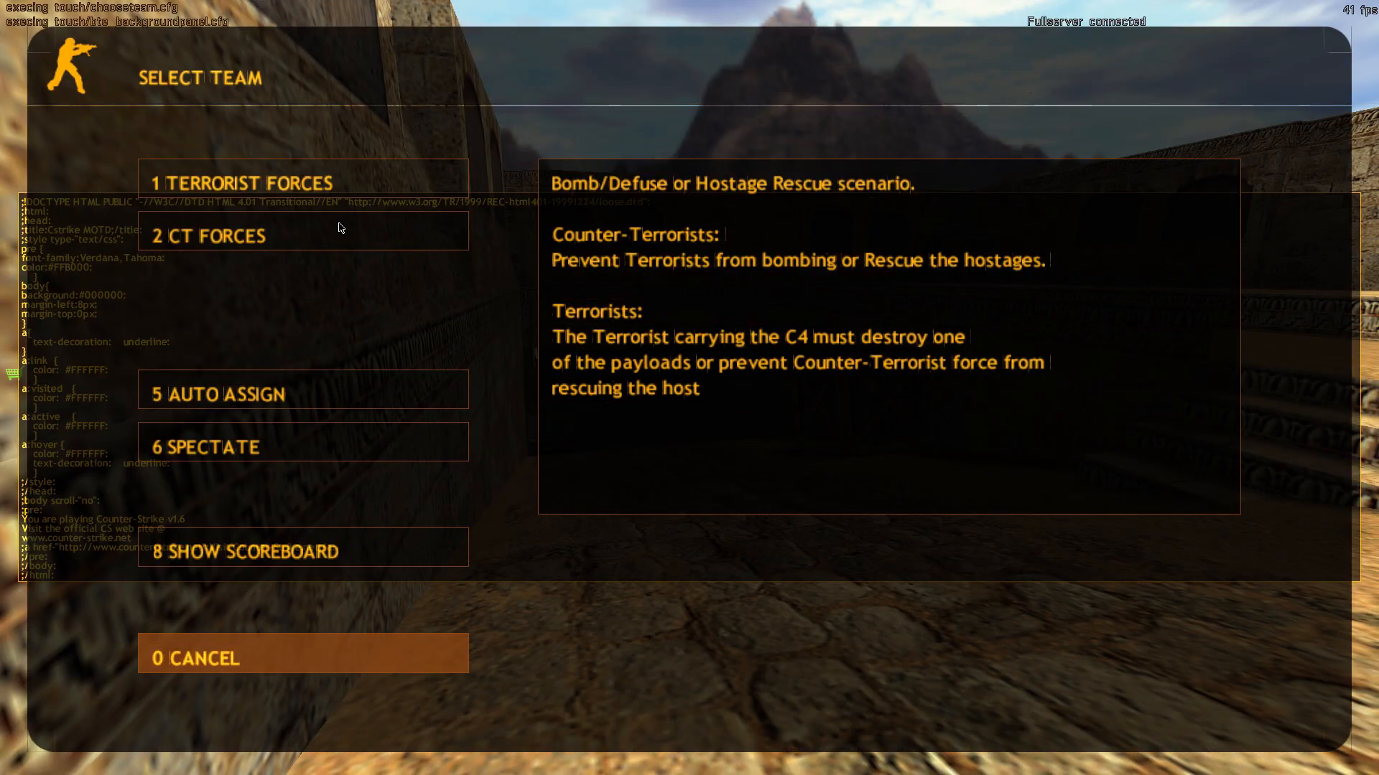
Join a team, buy gear and fire at the first enemy soldier.
click(215, 236)
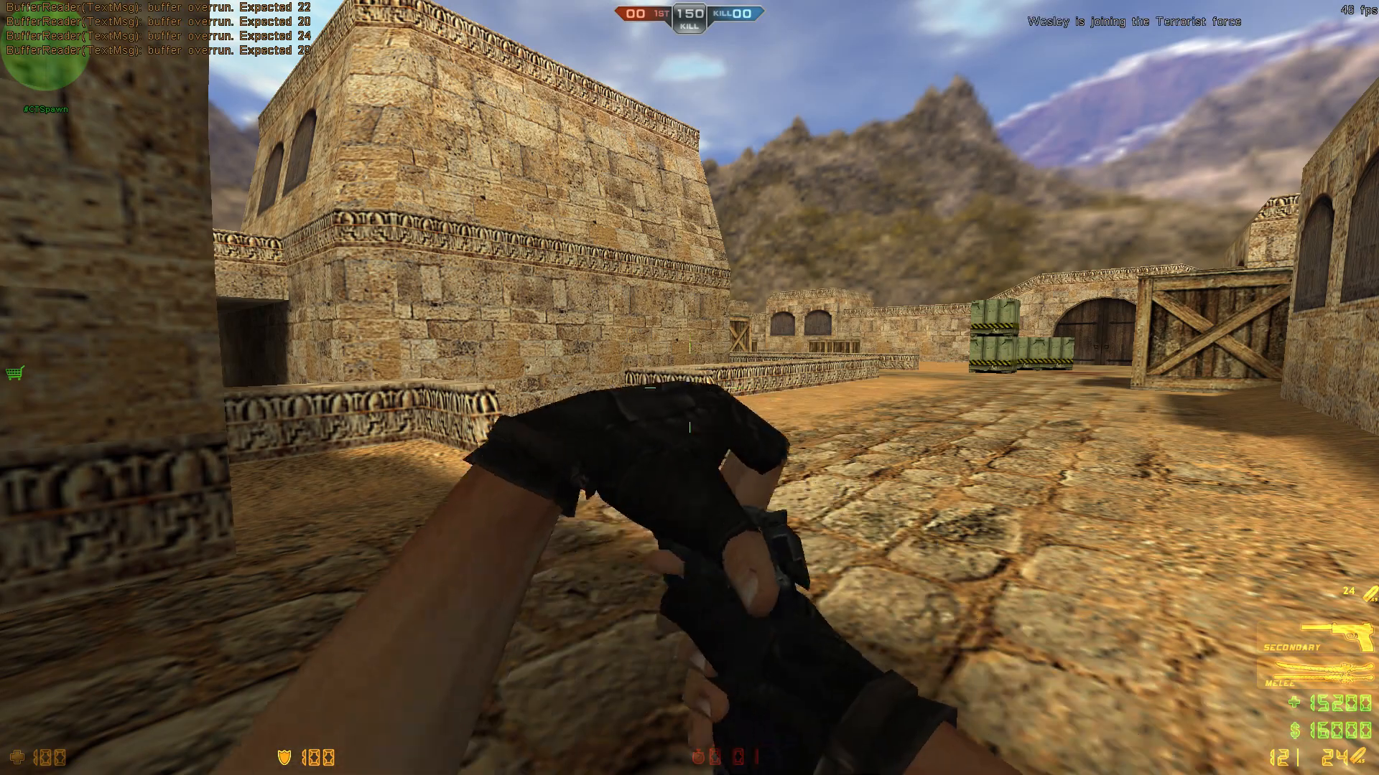
key(b)
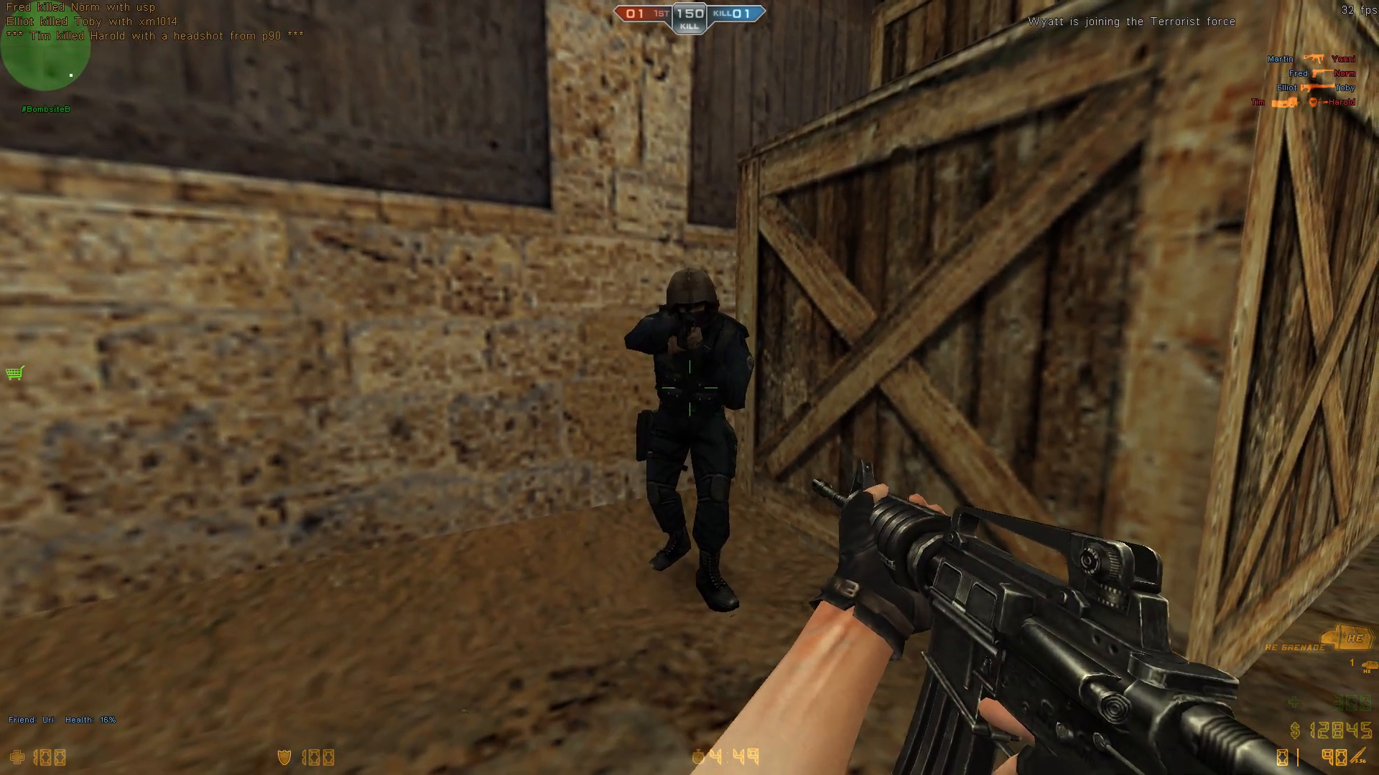
click(686, 382)
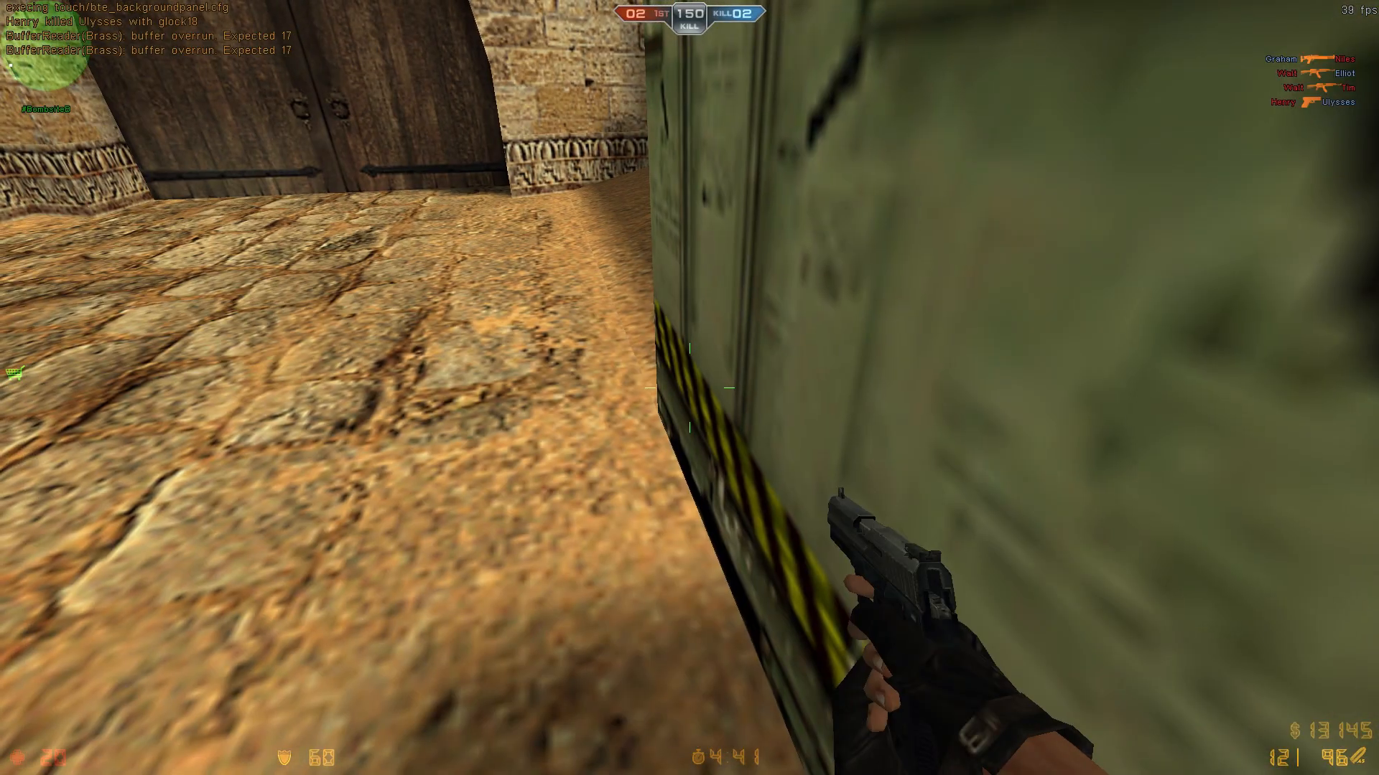
key(b)
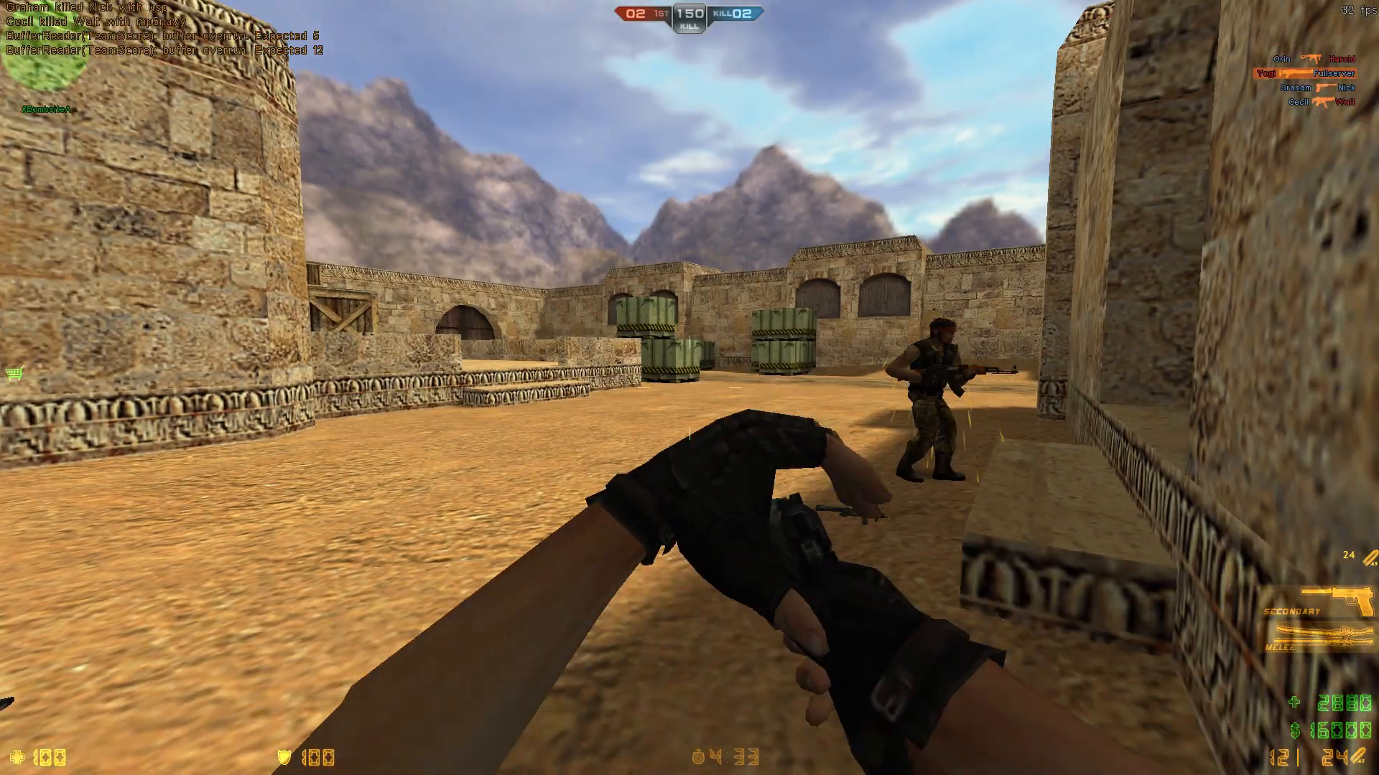
Keep playing the Deathmatch, shooting the enemy near the crates, then check the scoreboard.
key(b)
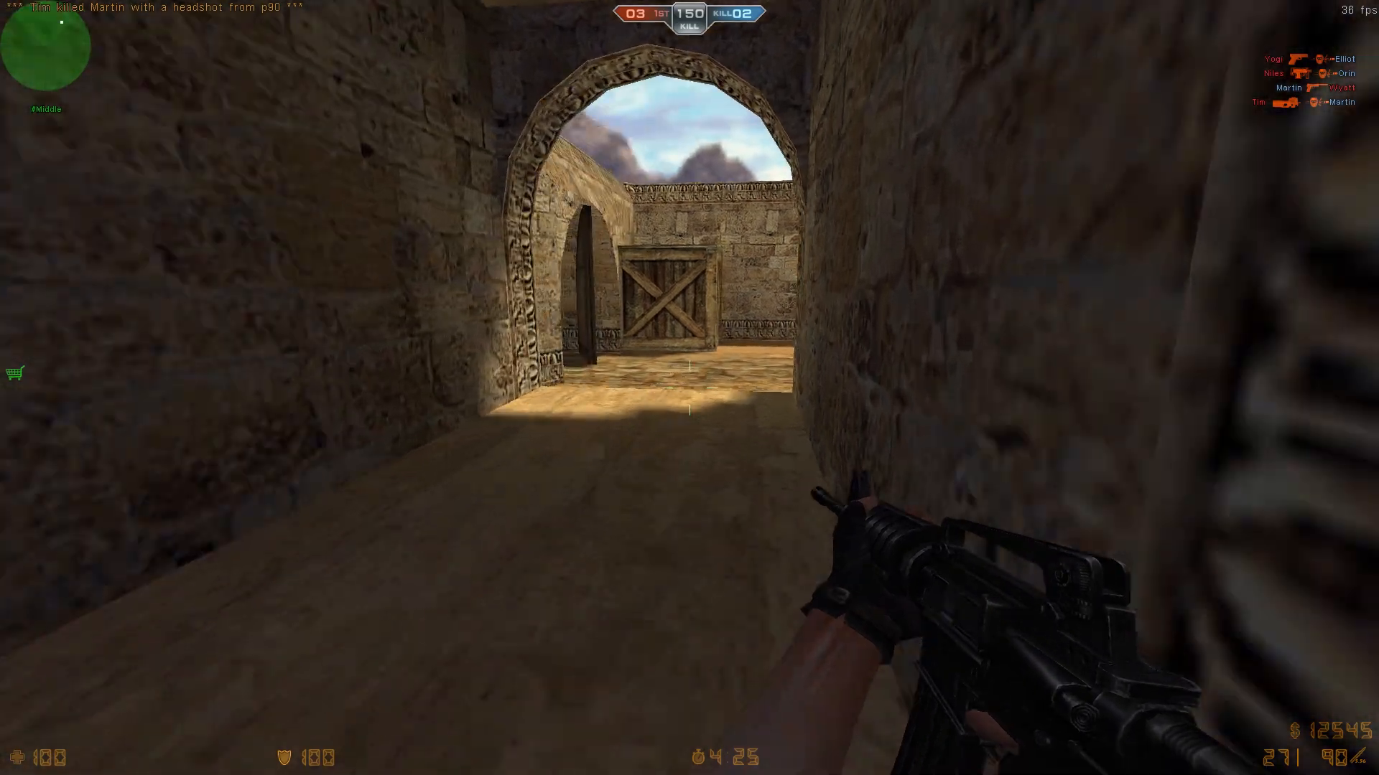
key(b)
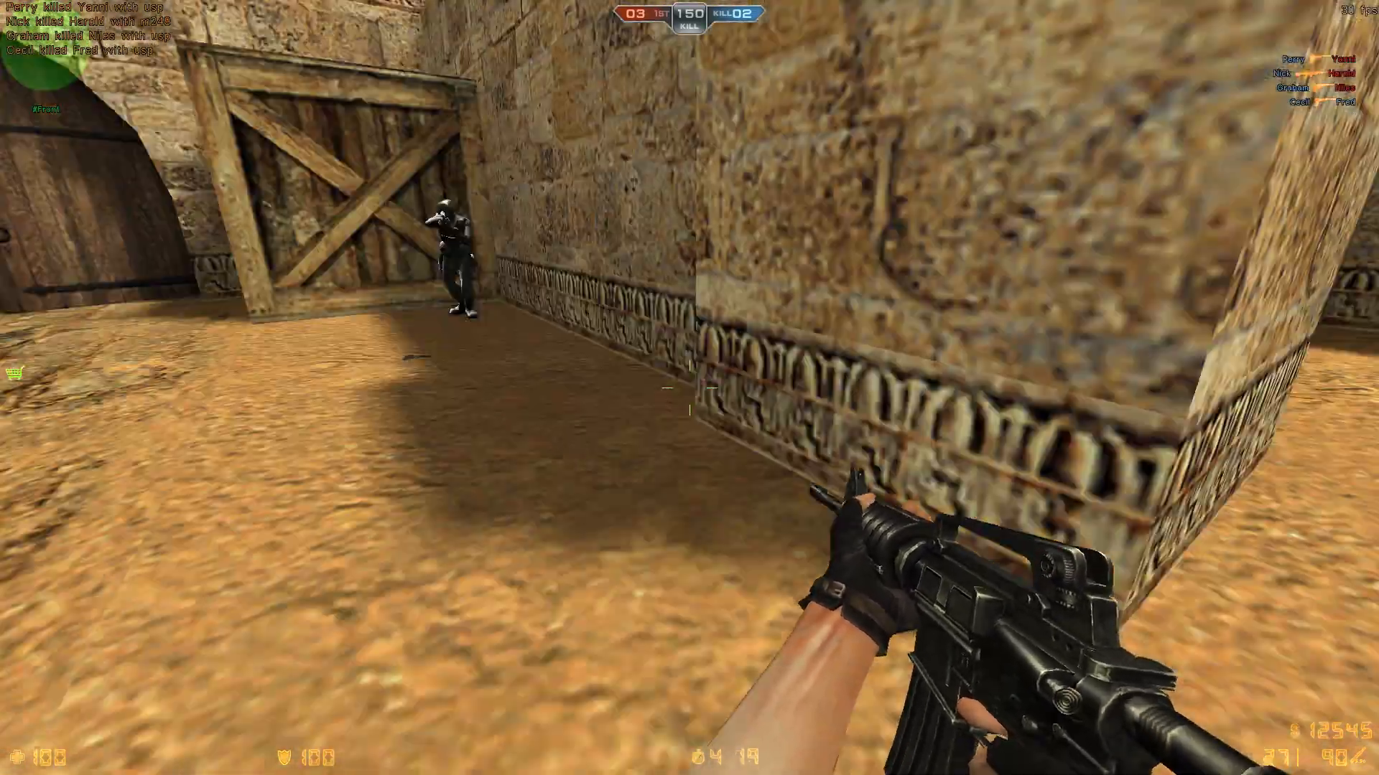
click(675, 404)
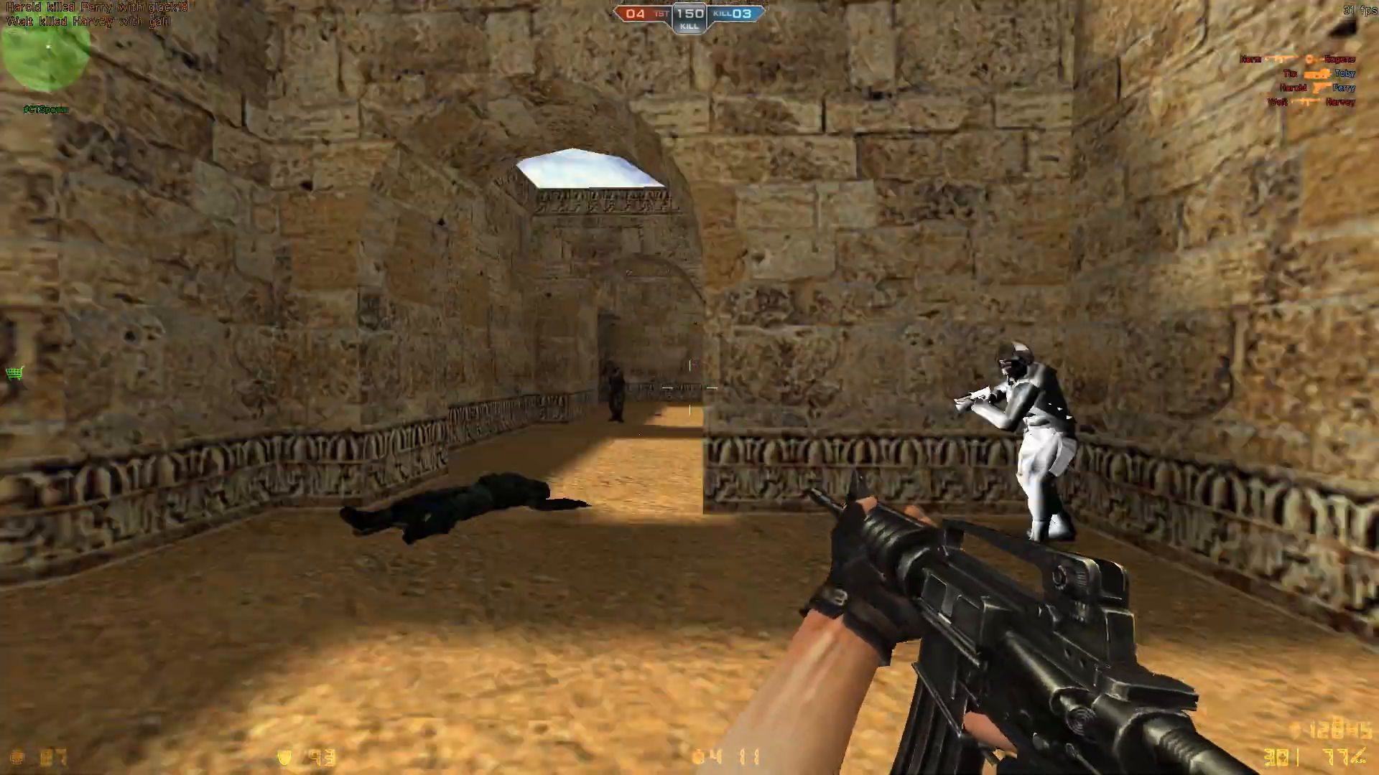
key(Tab)
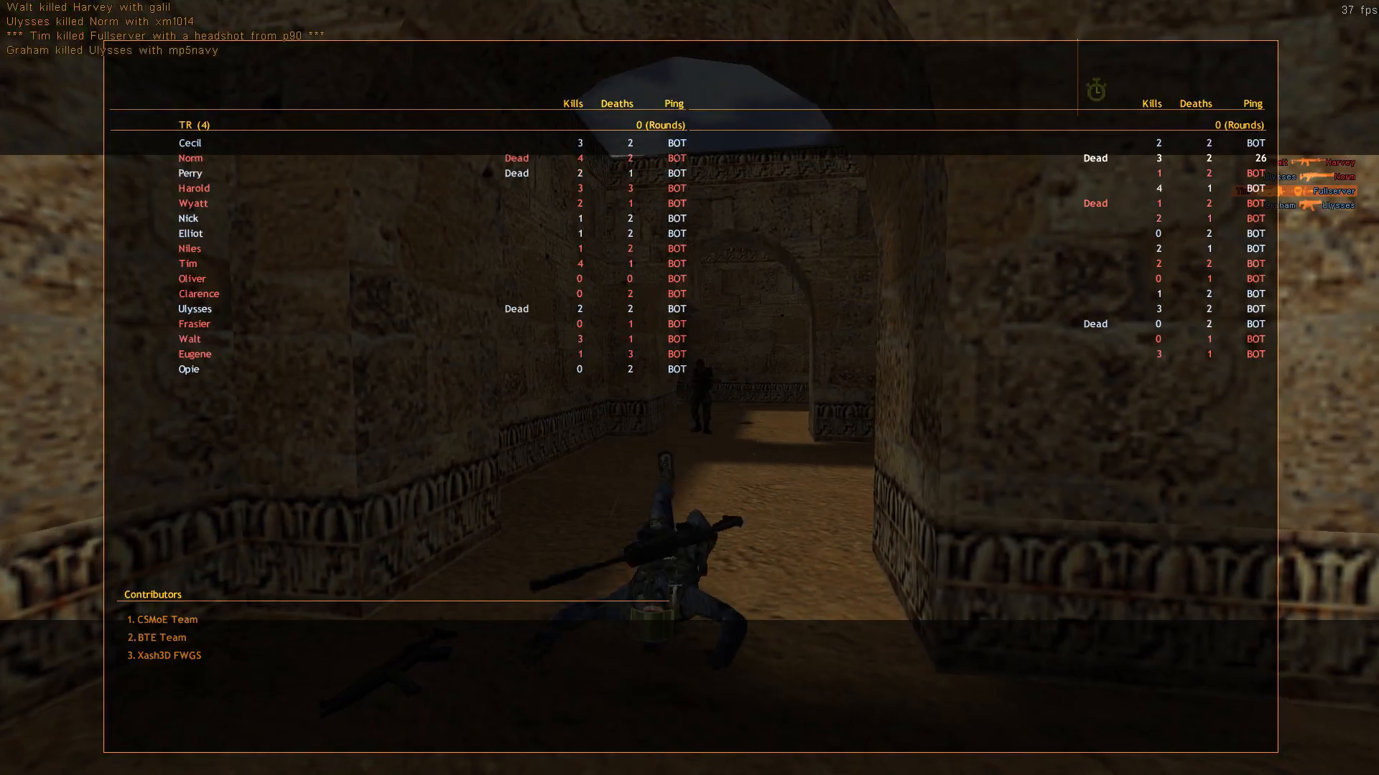